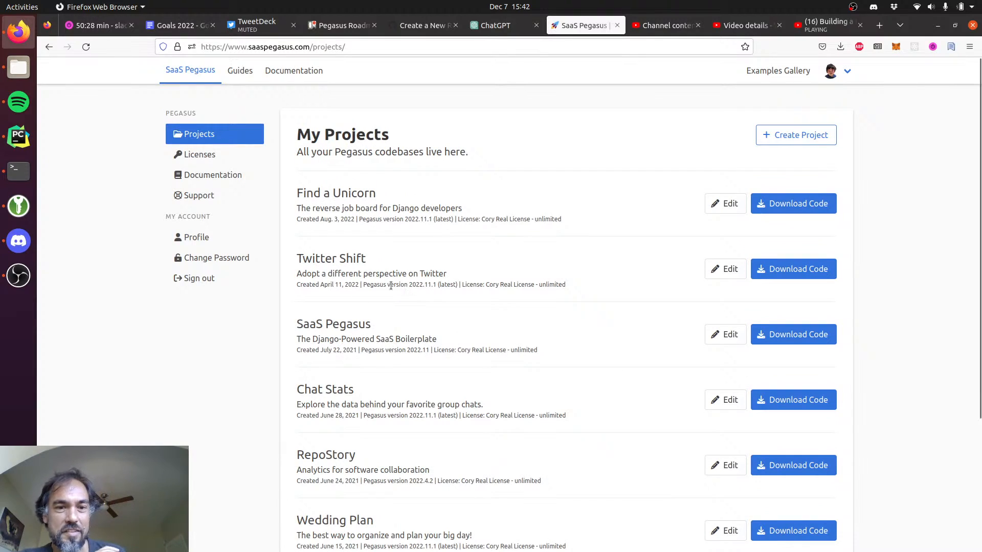
{"action": "mouse_move", "coordinate": [543, 367]}
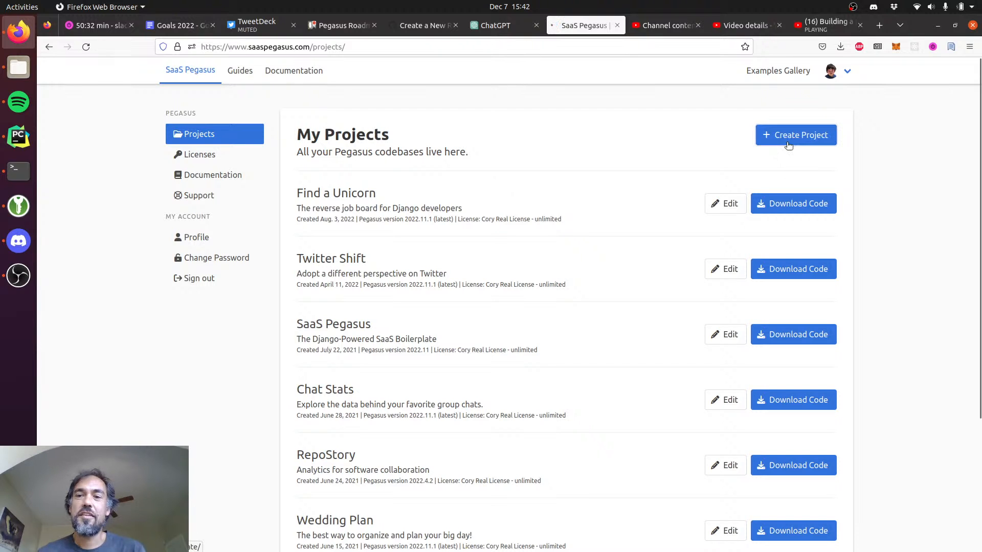
Start a new project from the My Projects page to reach the blank project form
{"action": "left_click", "coordinate": [795, 135]}
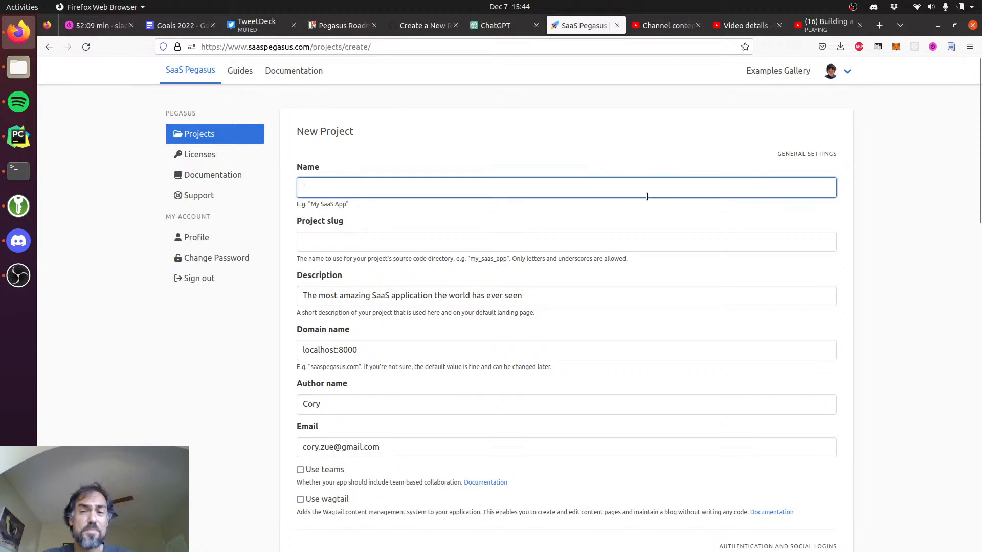
Name the project Slack Archive with slug slack_archive and a Slack-history description
{"action": "type", "text": "Slack"}
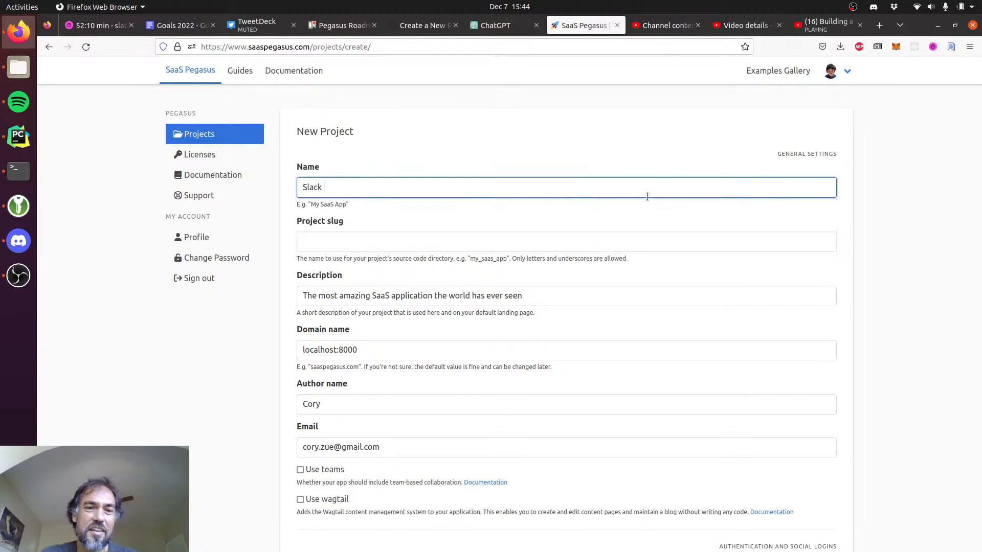
{"action": "type", "text": "Archive"}
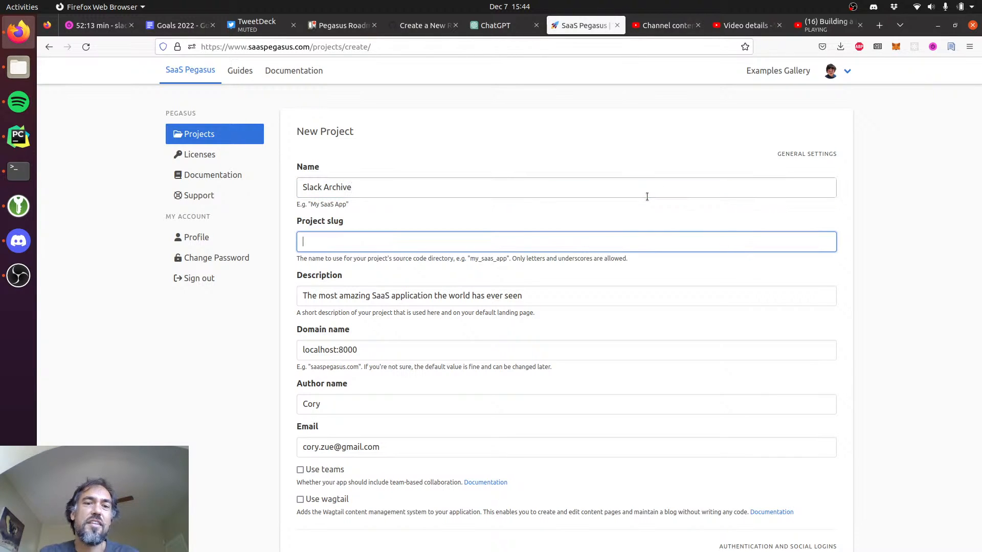
{"action": "type", "text": "slack_archive"}
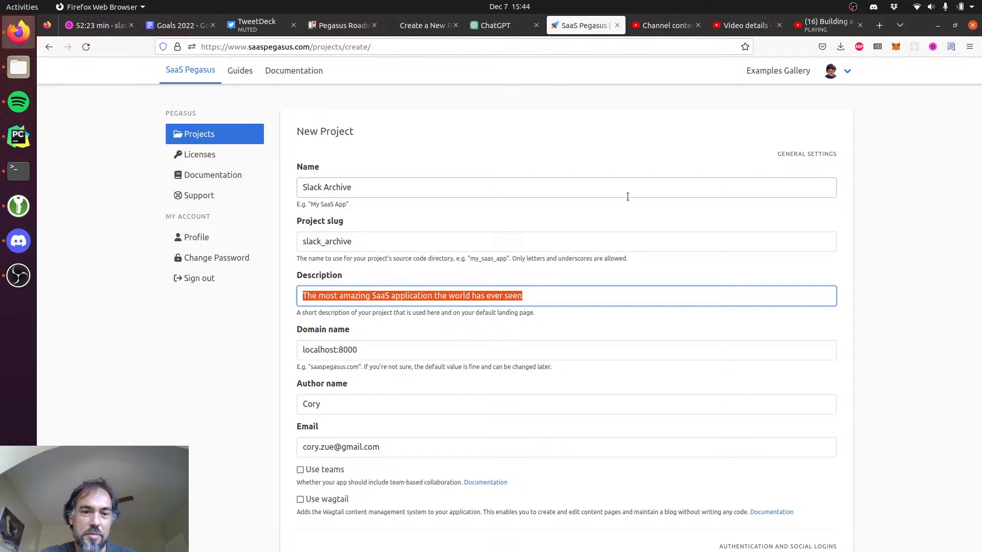
{"action": "type", "text": "Archive your S"}
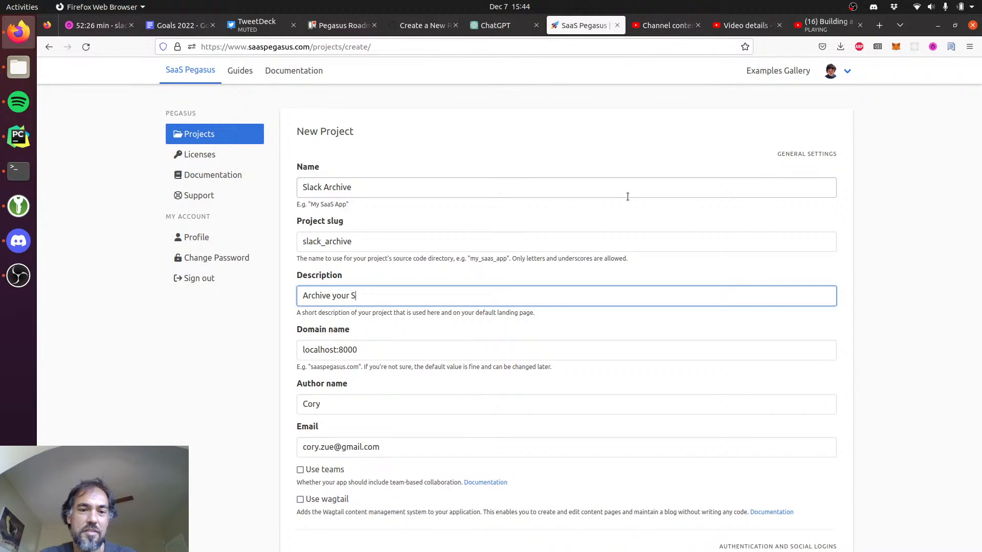
{"action": "type", "text": "lack history"}
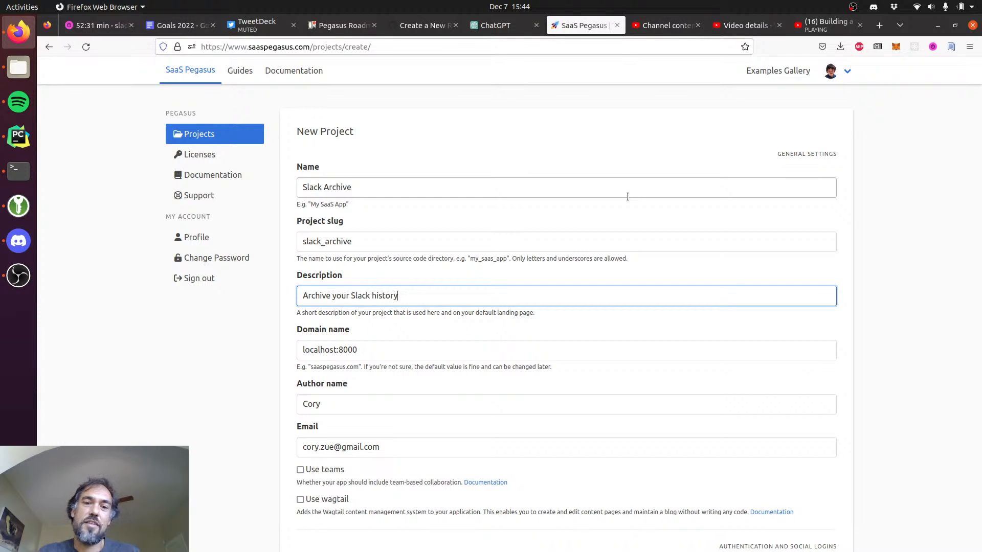
Replace the contact email with a suggested address and enable teams
{"action": "scroll", "scroll_direction": "down", "scroll_amount": 3}
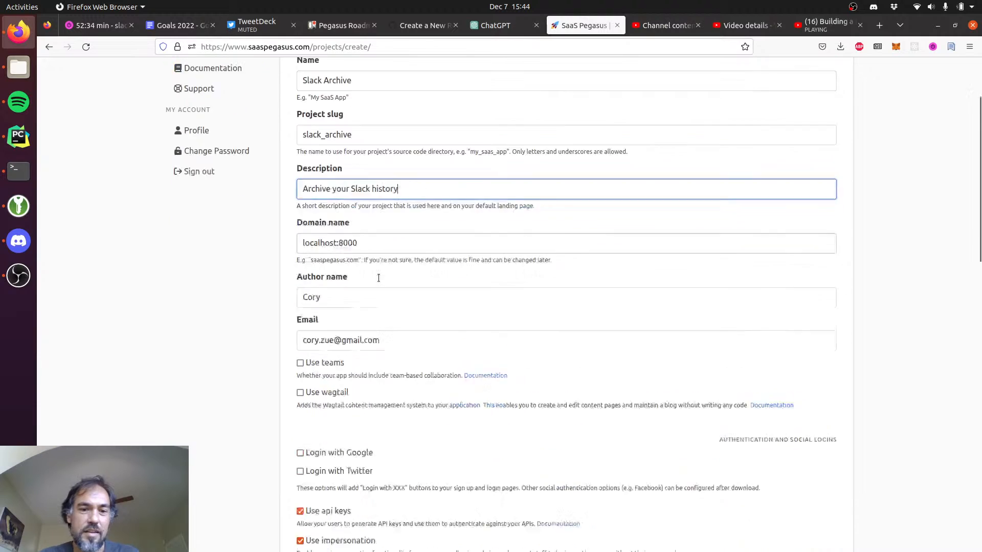
{"action": "scroll", "scroll_direction": "down", "scroll_amount": 3}
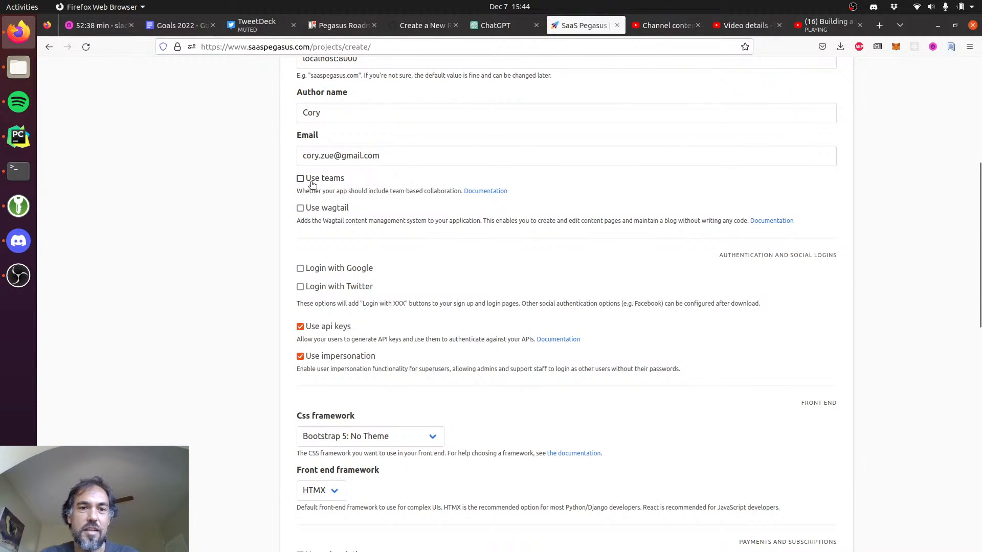
{"action": "left_click", "coordinate": [299, 178]}
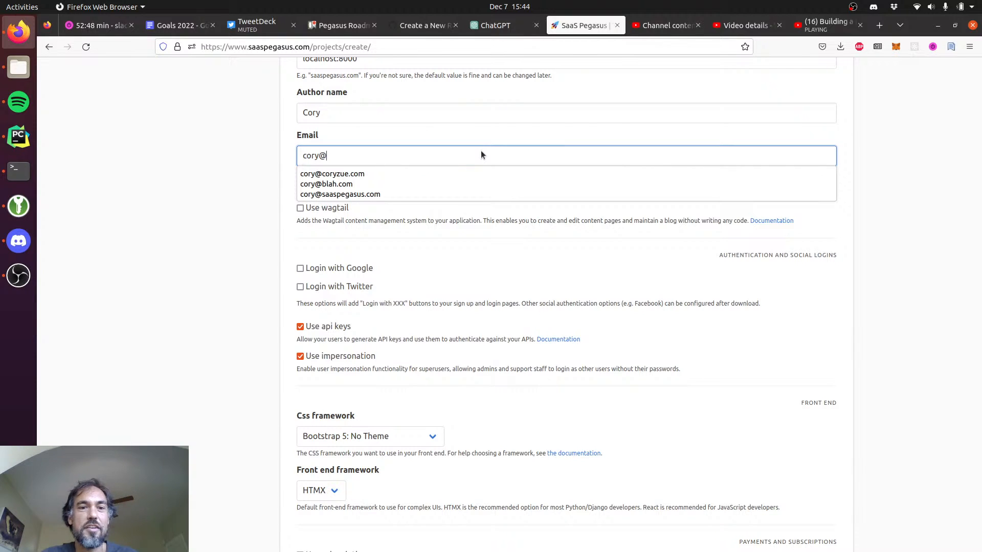
{"action": "left_click", "coordinate": [331, 174]}
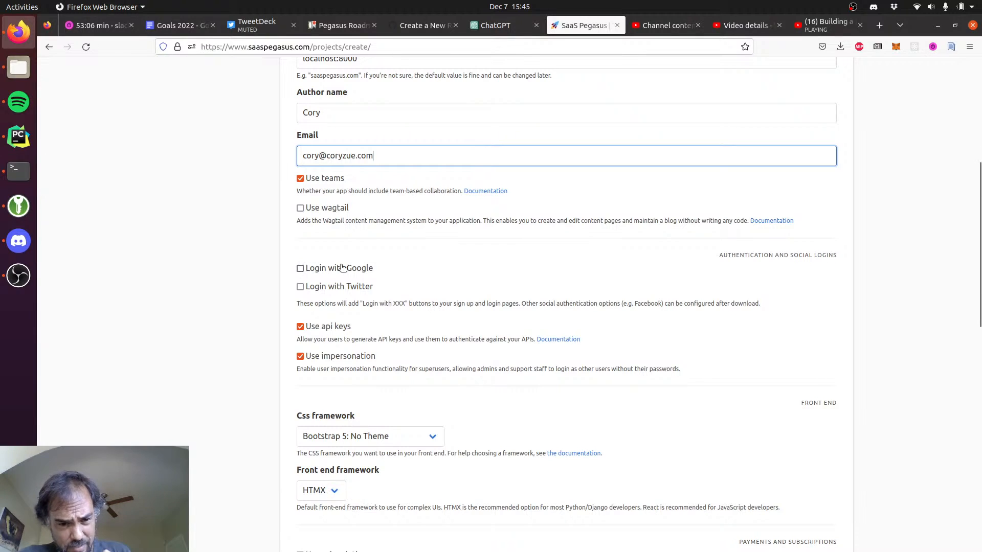
Switch the project's CSS framework to Tailwind CSS
{"action": "scroll", "scroll_direction": "down", "scroll_amount": 3}
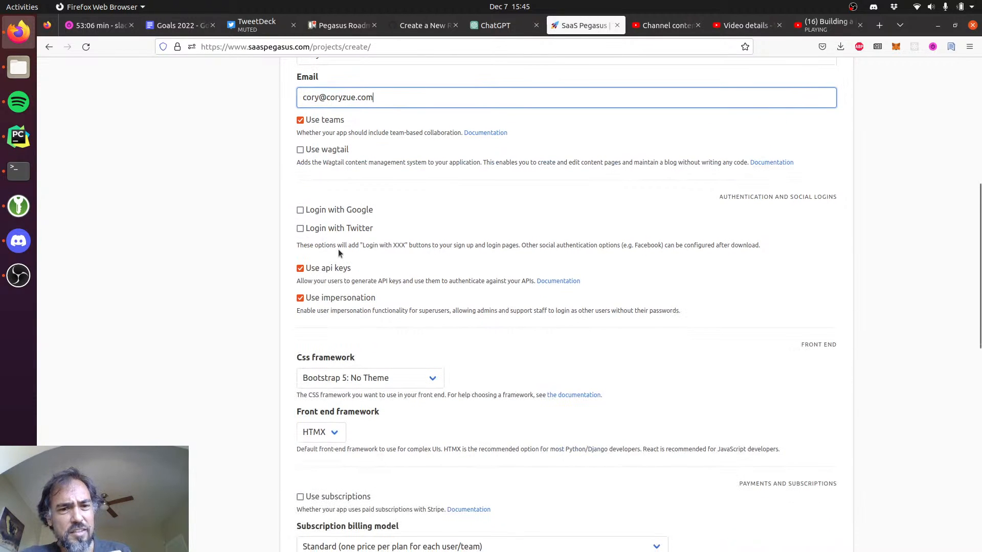
{"action": "scroll", "scroll_direction": "down", "scroll_amount": 3}
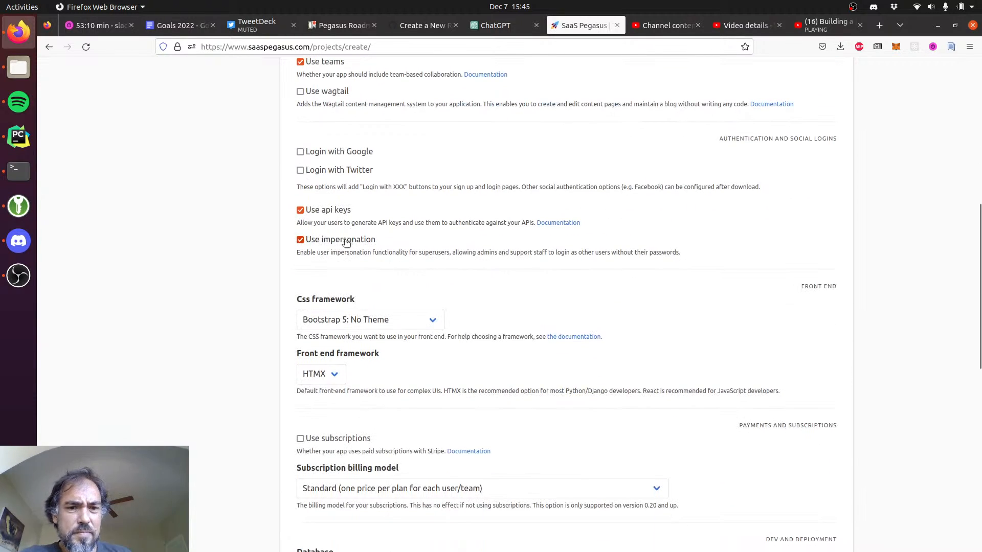
{"action": "mouse_move", "coordinate": [359, 145]}
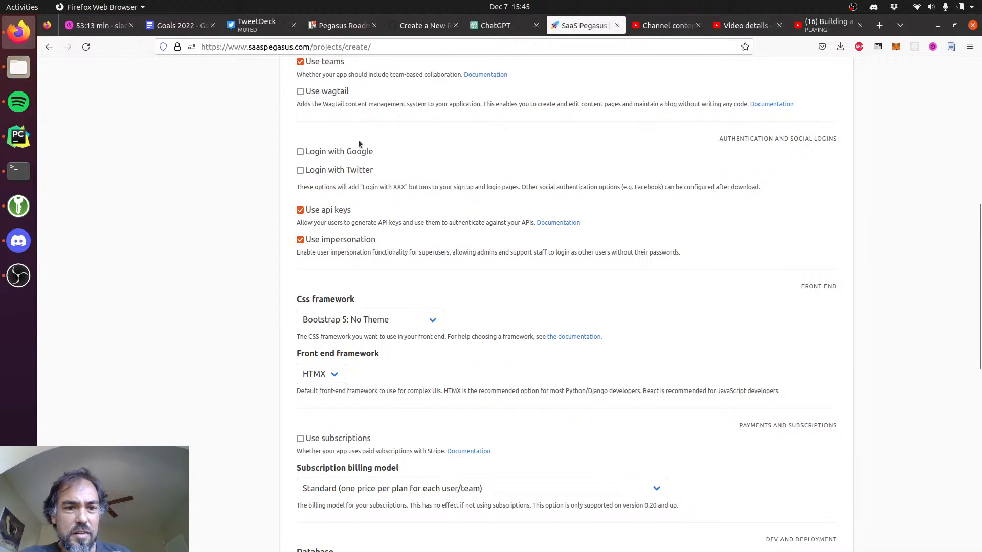
{"action": "scroll", "scroll_direction": "down", "scroll_amount": 3}
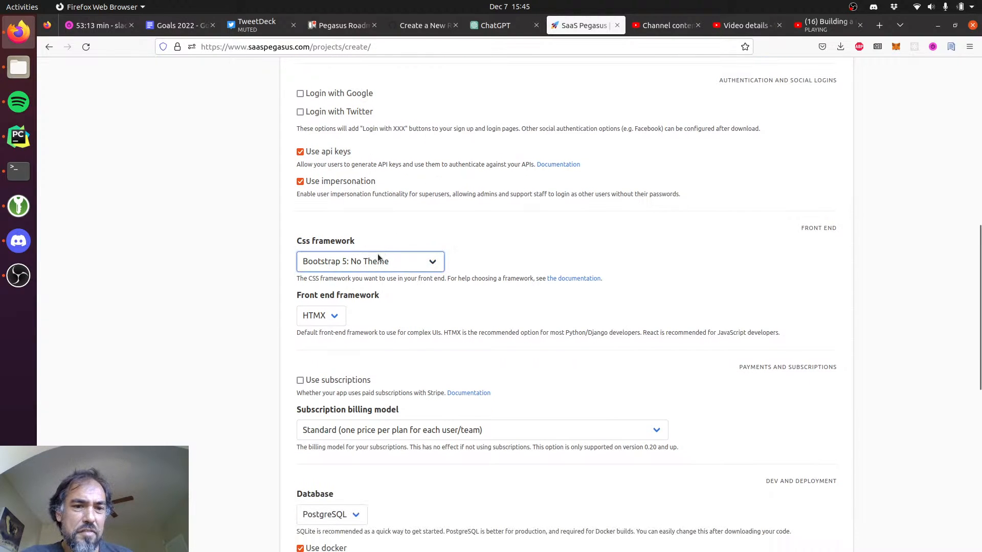
{"action": "left_click", "coordinate": [369, 260]}
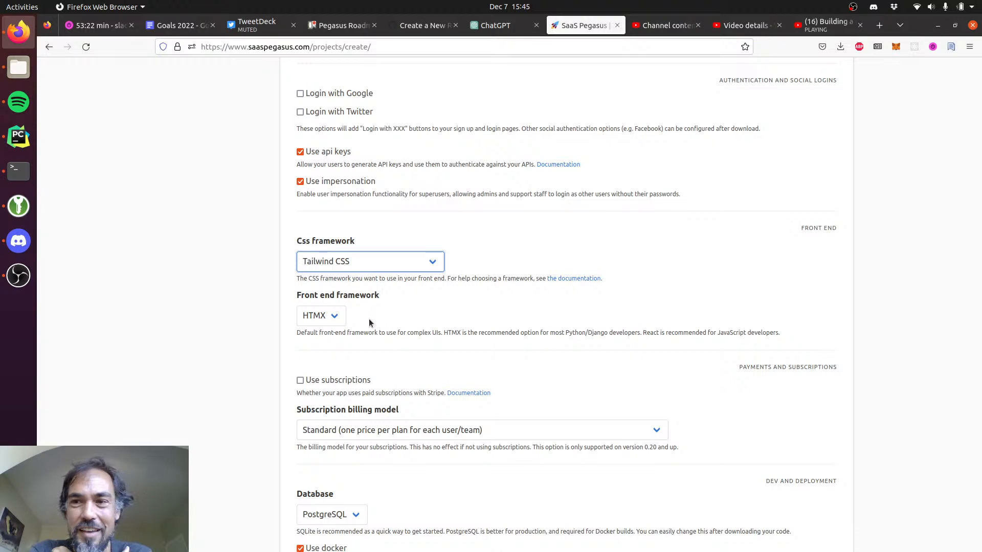
{"action": "scroll", "scroll_direction": "down", "scroll_amount": 3}
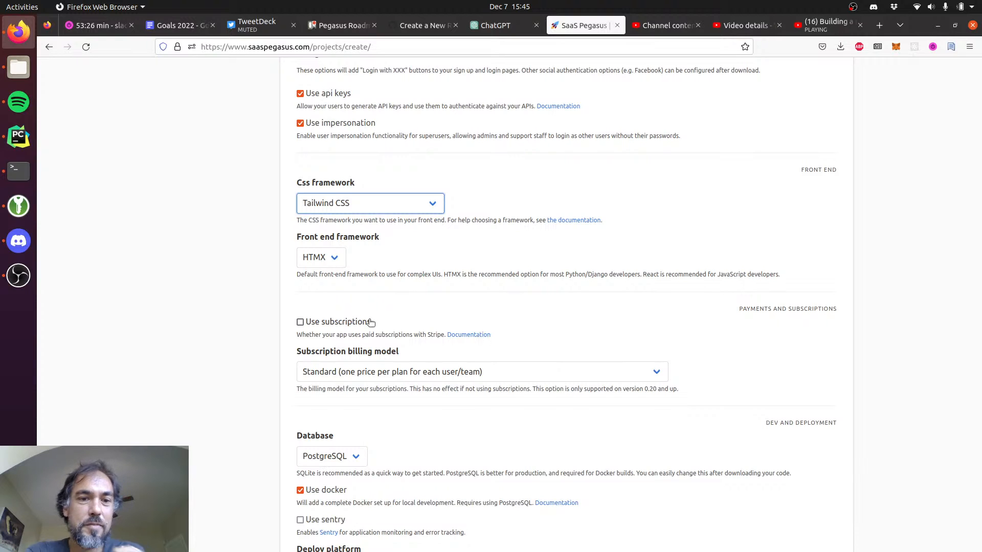
{"action": "mouse_move", "coordinate": [394, 292]}
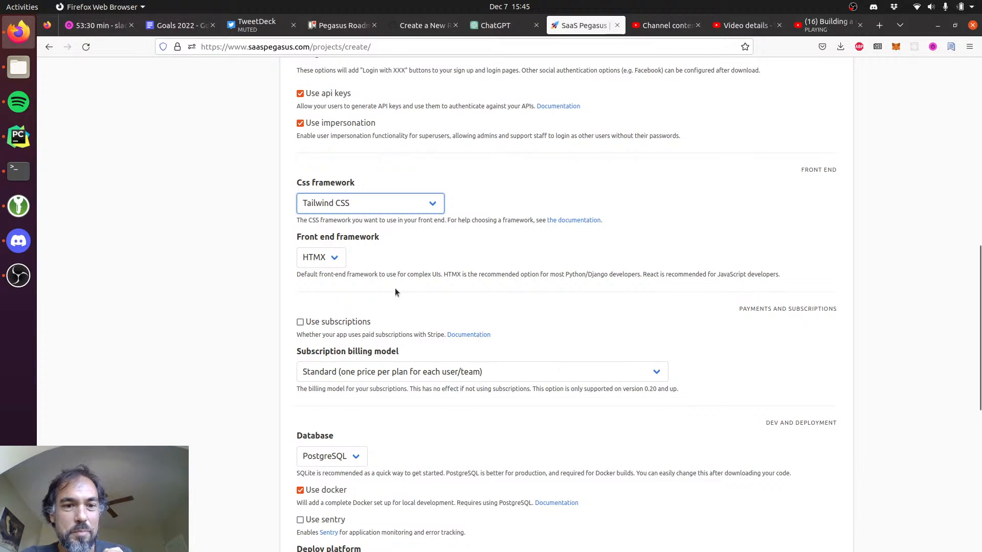
{"action": "mouse_move", "coordinate": [418, 269]}
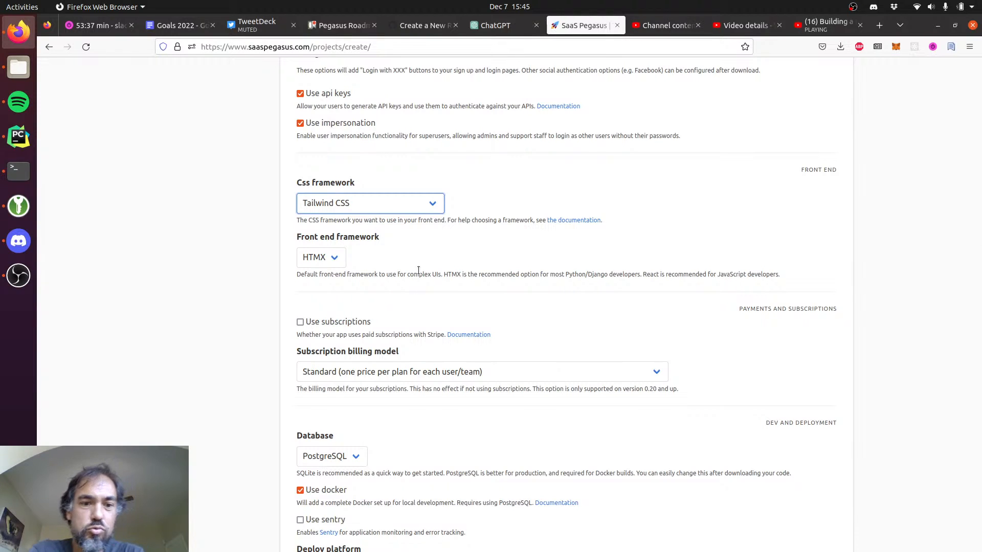
Enable paid subscriptions and keep the standard per-plan billing model
{"action": "left_click", "coordinate": [299, 322]}
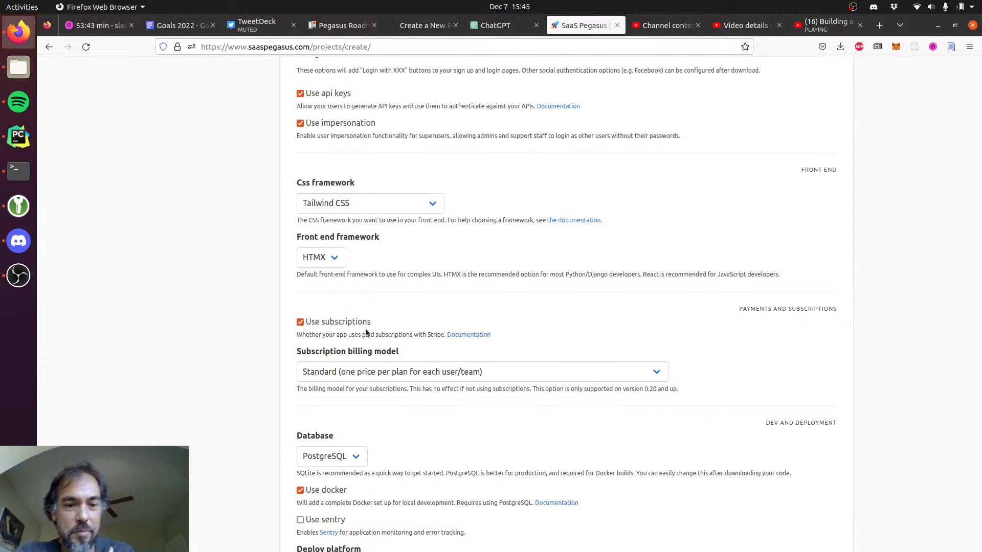
{"action": "scroll", "scroll_direction": "down", "scroll_amount": 3}
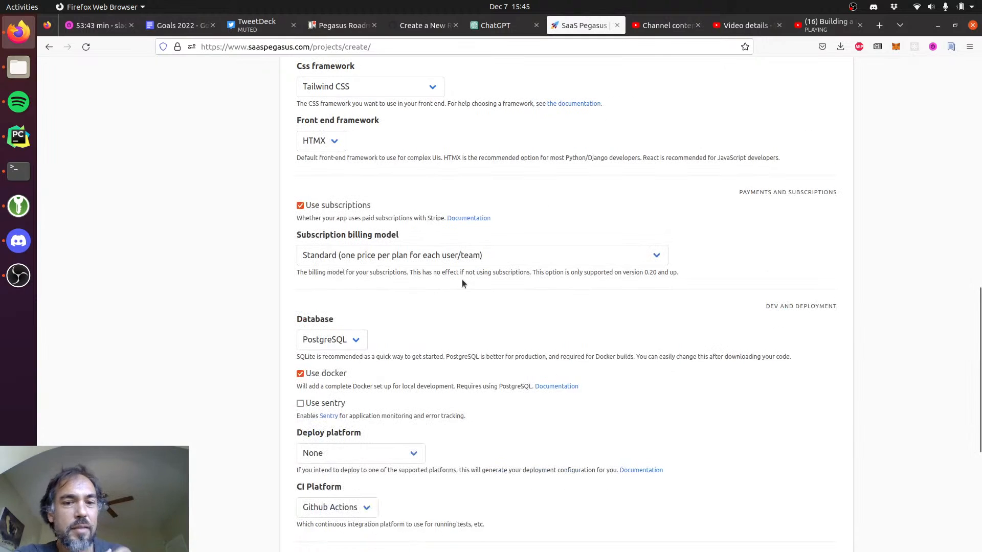
{"action": "left_click", "coordinate": [482, 255]}
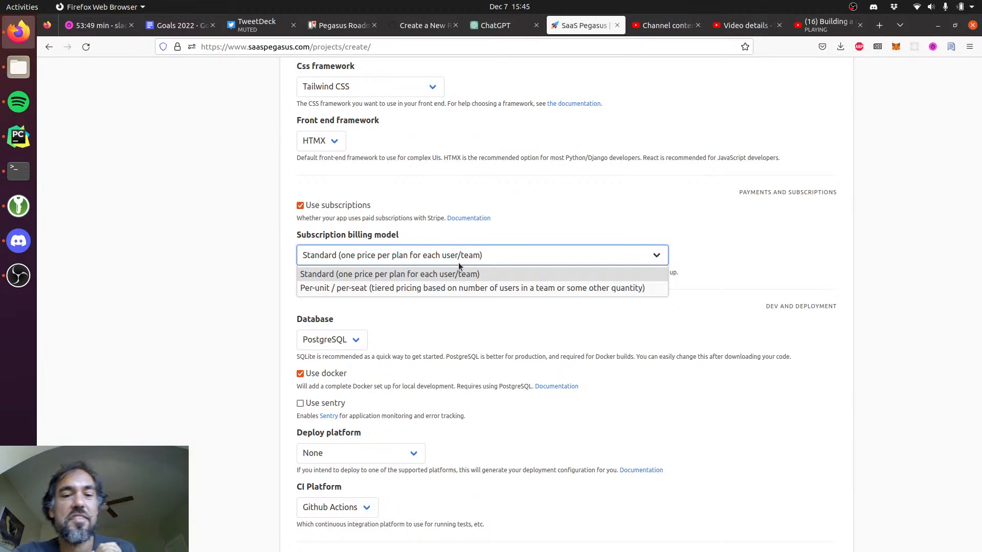
{"action": "left_click", "coordinate": [388, 274]}
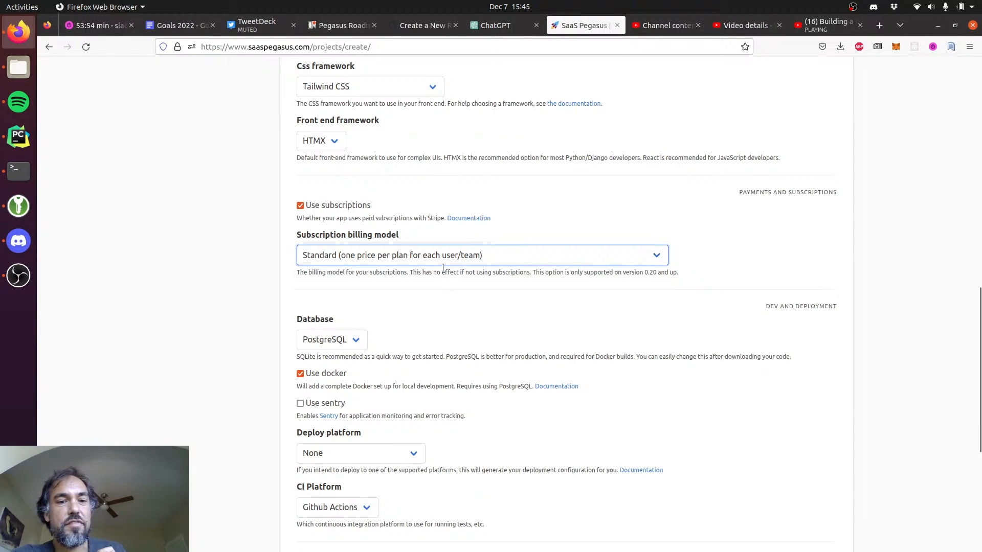
{"action": "mouse_move", "coordinate": [425, 282]}
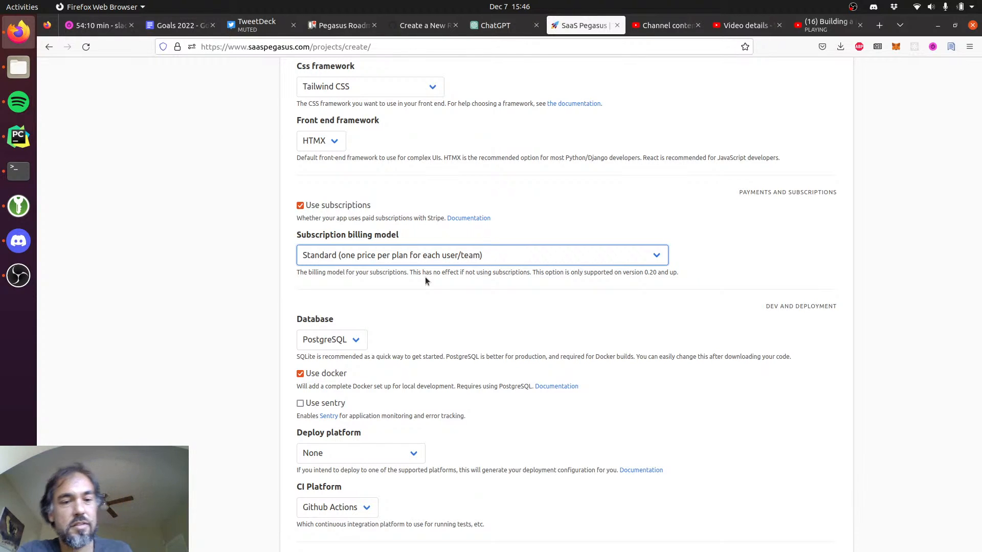
Enable Sentry monitoring and set the deploy platform to Fly.io
{"action": "scroll", "scroll_direction": "down", "scroll_amount": 3}
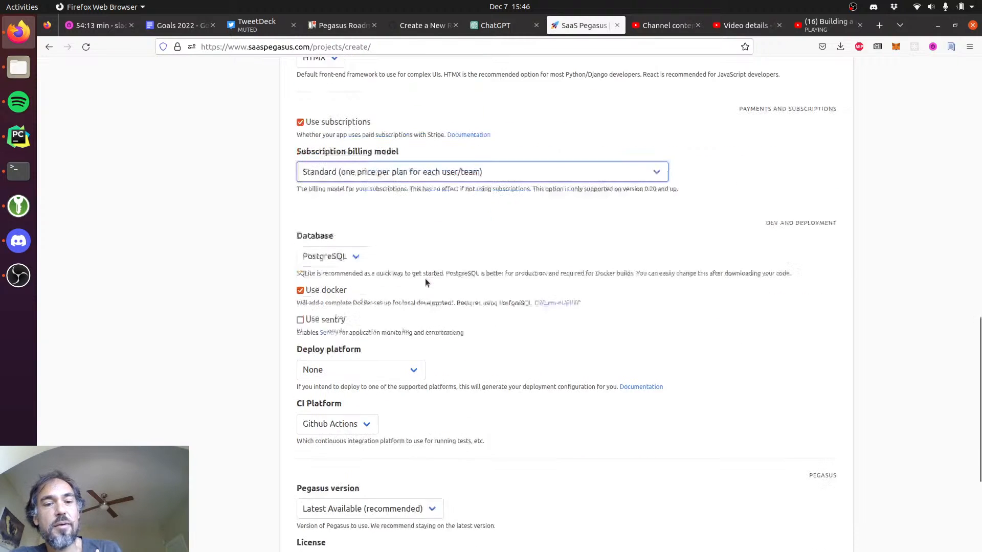
{"action": "scroll", "scroll_direction": "down", "scroll_amount": 3}
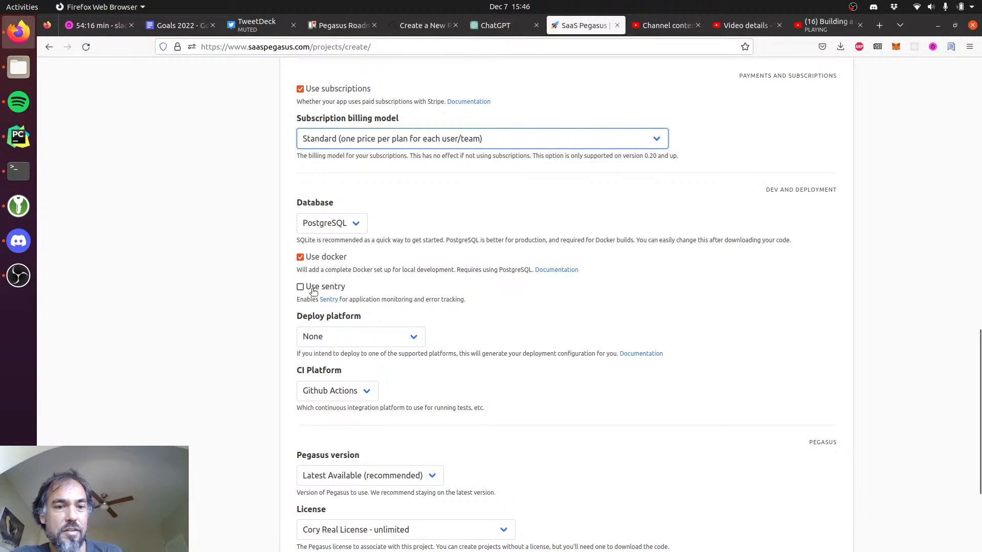
{"action": "left_click", "coordinate": [299, 286]}
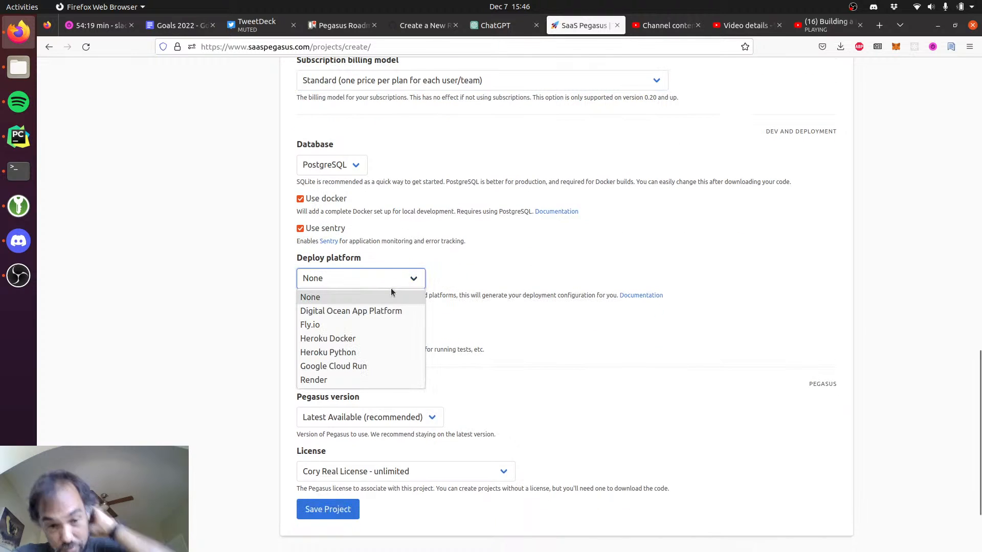
{"action": "mouse_move", "coordinate": [375, 324]}
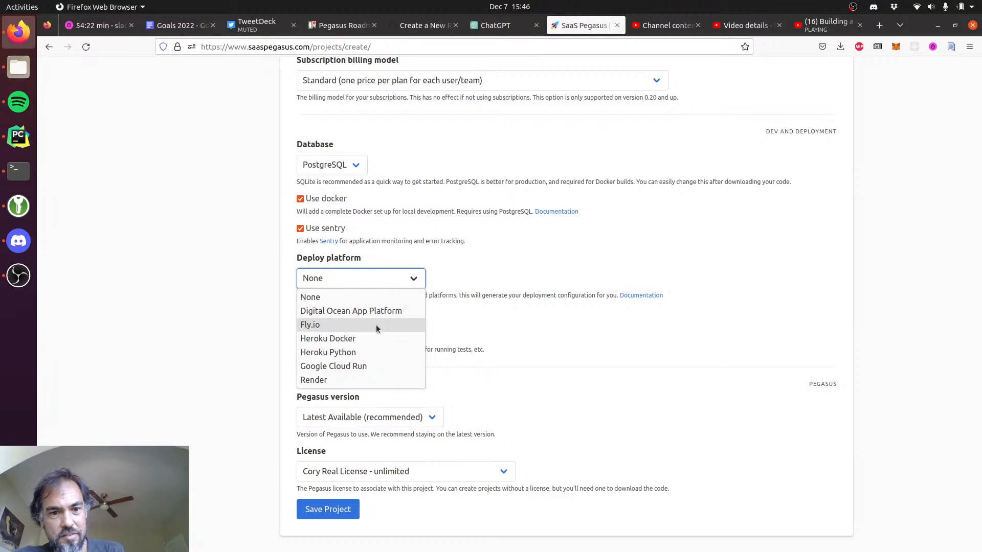
{"action": "left_click", "coordinate": [310, 324]}
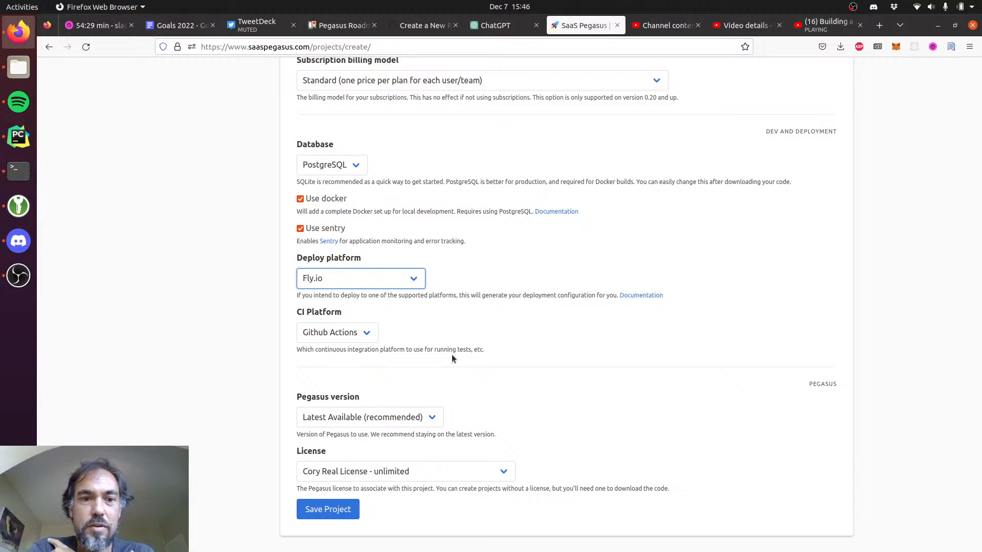
{"action": "mouse_move", "coordinate": [419, 306]}
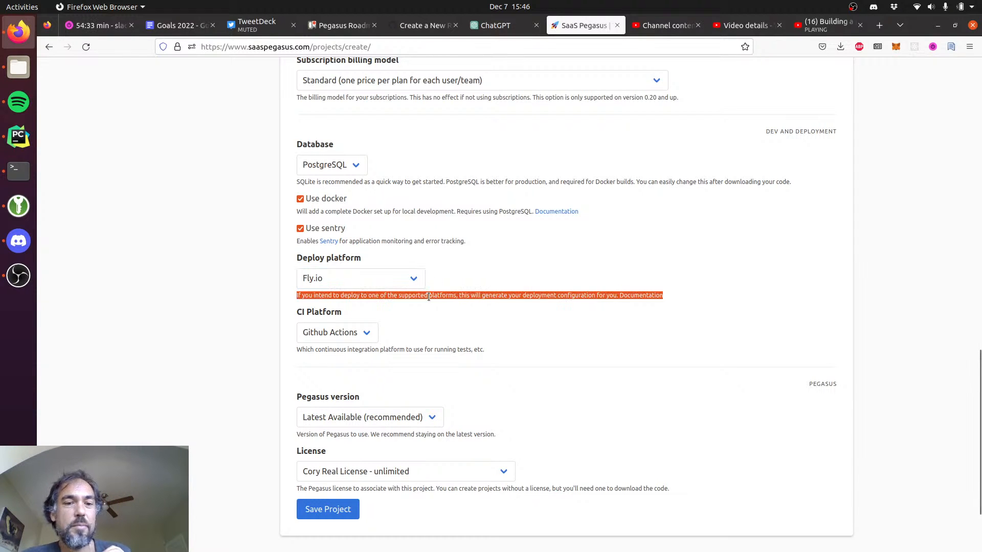
Save the new Slack Archive project so it appears in My Projects
{"action": "scroll", "scroll_direction": "down", "scroll_amount": 3}
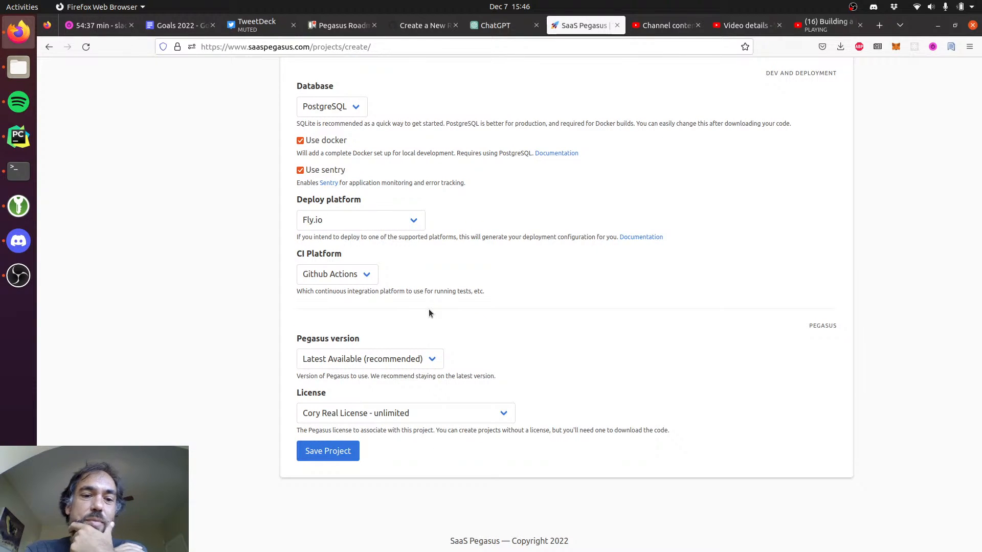
{"action": "scroll", "scroll_direction": "down", "scroll_amount": 3}
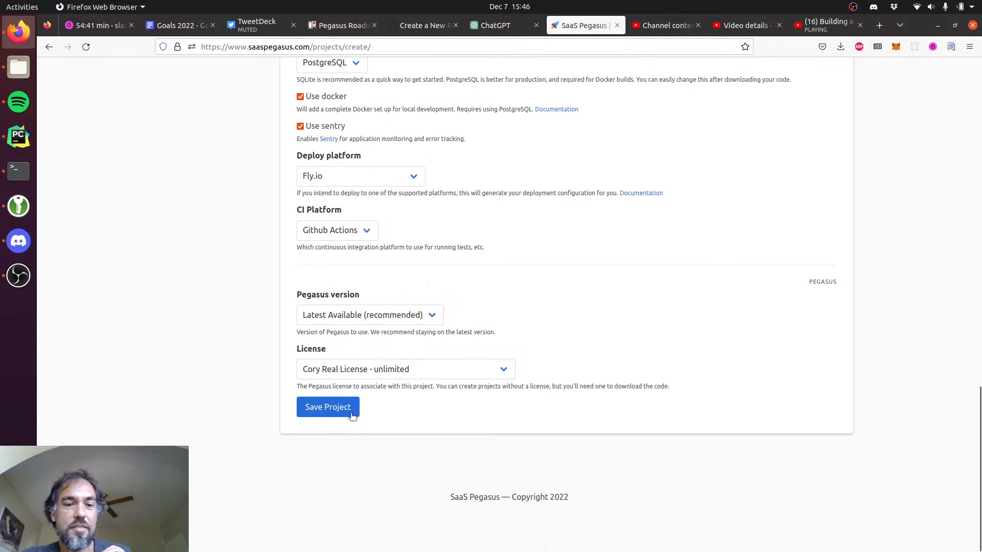
{"action": "left_click", "coordinate": [327, 407]}
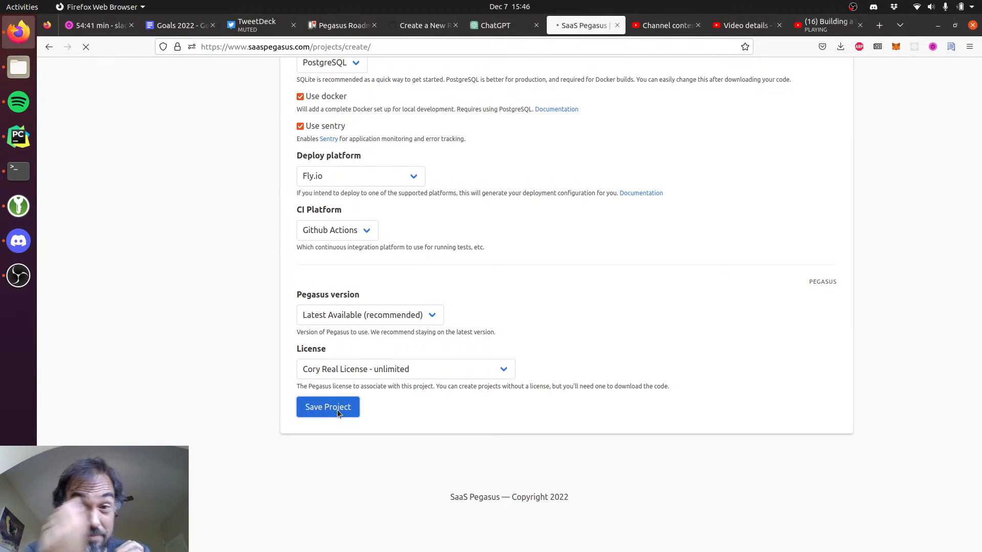
{"action": "left_click", "coordinate": [327, 407]}
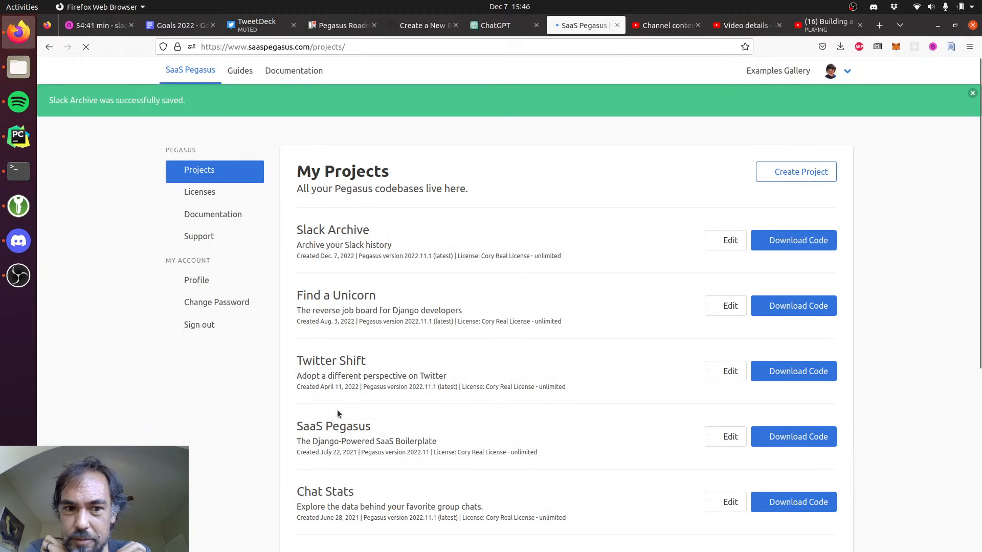
Download the Slack Archive code as slack_archive-2022.11.1.zip and check Firefox's downloads
{"action": "left_click", "coordinate": [793, 240]}
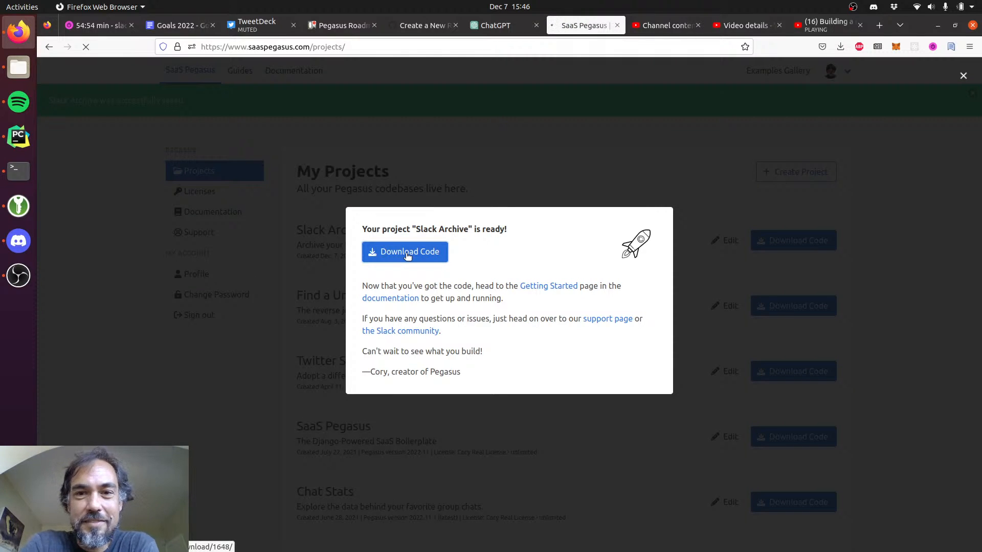
{"action": "left_click", "coordinate": [840, 46]}
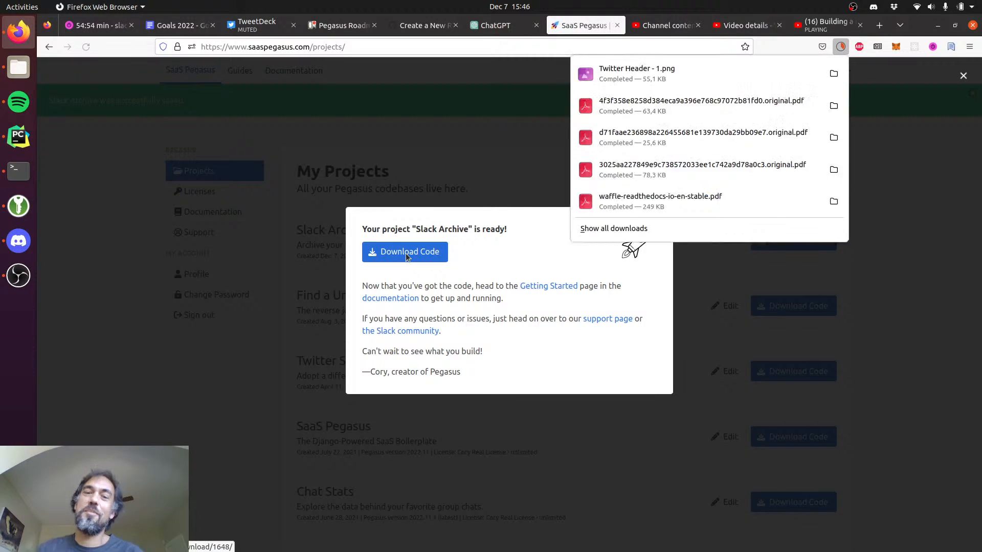
{"action": "left_click", "coordinate": [405, 251]}
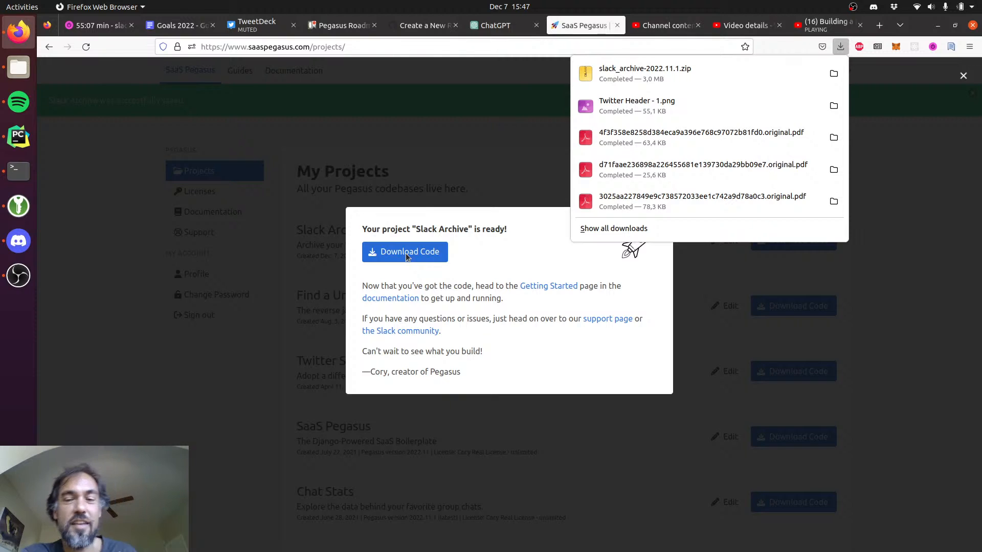
{"action": "mouse_move", "coordinate": [637, 105]}
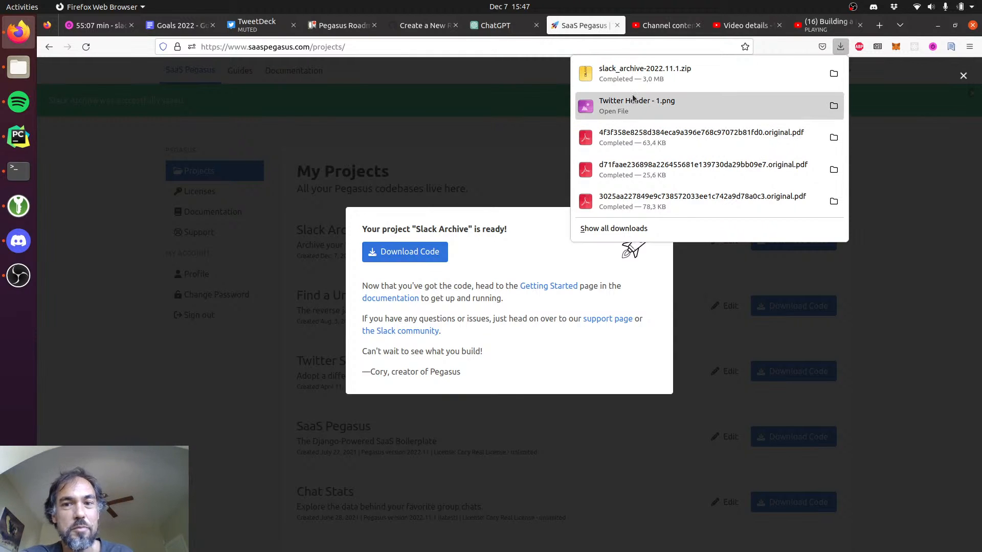
{"action": "mouse_move", "coordinate": [645, 73]}
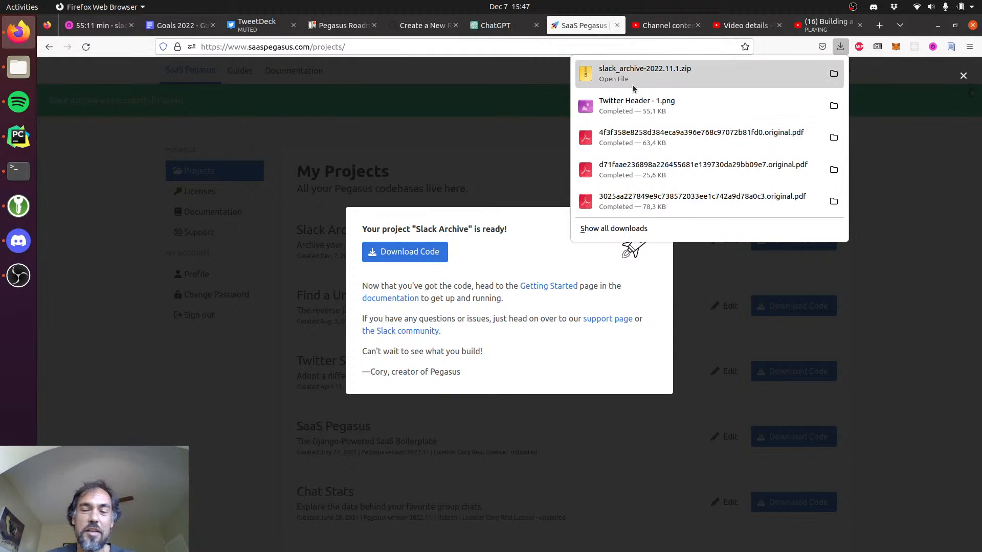
Extract the downloaded zip into Downloads and show the extracted slack_archive files
{"action": "left_click", "coordinate": [631, 85]}
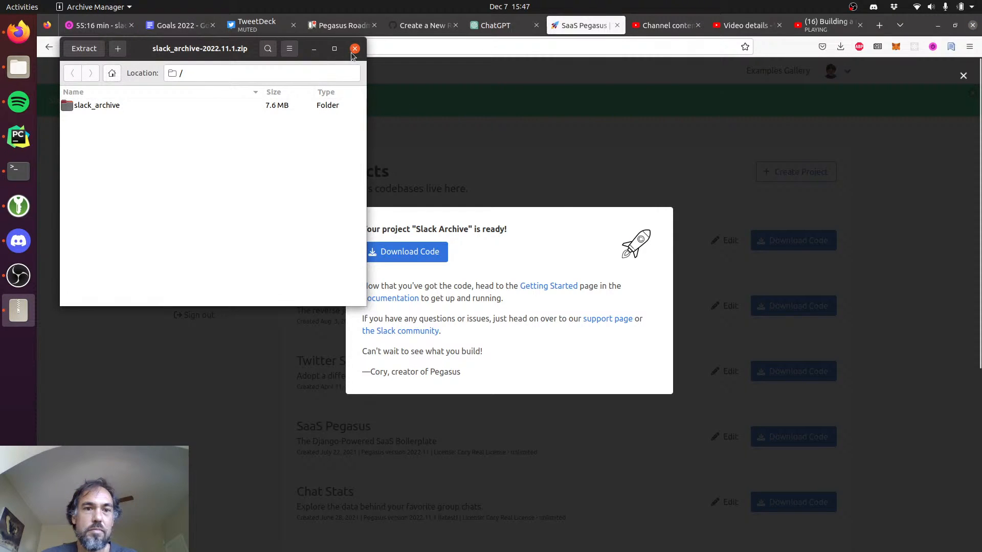
{"action": "mouse_move", "coordinate": [232, 154]}
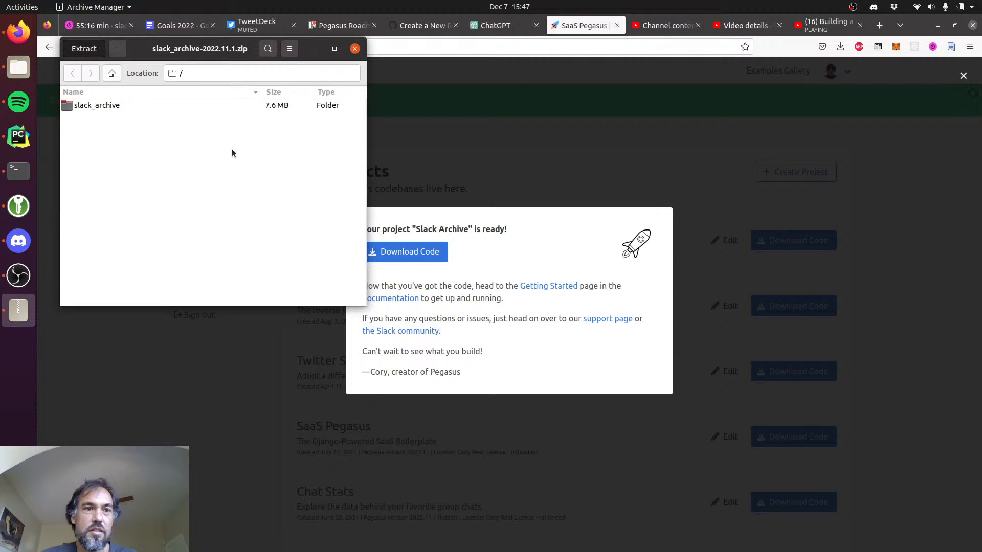
{"action": "left_click", "coordinate": [83, 49]}
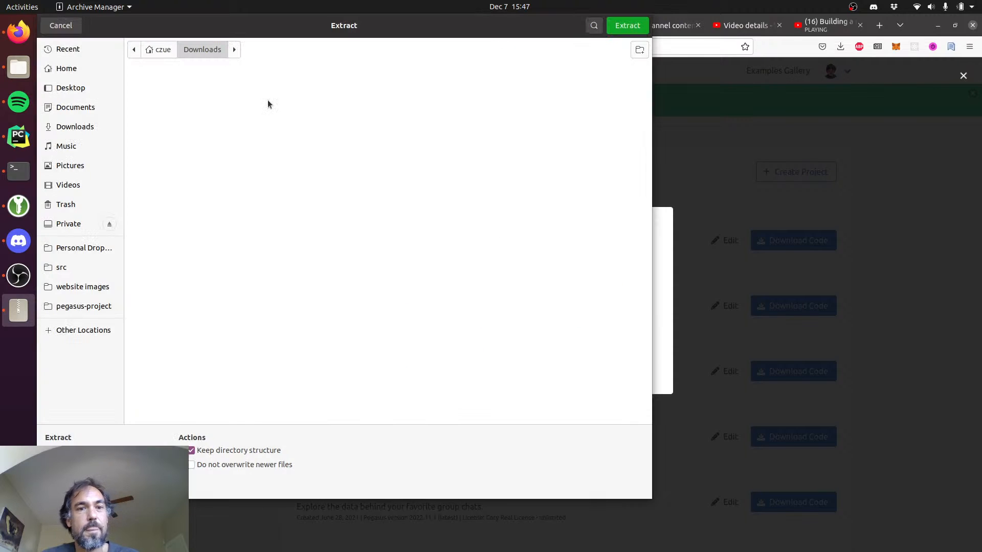
{"action": "left_click", "coordinate": [74, 126]}
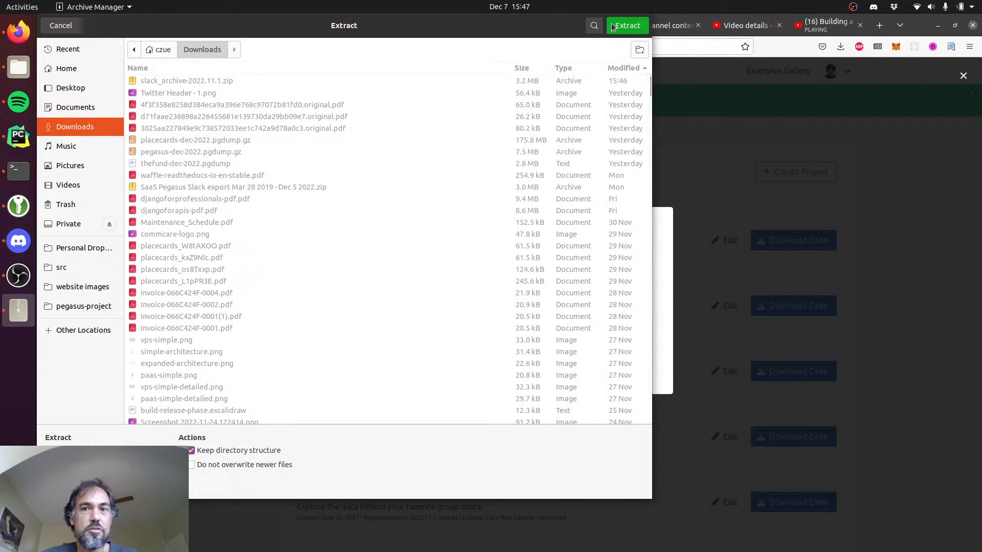
{"action": "left_click", "coordinate": [626, 25]}
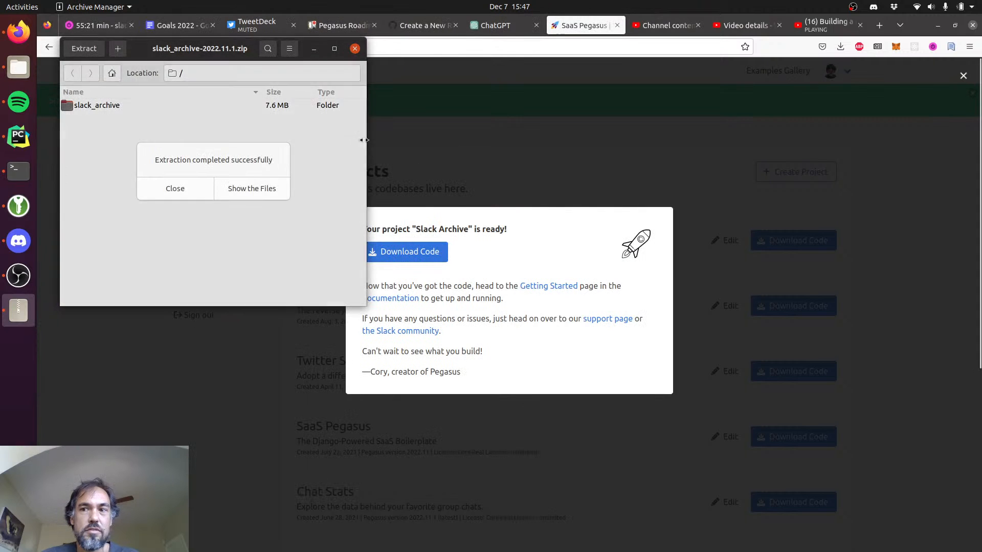
{"action": "left_click", "coordinate": [175, 188]}
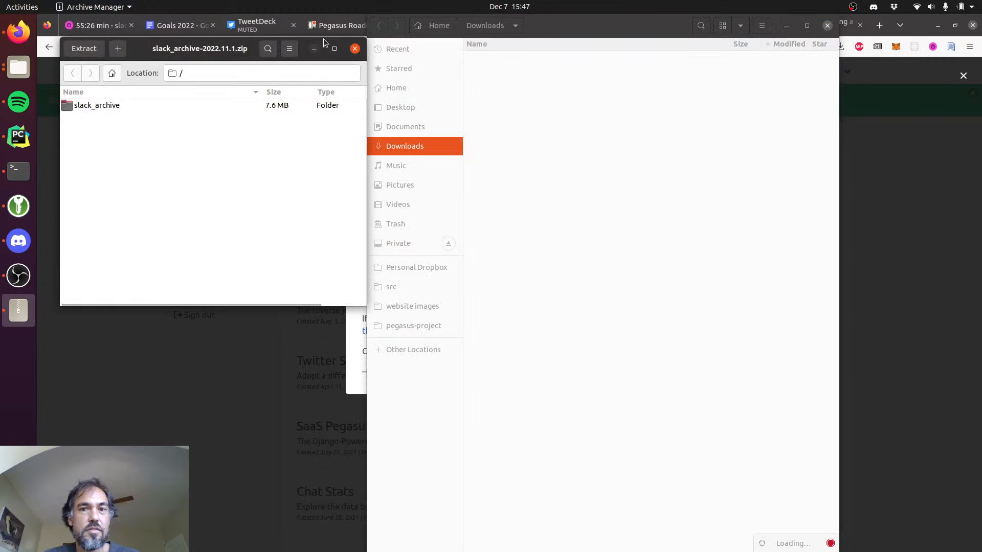
Close the archive window and browse into the extracted slack_archive folder in Files
{"action": "left_click", "coordinate": [355, 48]}
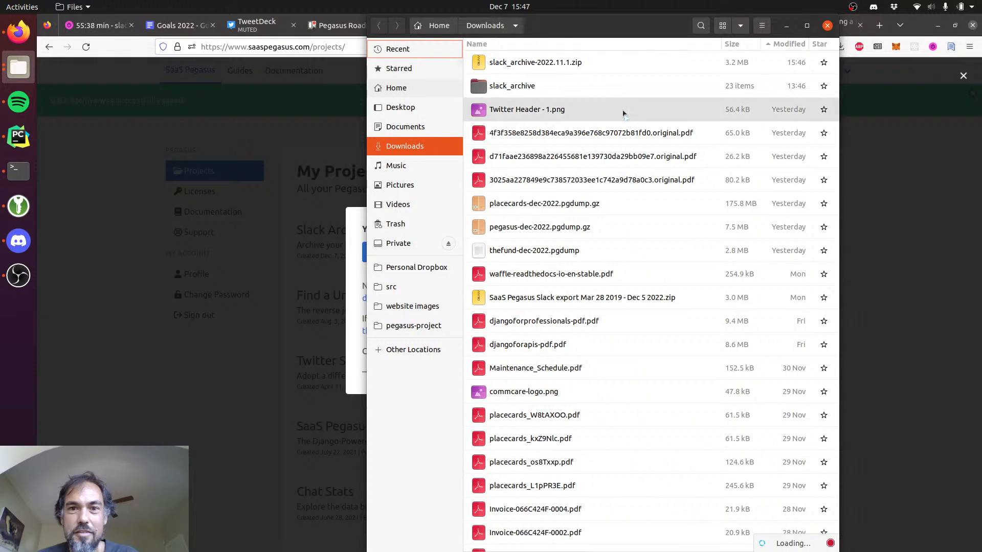
{"action": "mouse_move", "coordinate": [607, 93]}
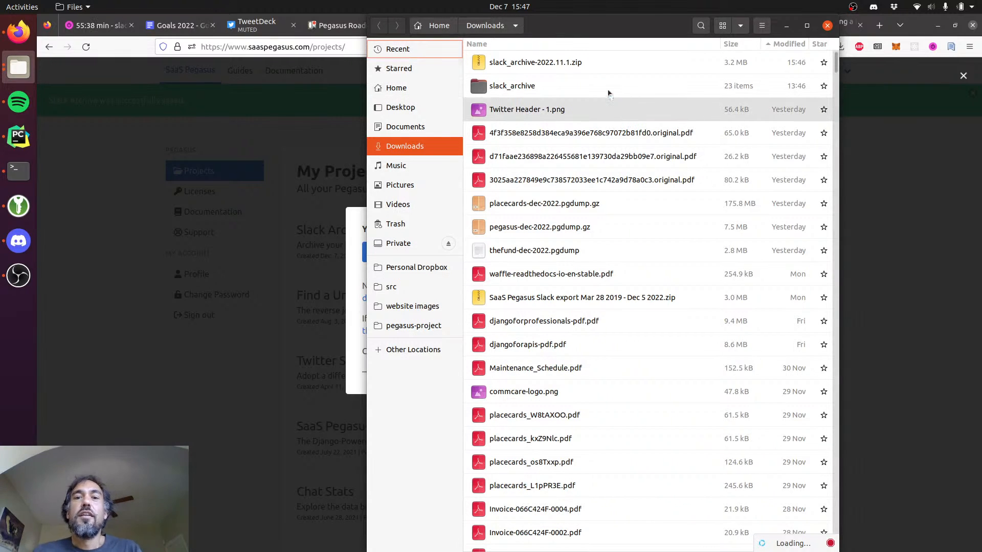
{"action": "left_click", "coordinate": [535, 62]}
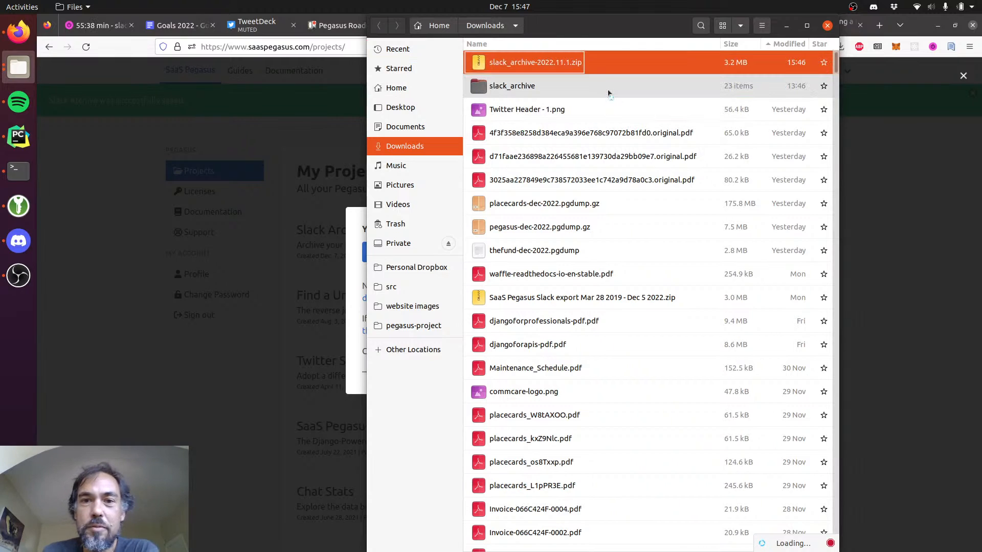
{"action": "left_click", "coordinate": [512, 86]}
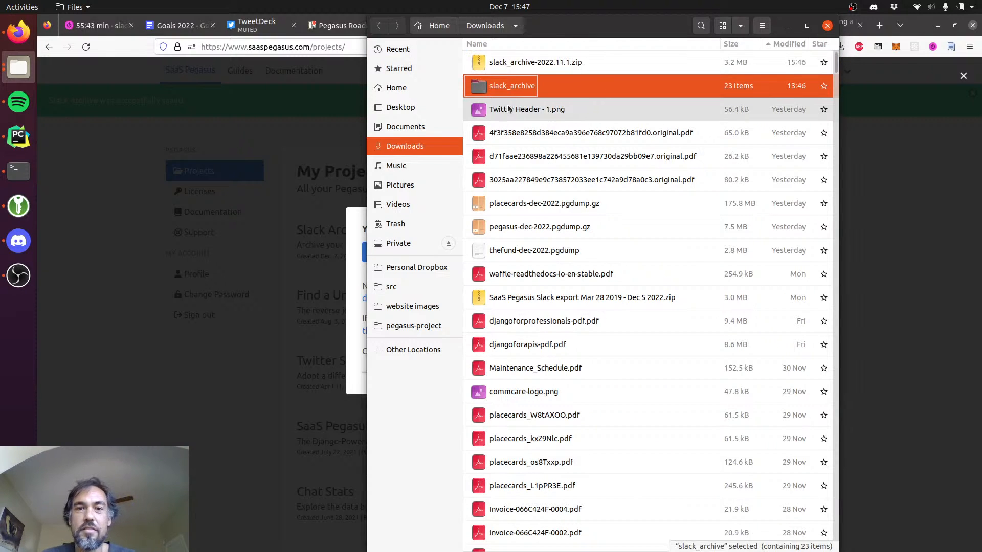
{"action": "double_click", "coordinate": [534, 63]}
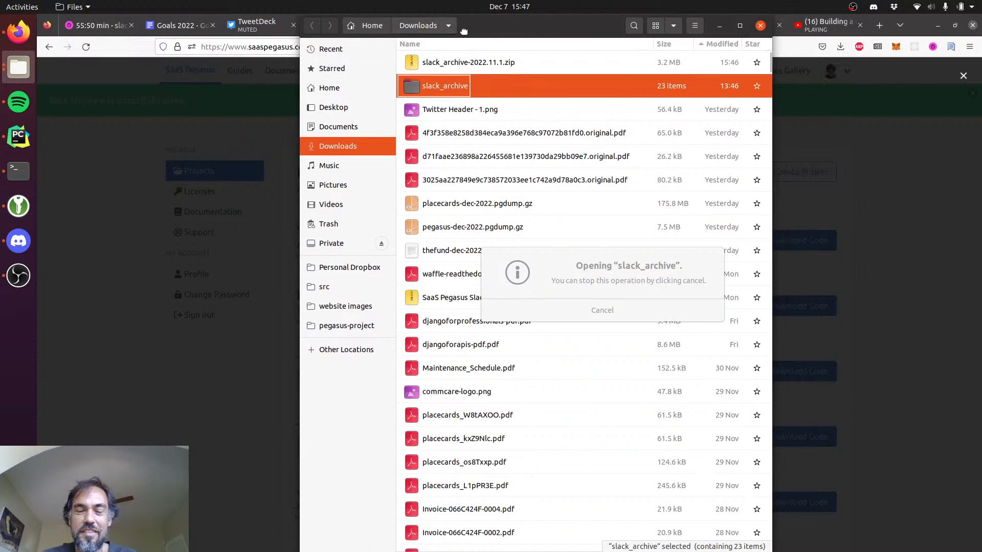
{"action": "double_click", "coordinate": [445, 86]}
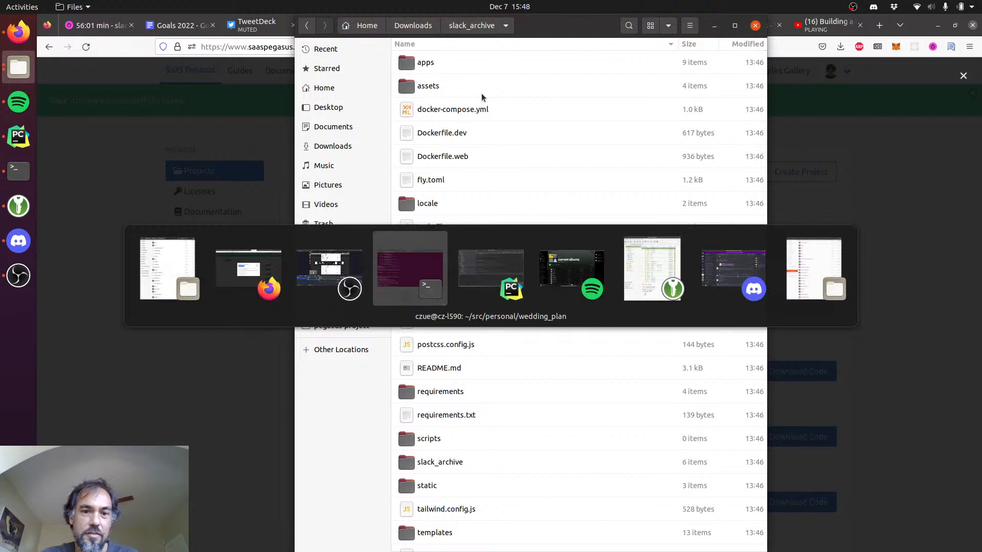
Move ~/Downloads/slack_archive into ~/src/personal and change into it
{"action": "left_click", "coordinate": [409, 268]}
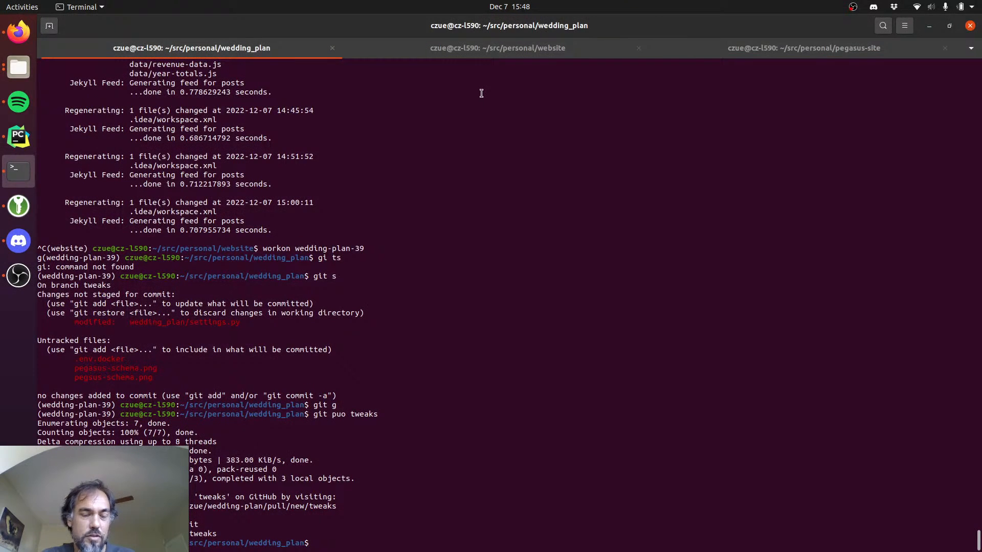
{"action": "key", "text": "Return"}
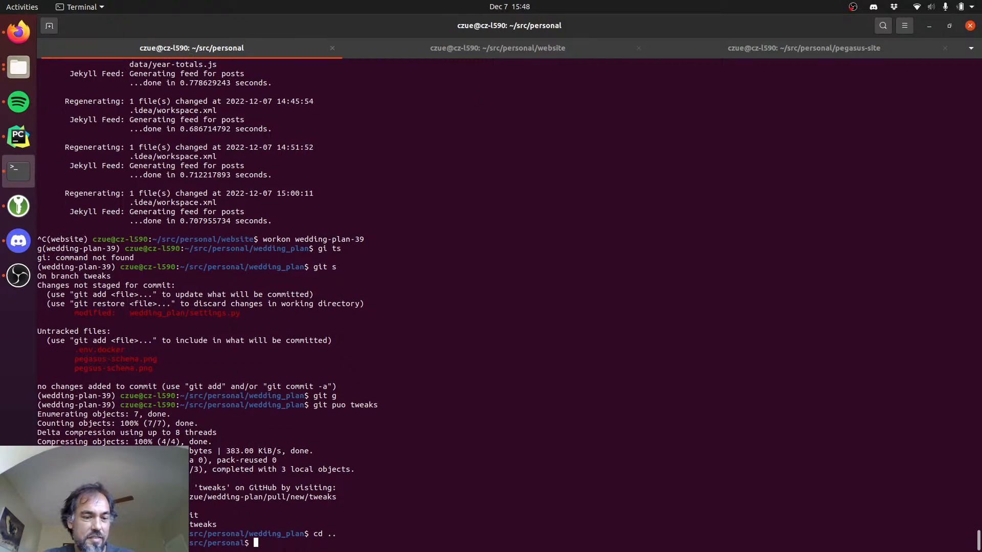
{"action": "type", "text": "mv"}
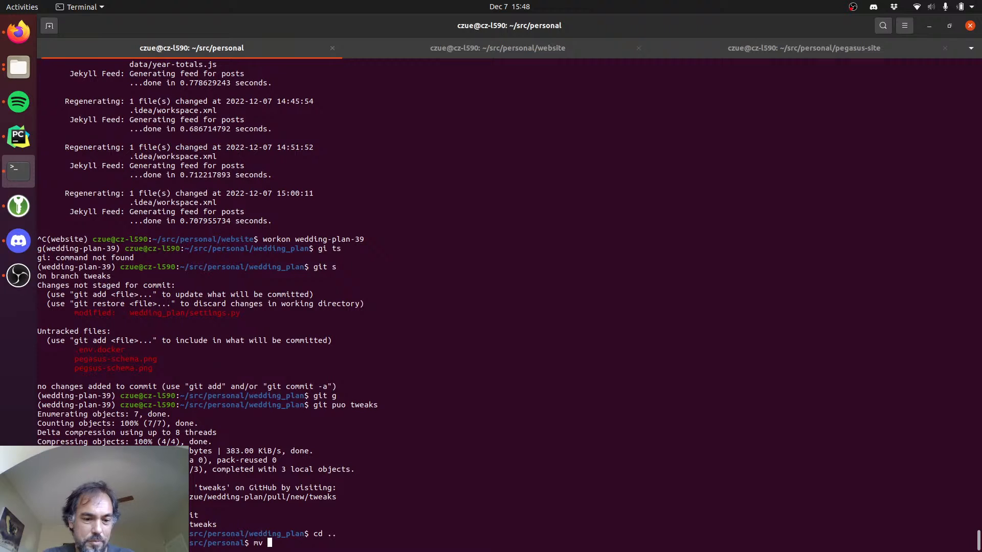
{"action": "type", "text": "/home/czue/Downloads/slack_archive ./"}
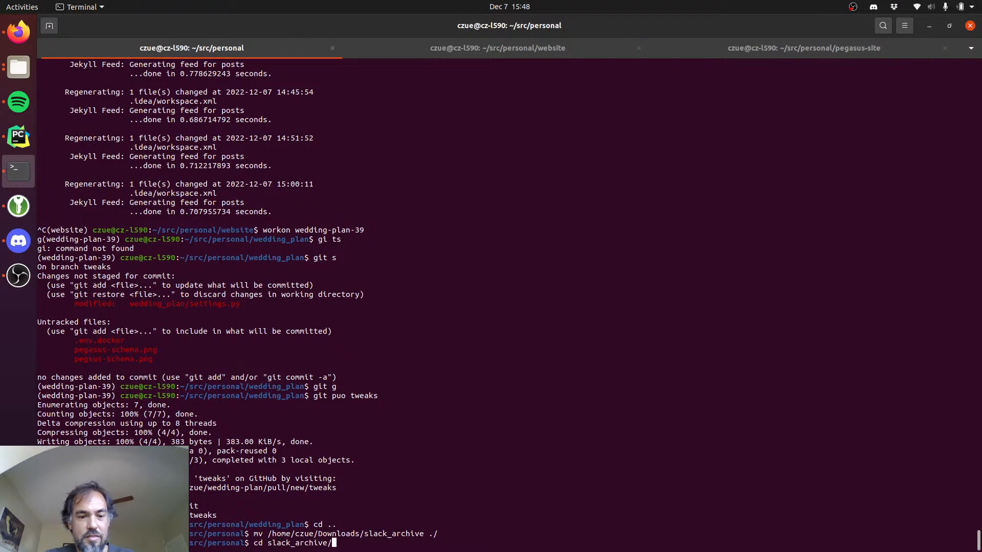
{"action": "key", "text": "Return"}
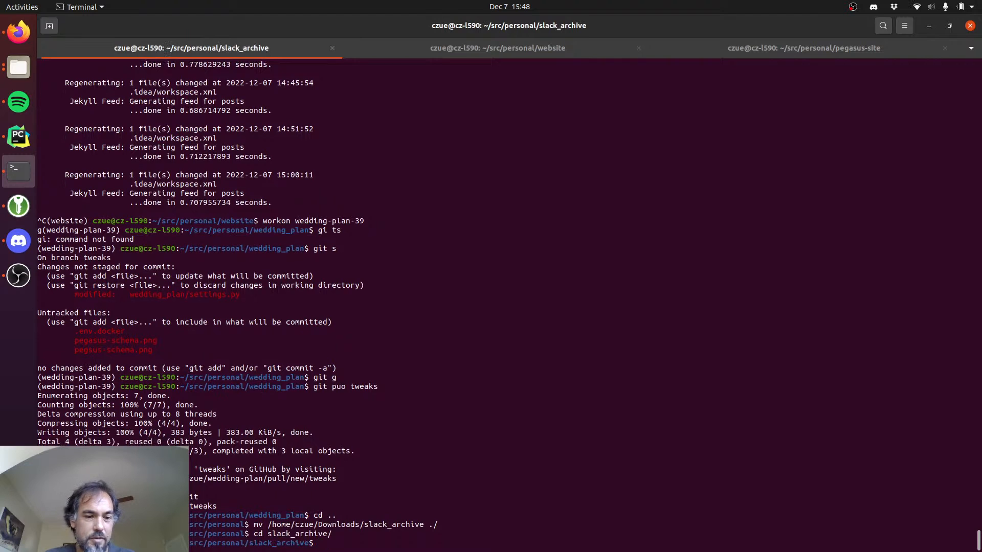
Deactivate the wedding-plan-39 virtualenv and clear the terminal
{"action": "type", "text": "deactivate"}
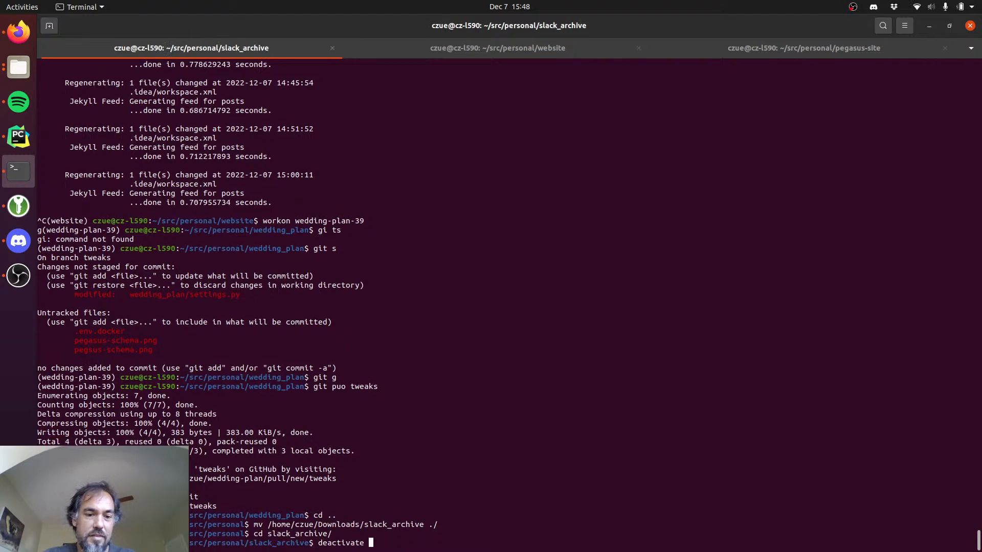
{"action": "key", "text": "Return"}
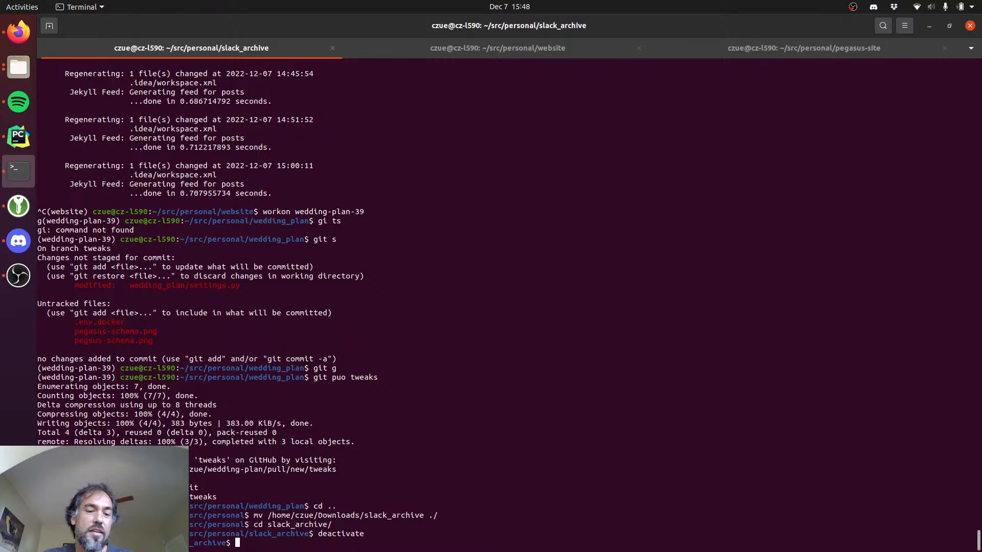
{"action": "type", "text": "clera"}
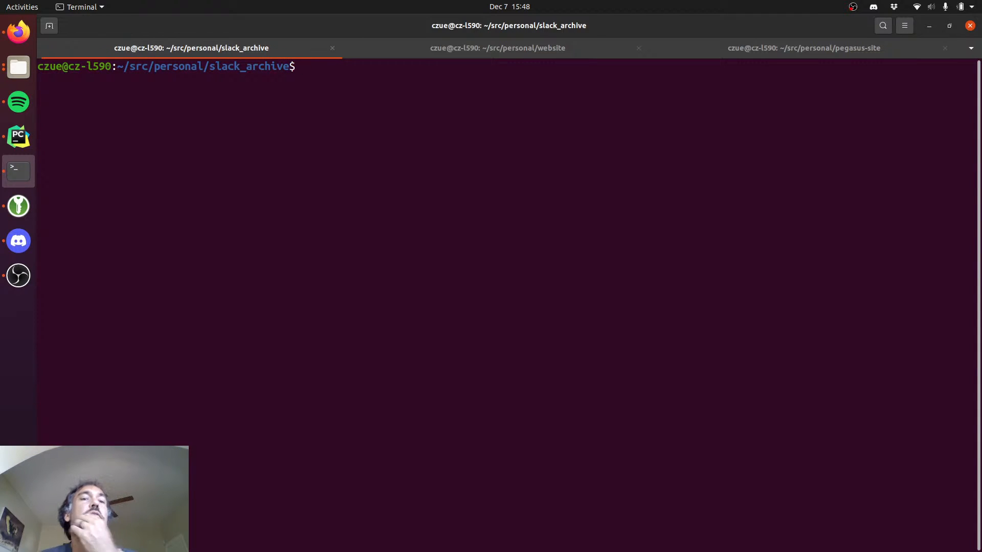
Create a Python 3.10 virtualenv named slack-archive with mkvirtualenv
{"action": "type", "text": "mk"}
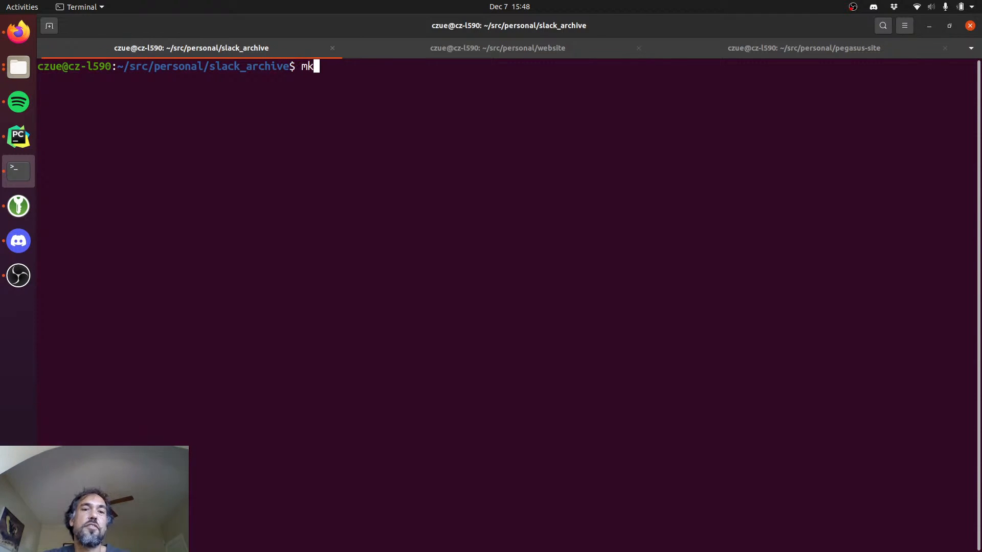
{"action": "type", "text": "virtualenv"}
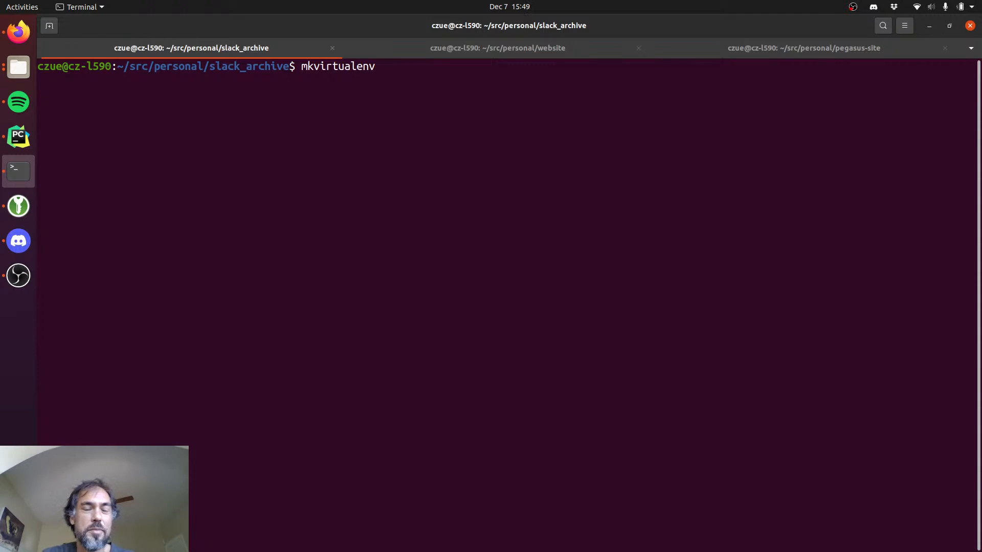
{"action": "type", "text": "slack-a"}
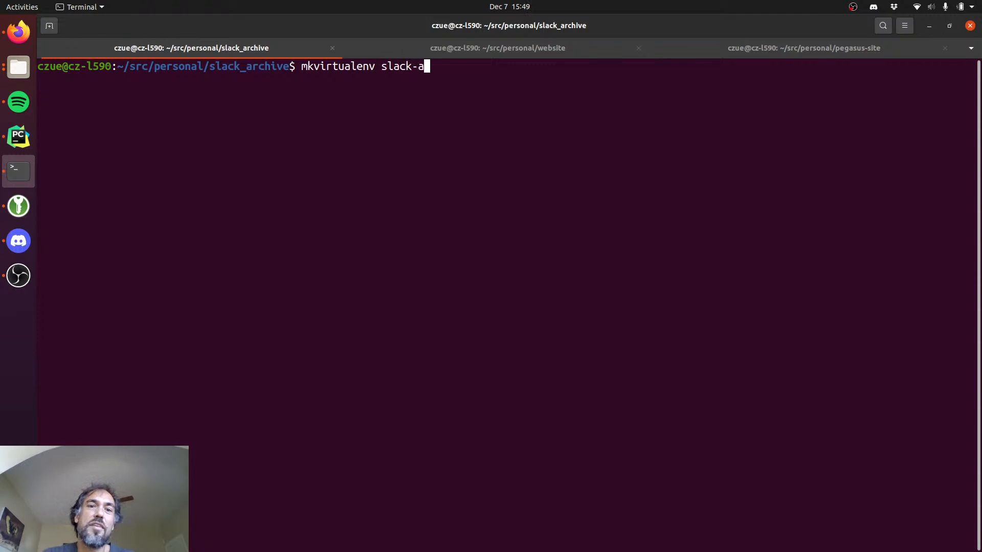
{"action": "type", "text": "rchive -p p"}
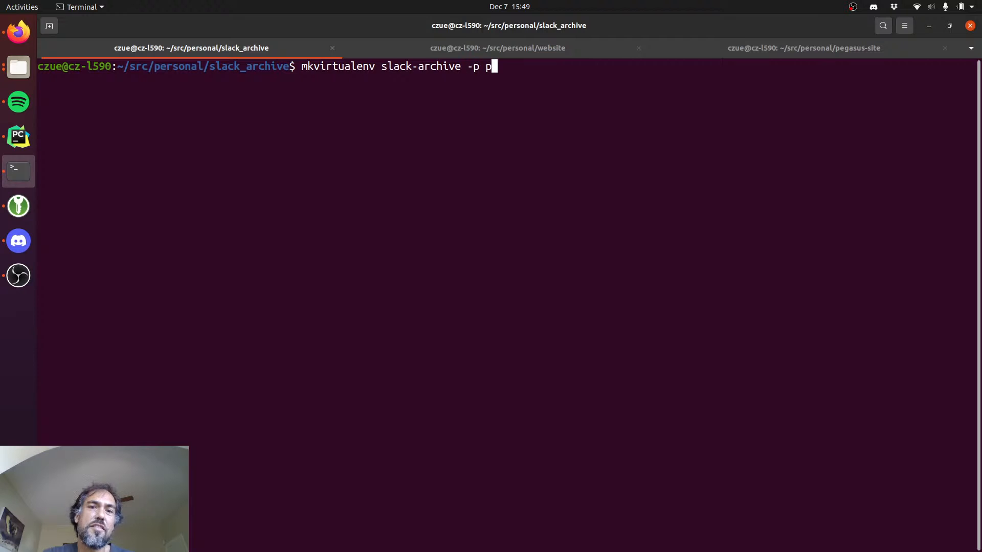
{"action": "type", "text": "ython3.1"}
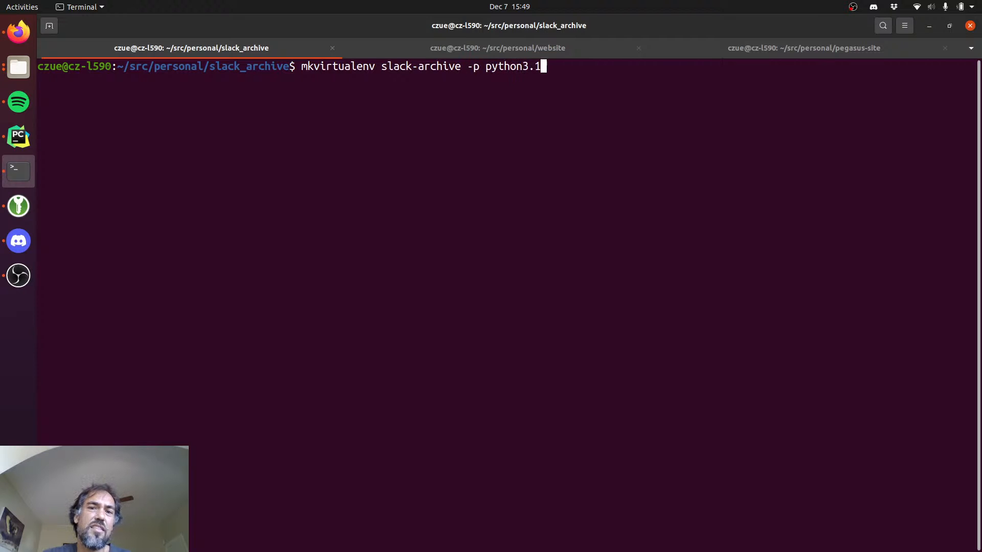
{"action": "key", "text": "Return"}
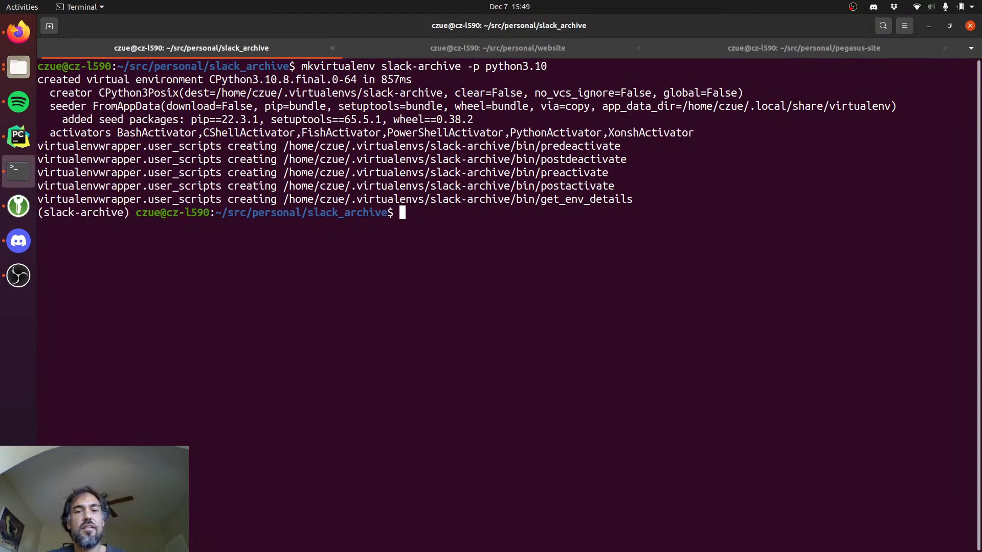
Tie the virtualenv to the project folder with setvirtualenvproject and cdproject into it
{"action": "type", "text": "setca"}
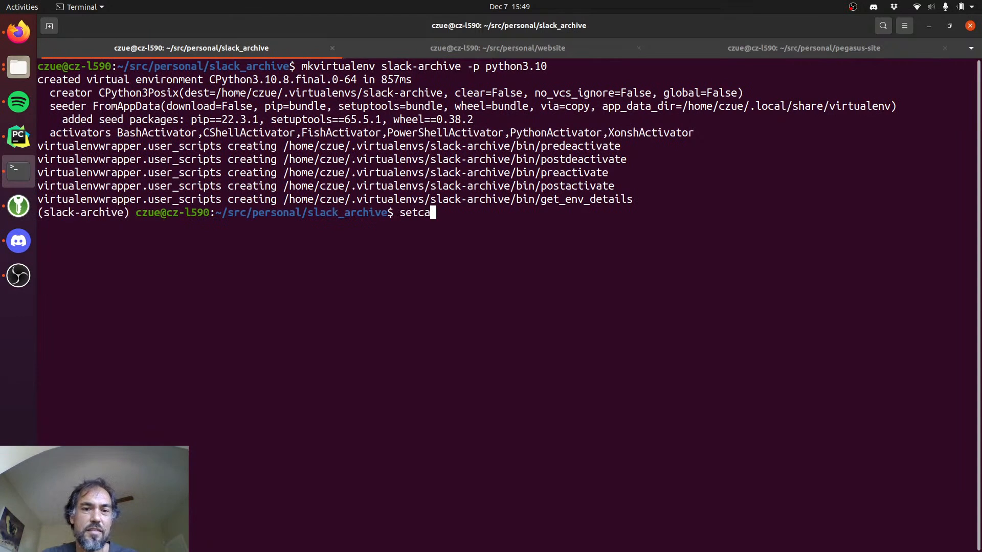
{"action": "key", "text": "Return"}
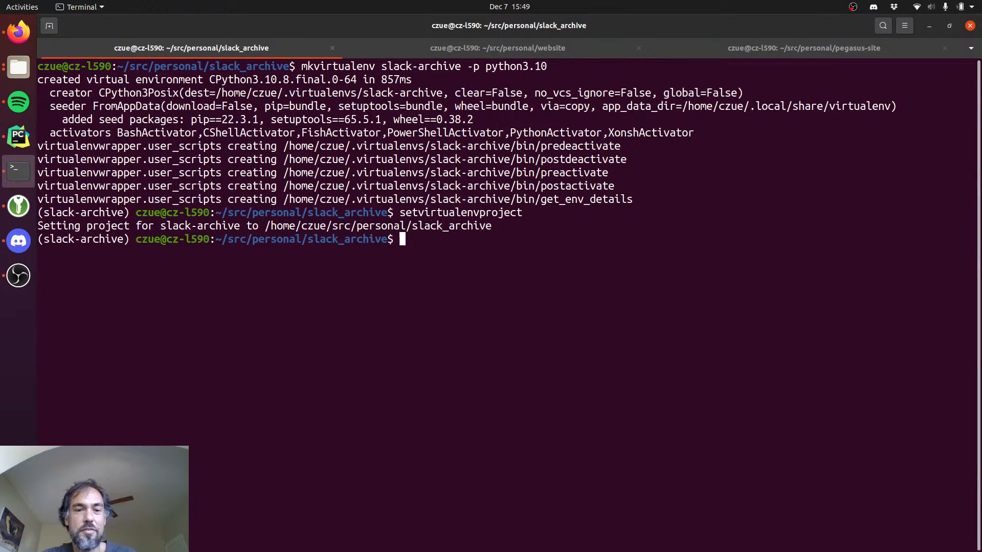
{"action": "type", "text": "cdproject"}
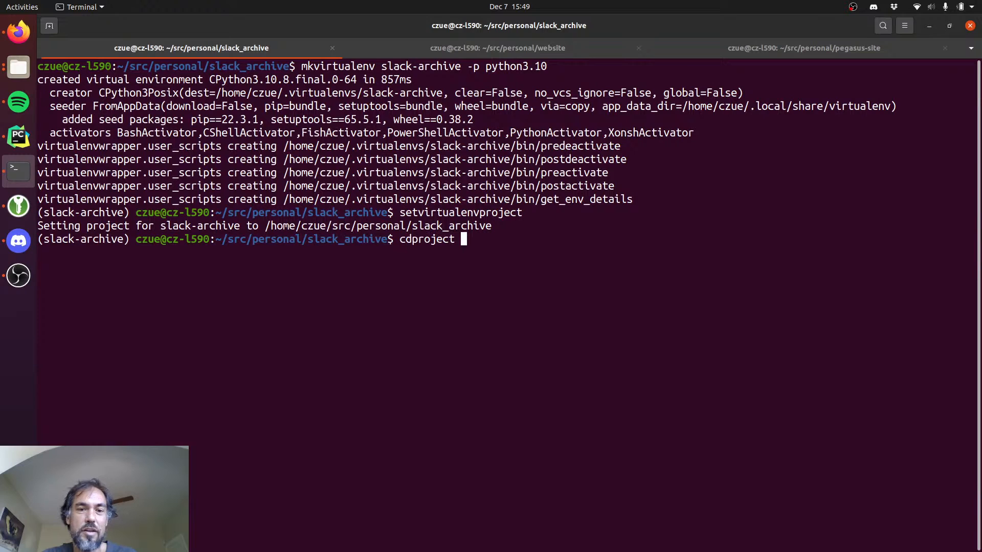
{"action": "key", "text": "Return"}
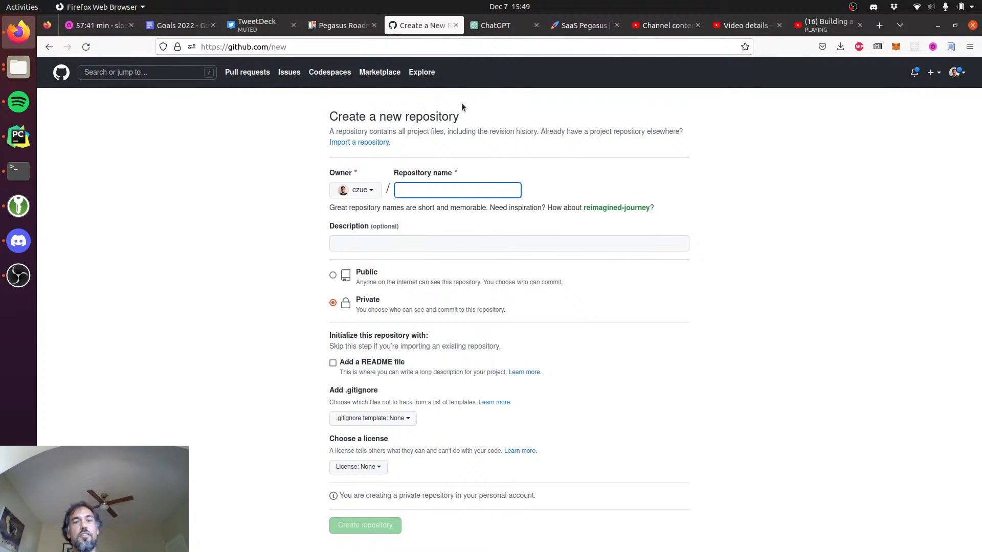
Create a private GitHub repository slack-archive described as Slack Archive
{"action": "type", "text": "slack-archive"}
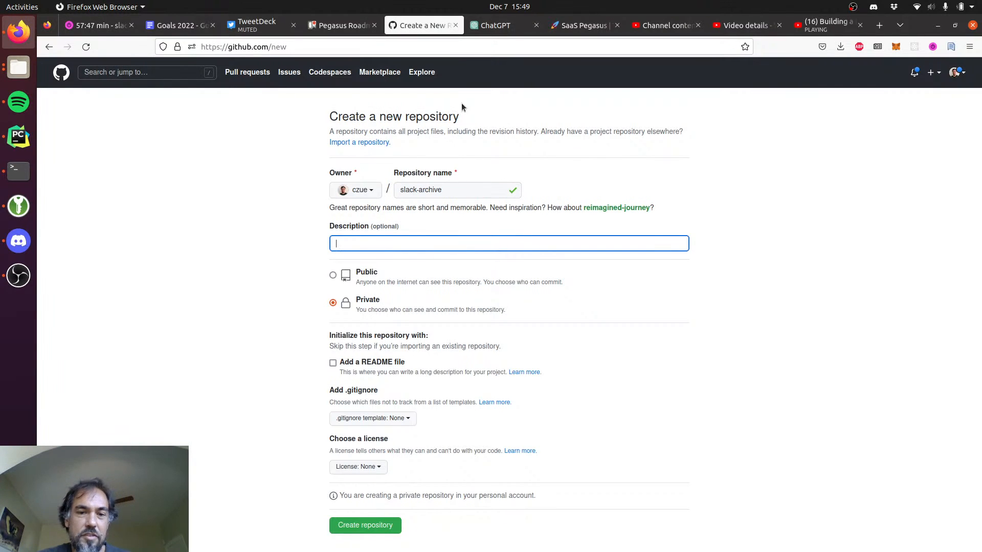
{"action": "type", "text": "Slack Ar"}
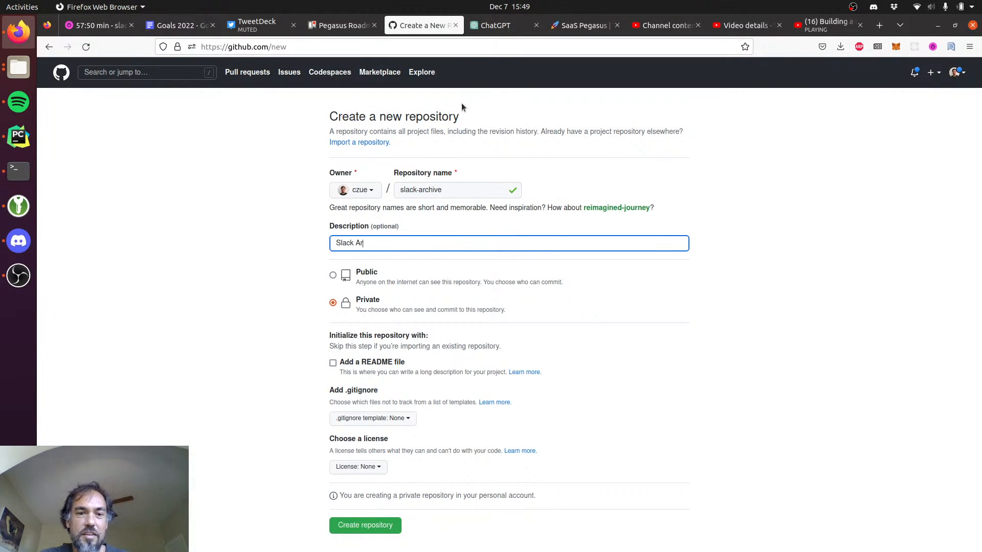
{"action": "type", "text": "chive"}
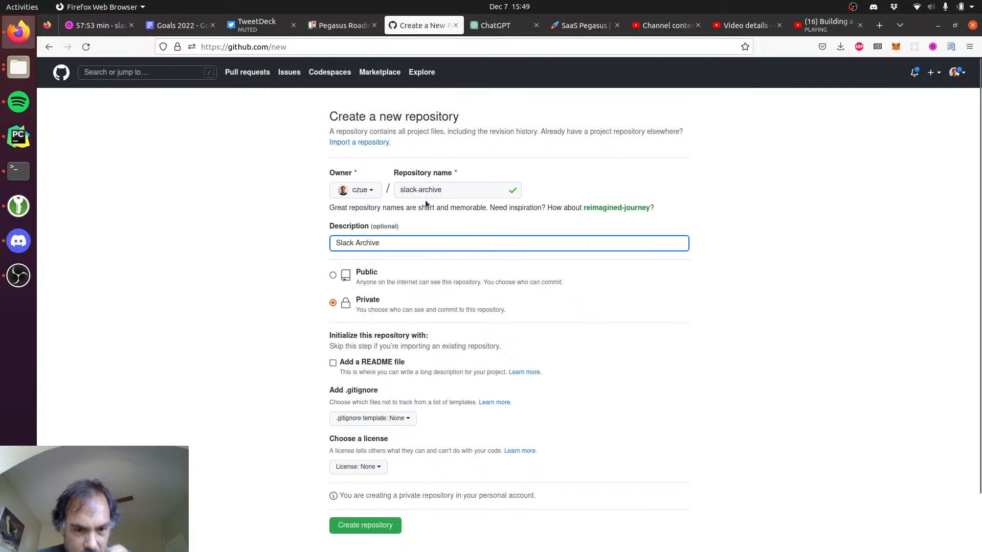
{"action": "left_click", "coordinate": [365, 525]}
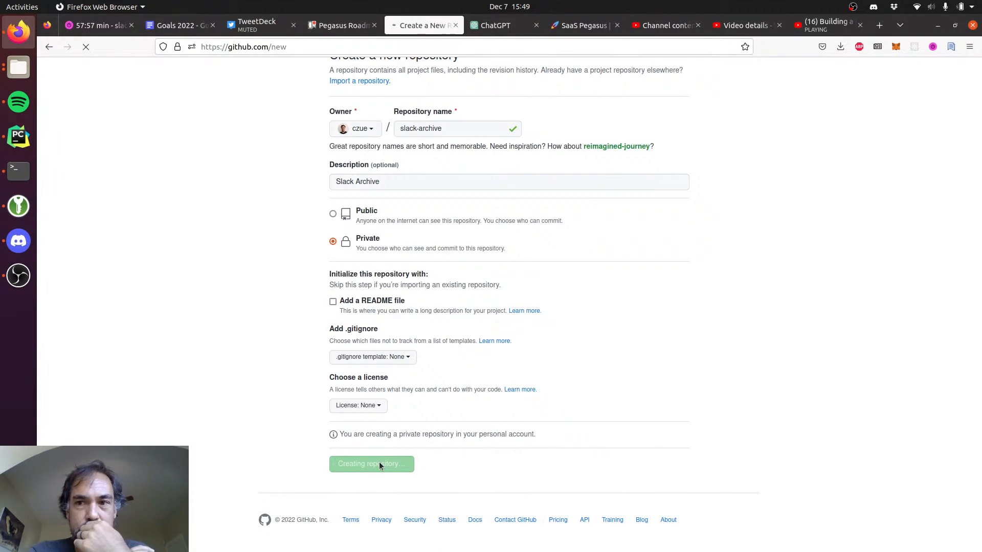
{"action": "left_click", "coordinate": [371, 463]}
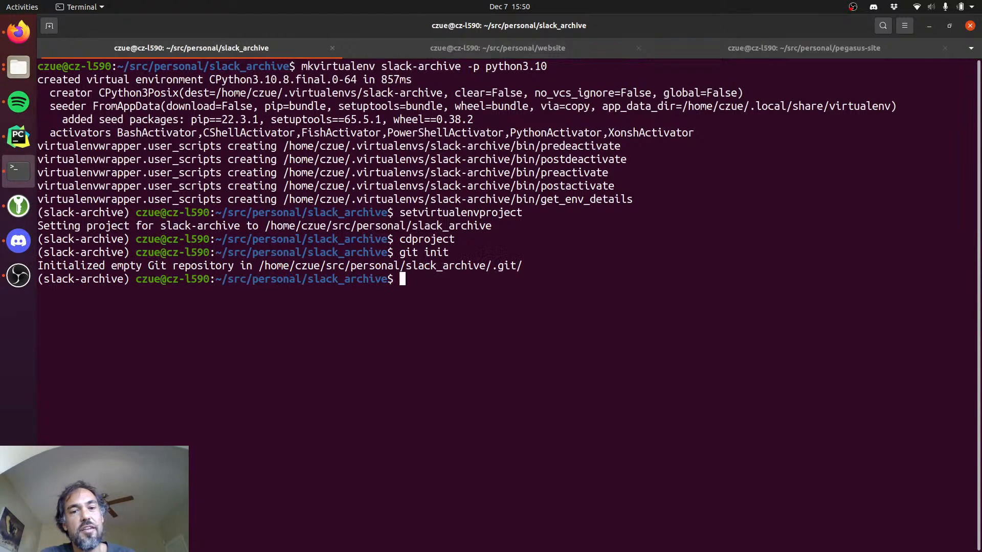
{"action": "type", "text": "git remote se"}
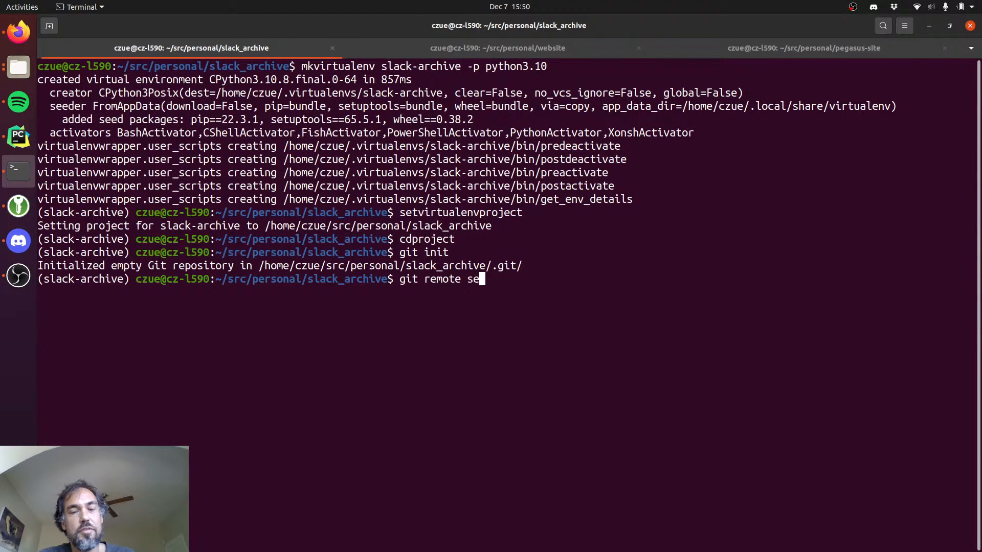
{"action": "type", "text": "t-url origin git@github.com:czue/slack-archive.git"}
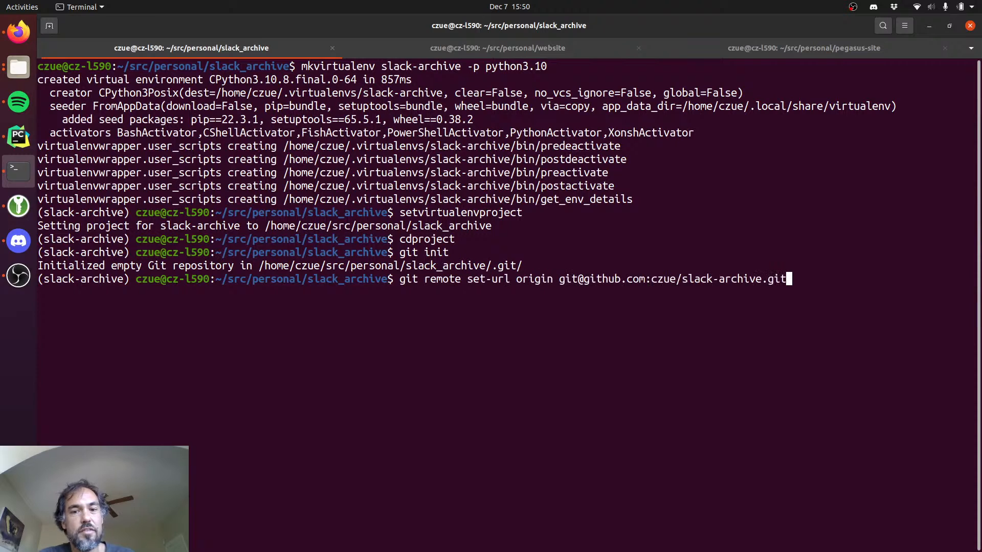
{"action": "key", "text": "Return"}
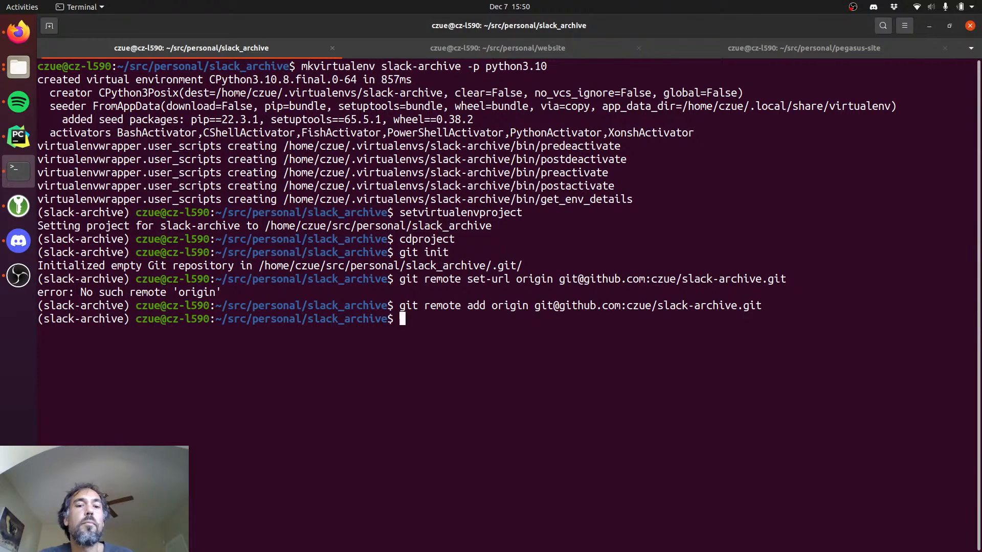
Commit all project files with the message "initial pegasus"
{"action": "type", "text": "git"}
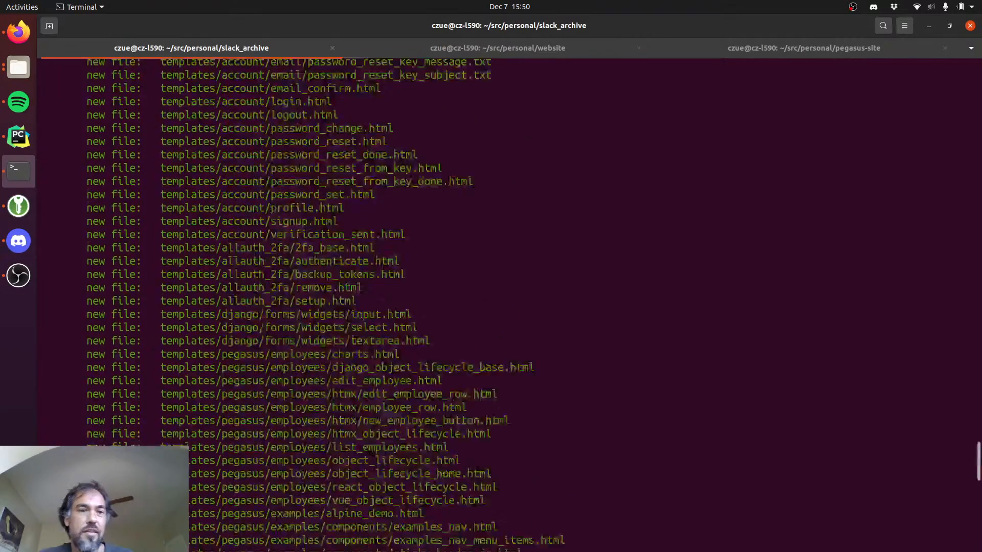
{"action": "scroll", "scroll_direction": "up", "scroll_amount": 3}
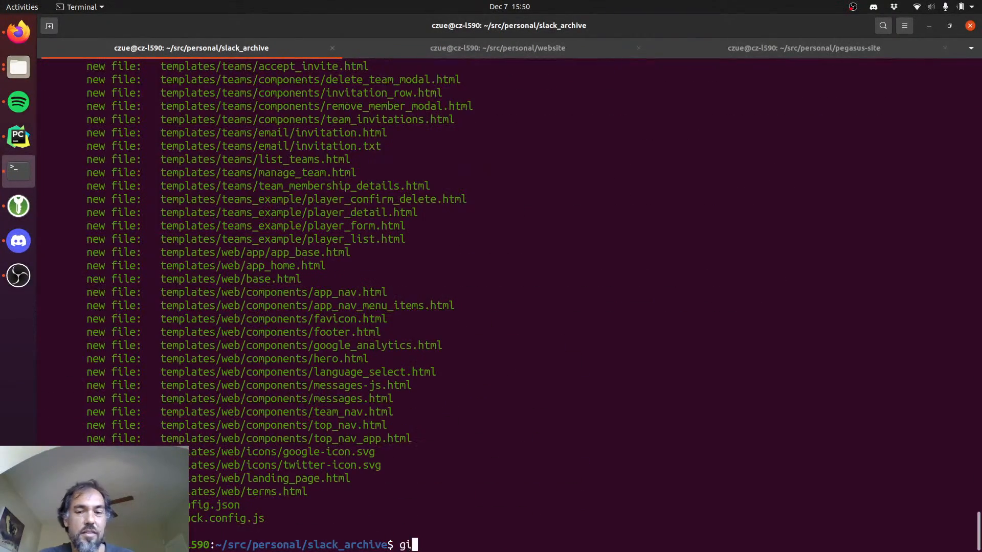
{"action": "type", "text": "t commit -"}
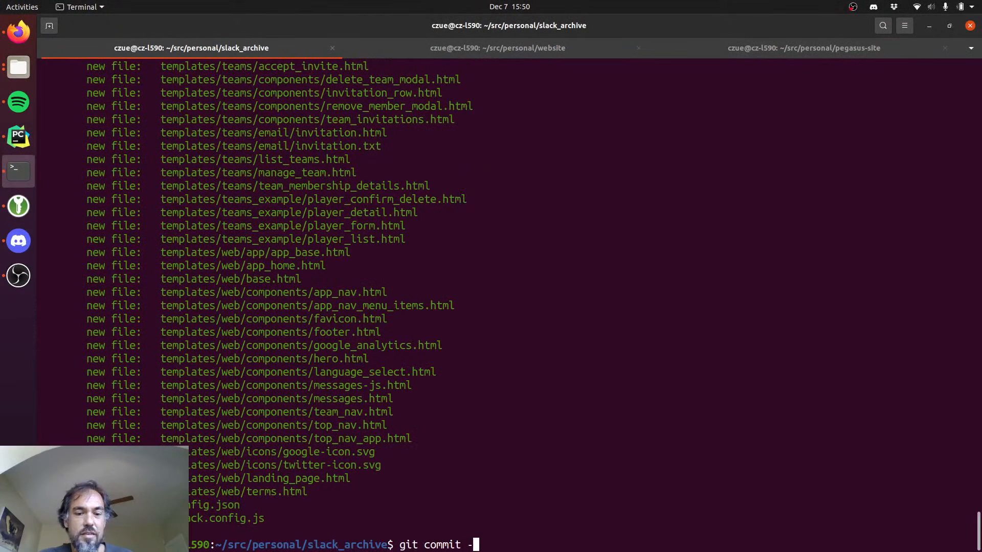
{"action": "type", "text": "m \"initial pegasus"}
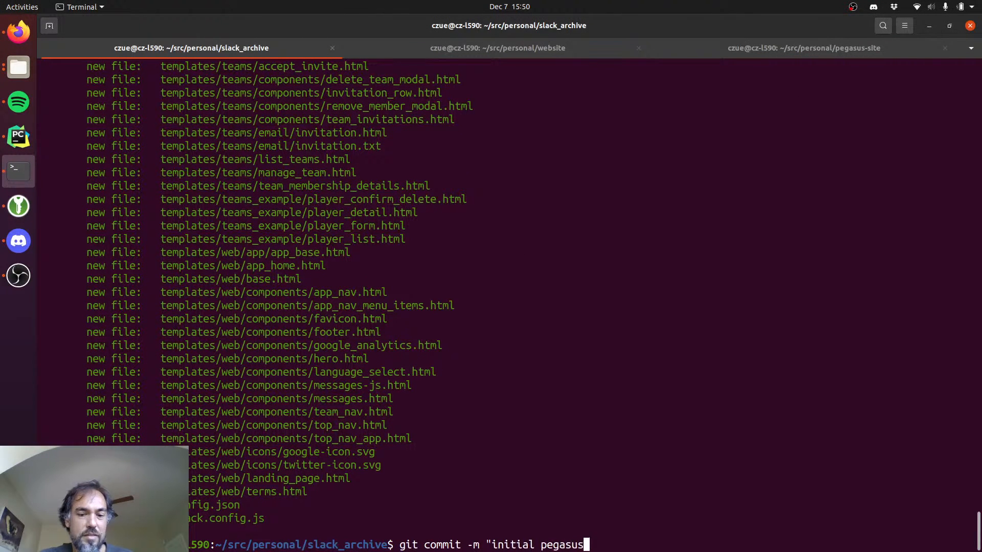
{"action": "key", "text": "Return"}
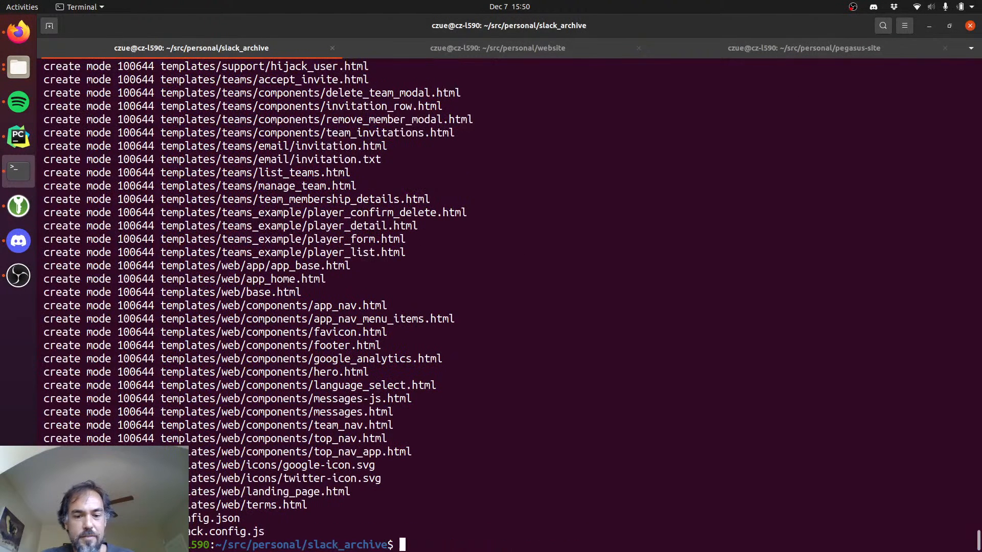
Check the repository's status after the commit
{"action": "type", "text": "git pi"}
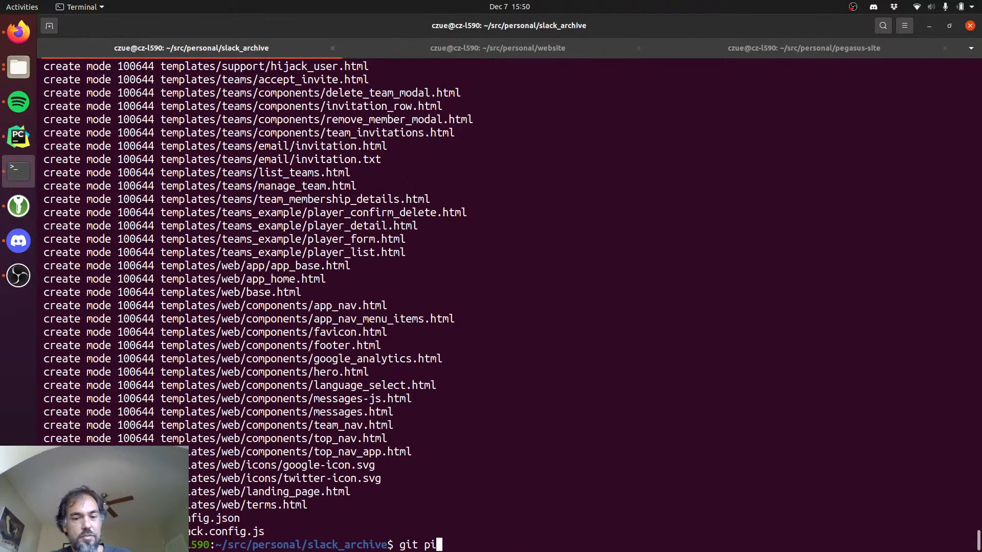
{"action": "type", "text": "statu"}
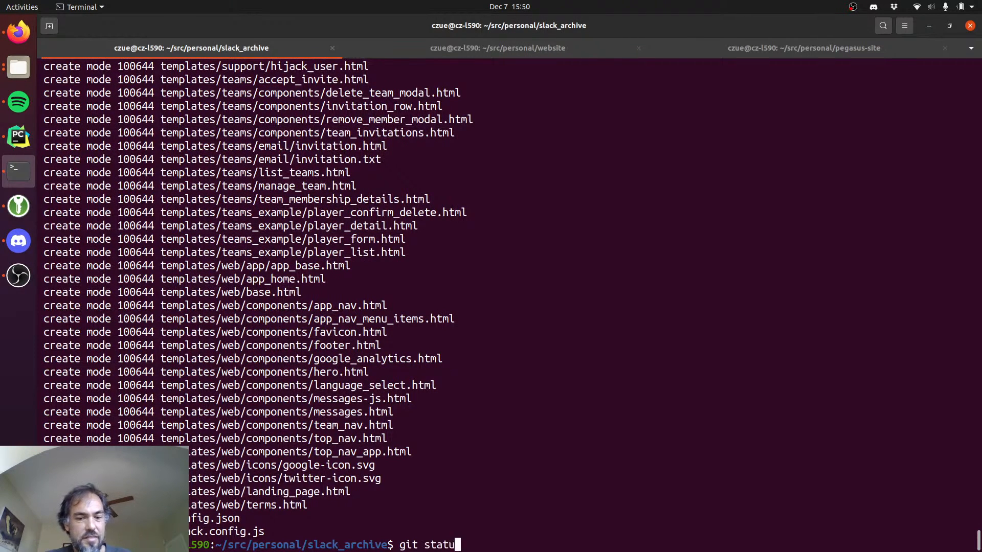
{"action": "key", "text": "Return"}
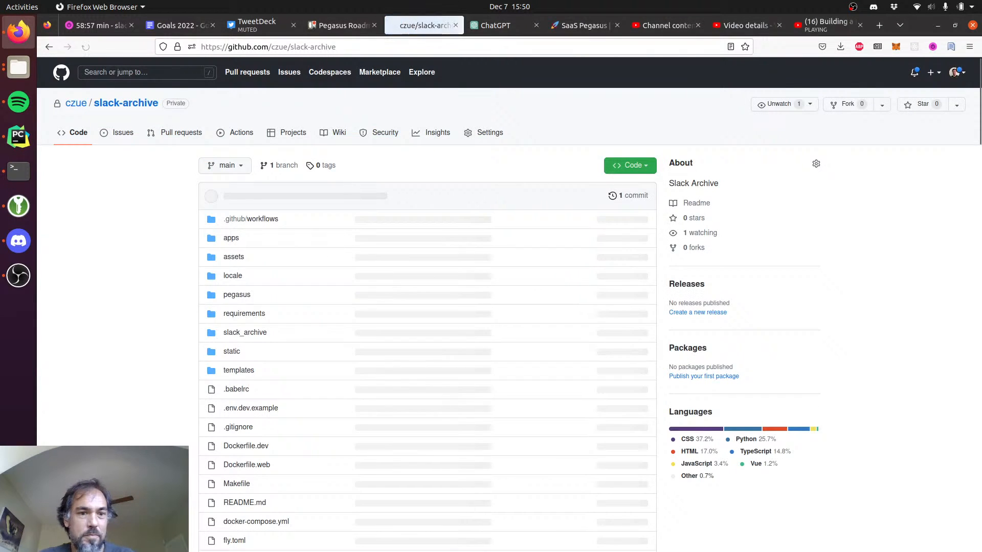
Read through the slack-archive README's setup instructions on GitHub, then return to the terminal
{"action": "scroll", "scroll_direction": "down", "scroll_amount": 3}
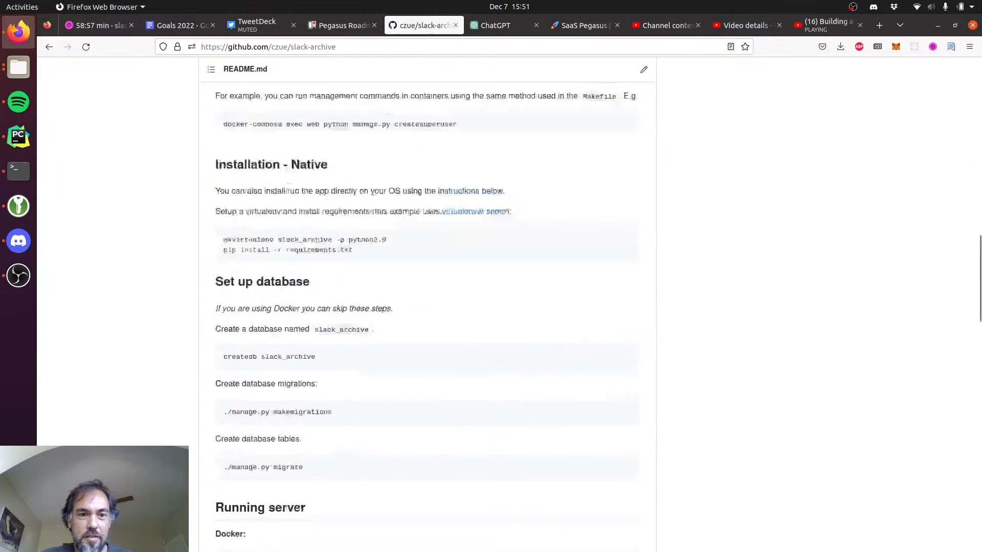
{"action": "scroll", "scroll_direction": "down", "scroll_amount": 3}
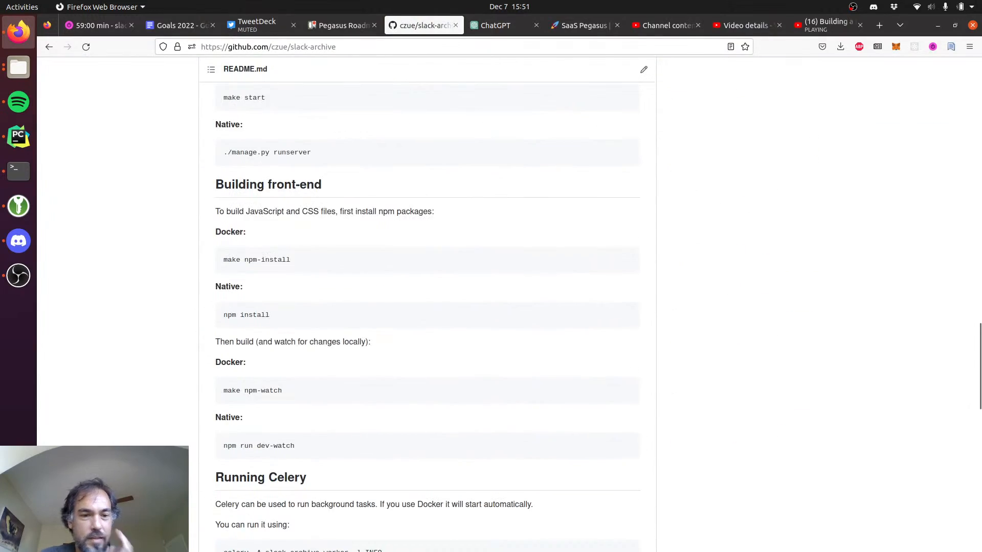
{"action": "scroll", "scroll_direction": "up", "scroll_amount": 3}
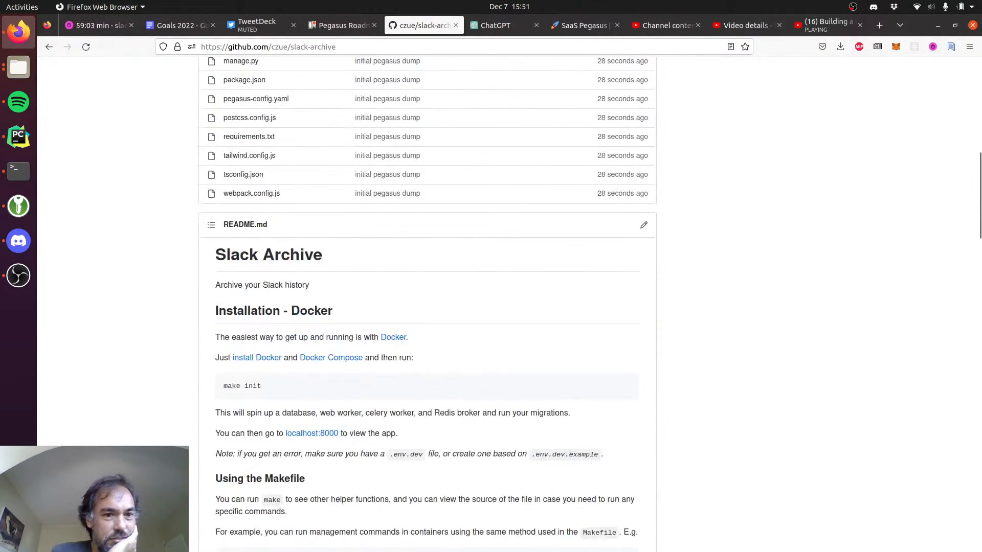
{"action": "scroll", "scroll_direction": "down", "scroll_amount": 3}
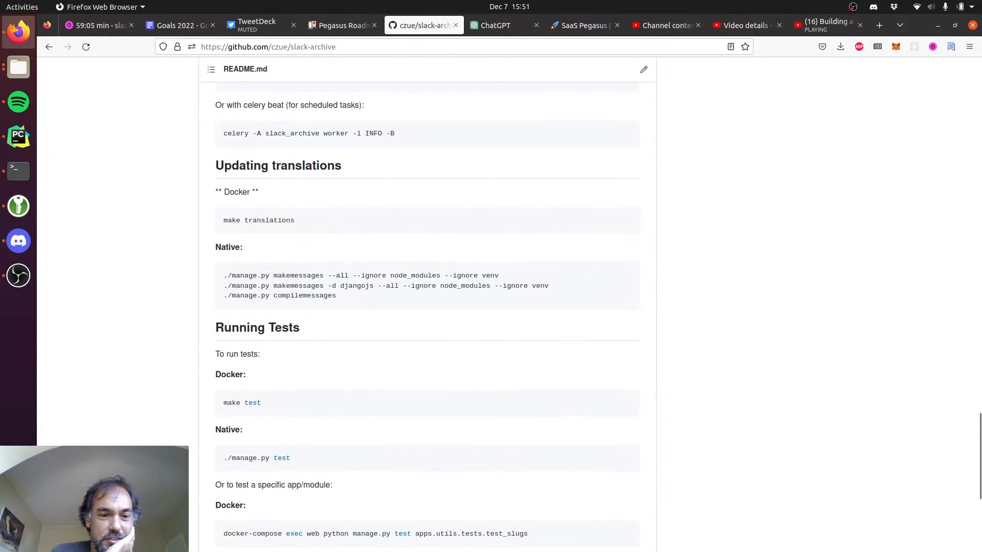
{"action": "scroll", "scroll_direction": "up", "scroll_amount": 3}
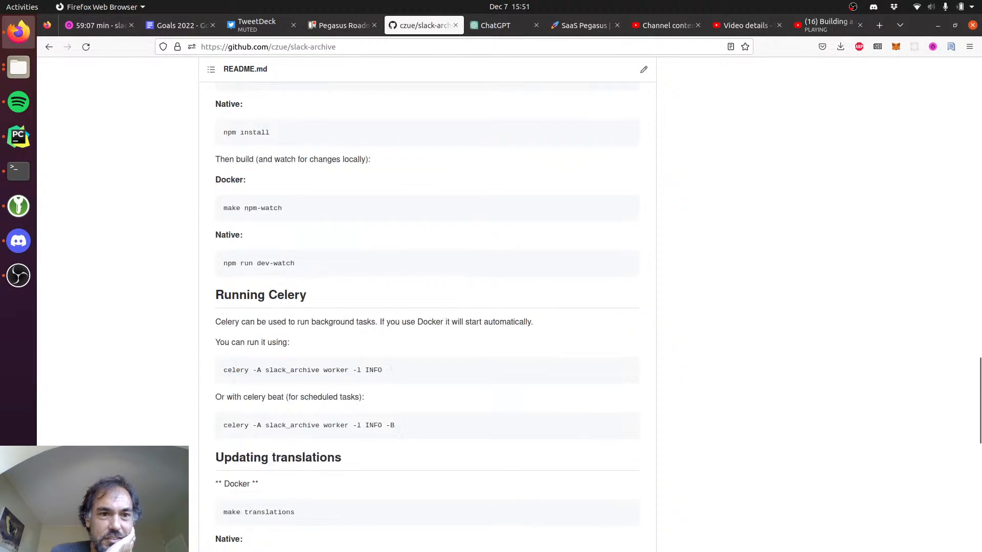
{"action": "scroll", "scroll_direction": "down", "scroll_amount": 3}
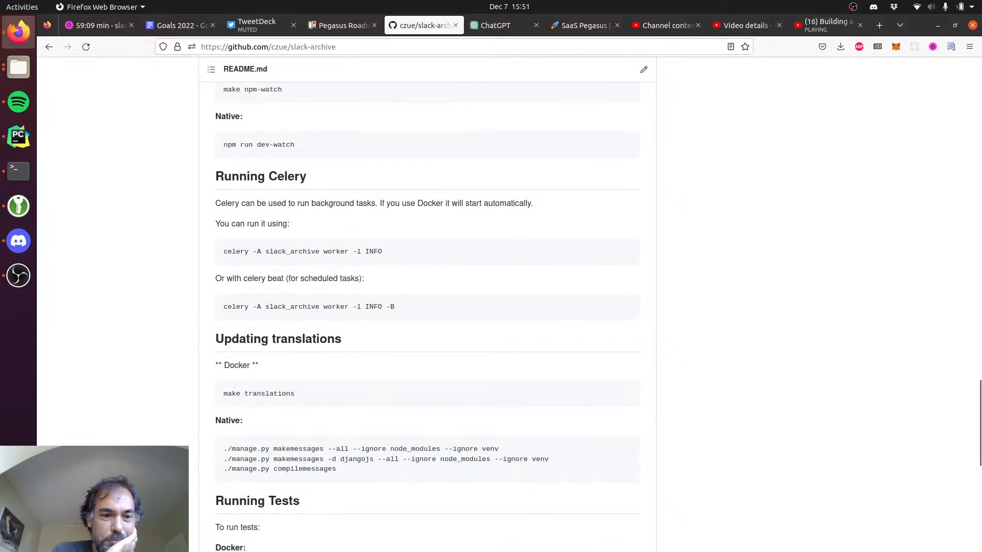
{"action": "mouse_move", "coordinate": [227, 375]}
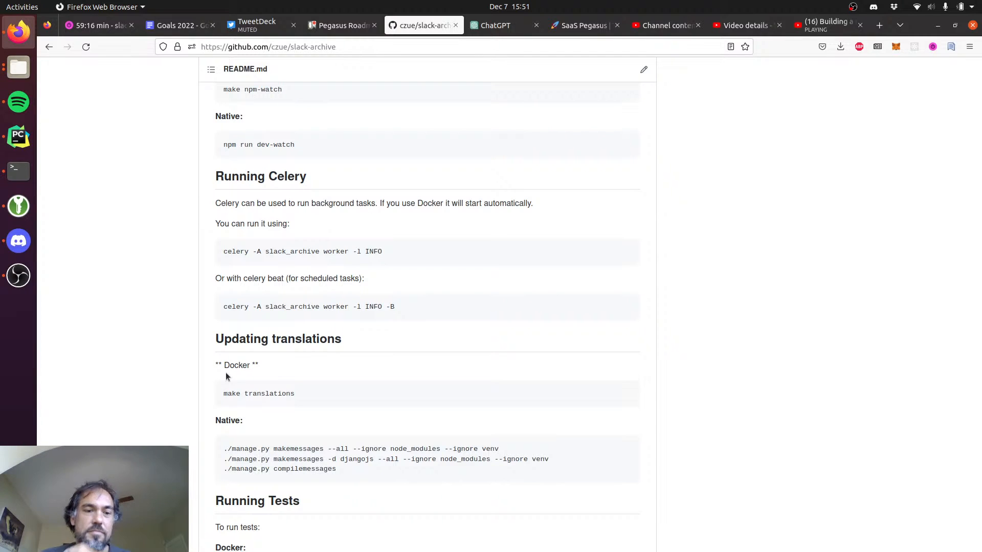
{"action": "scroll", "scroll_direction": "up", "scroll_amount": 3}
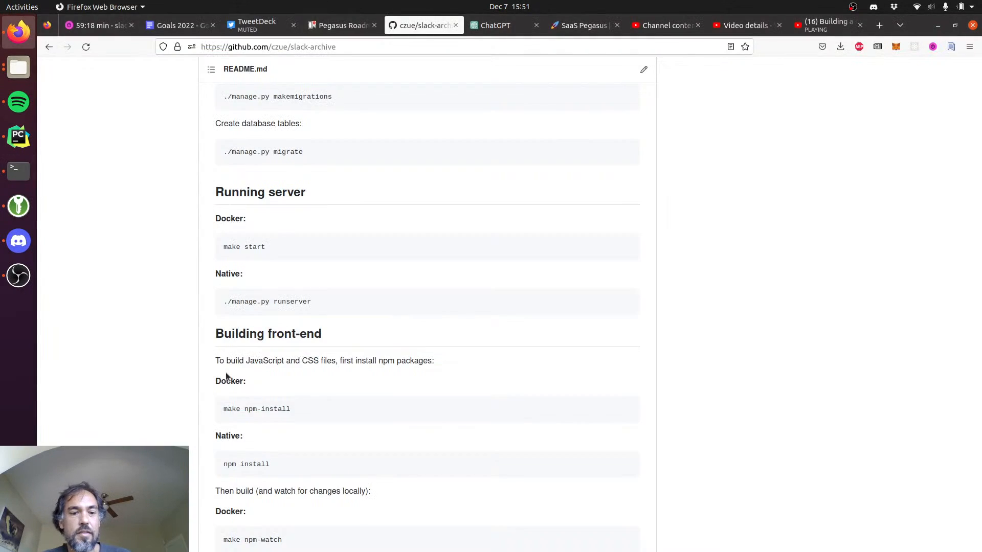
{"action": "left_click", "coordinate": [17, 171]}
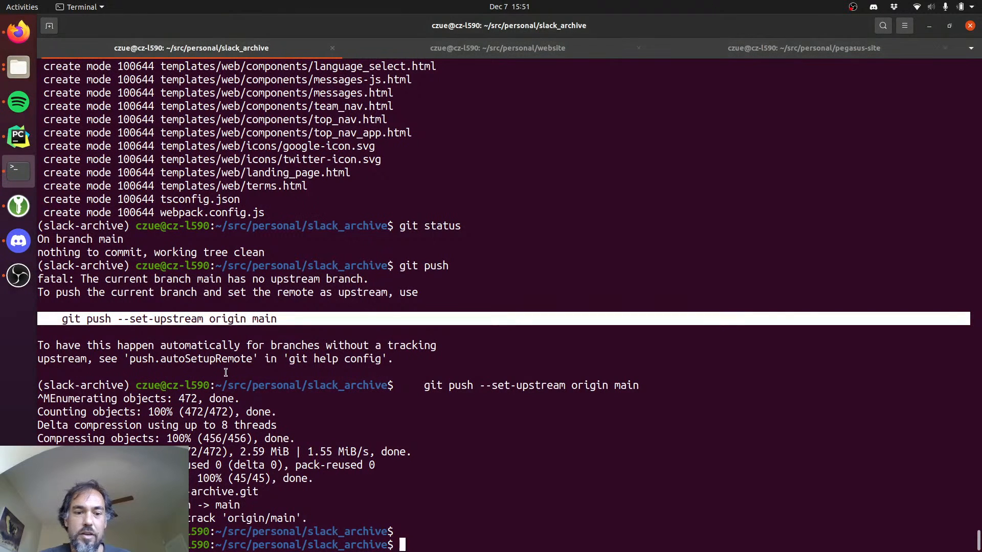
{"action": "mouse_move", "coordinate": [375, 330]}
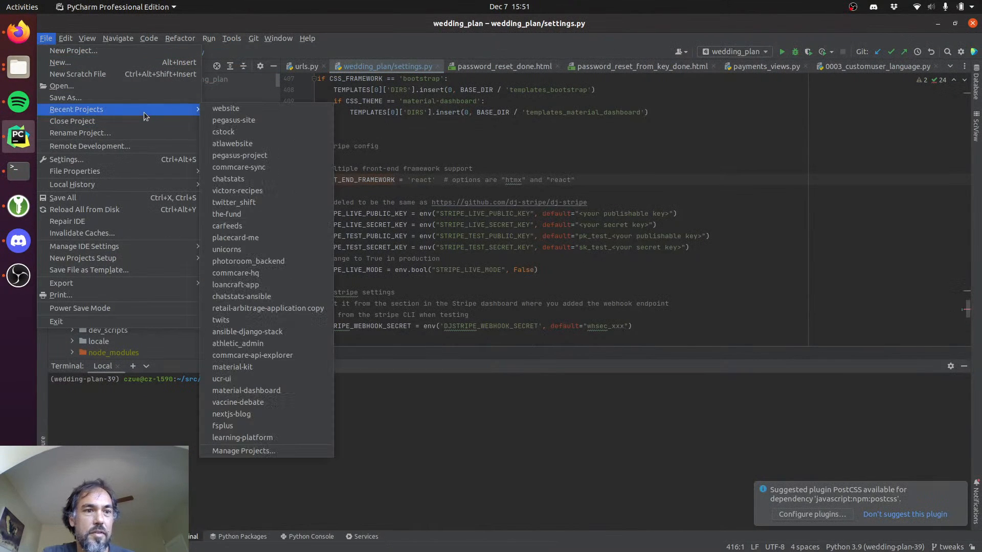
Open the slack_archive folder as a project in this window, replacing wedding_plan
{"action": "left_click", "coordinate": [61, 86]}
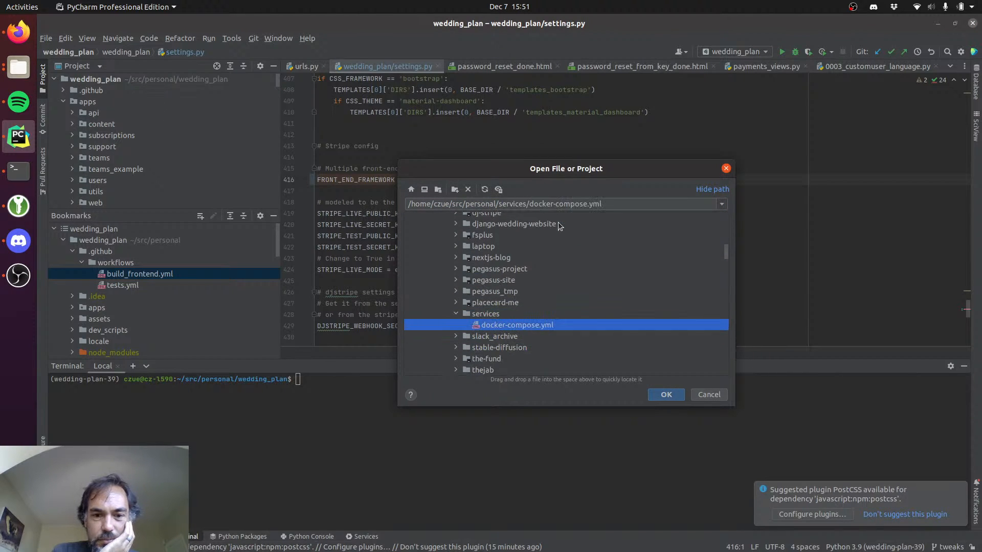
{"action": "left_click", "coordinate": [494, 324]}
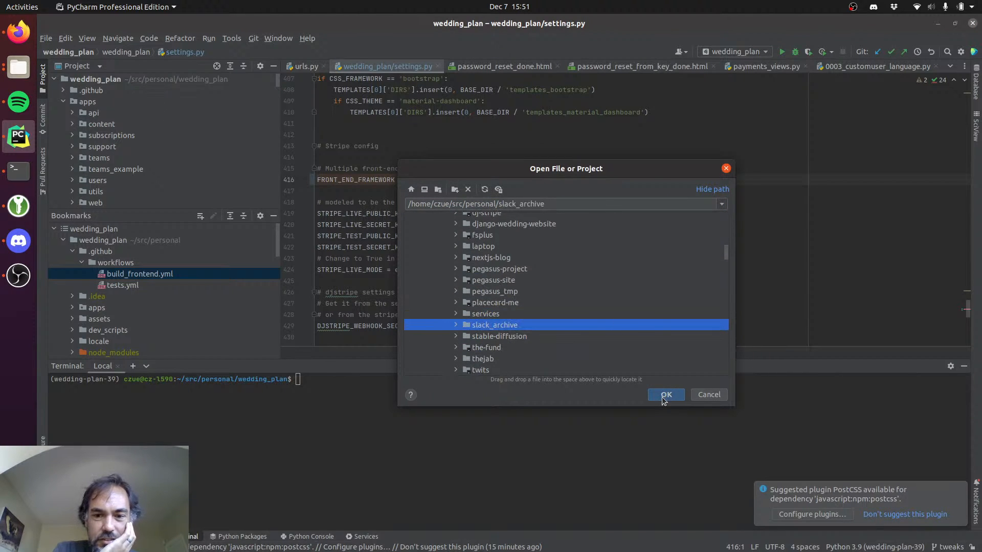
{"action": "left_click", "coordinate": [664, 394]}
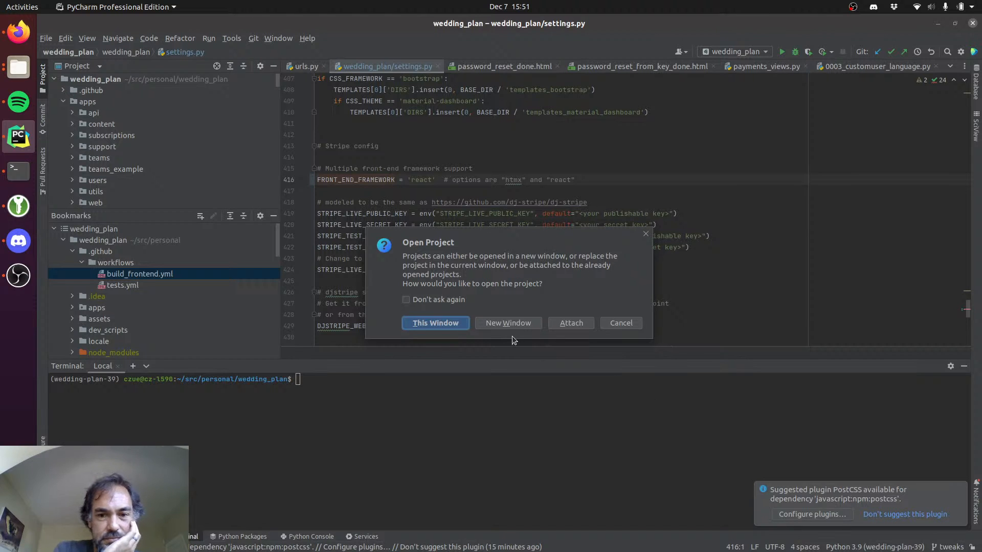
{"action": "left_click", "coordinate": [435, 322]}
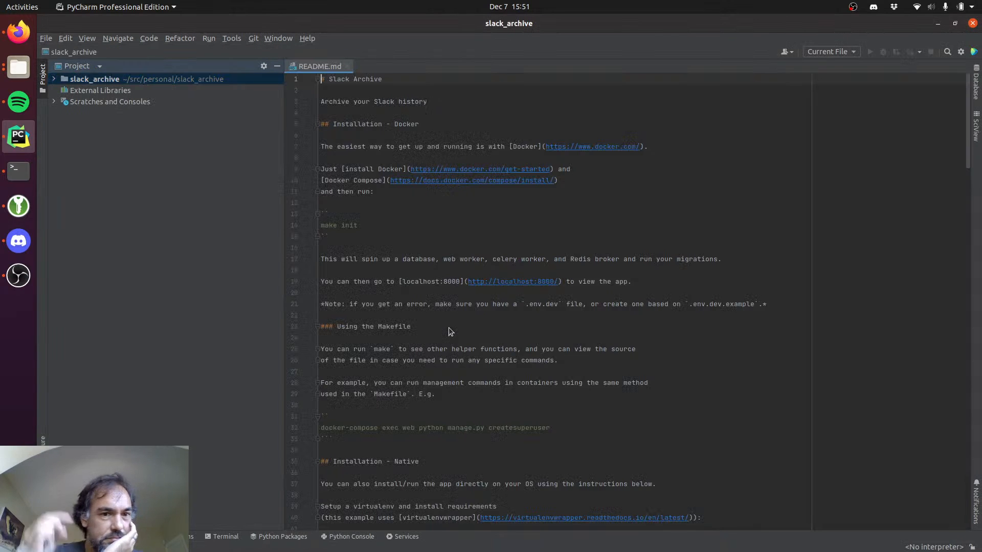
{"action": "left_click", "coordinate": [54, 79]}
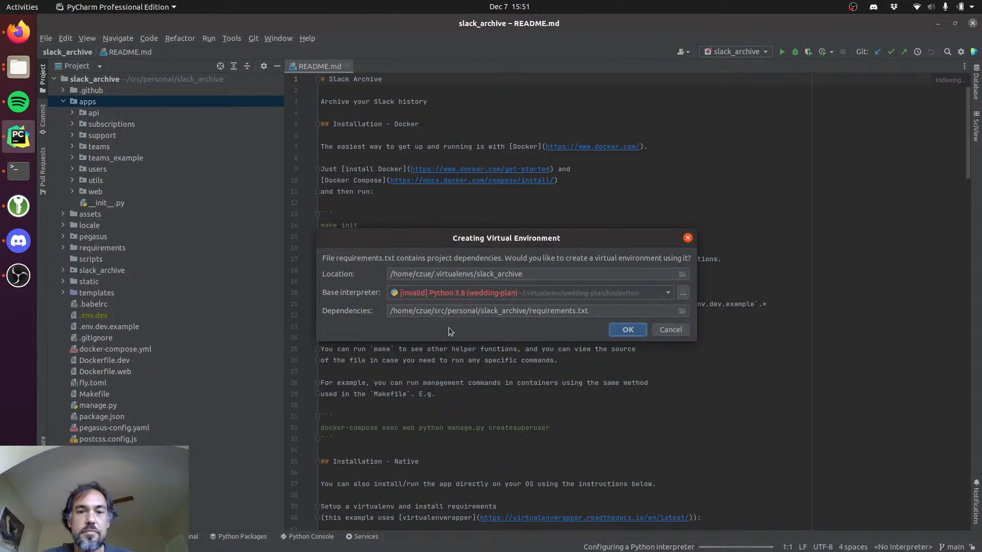
{"action": "mouse_move", "coordinate": [548, 280]}
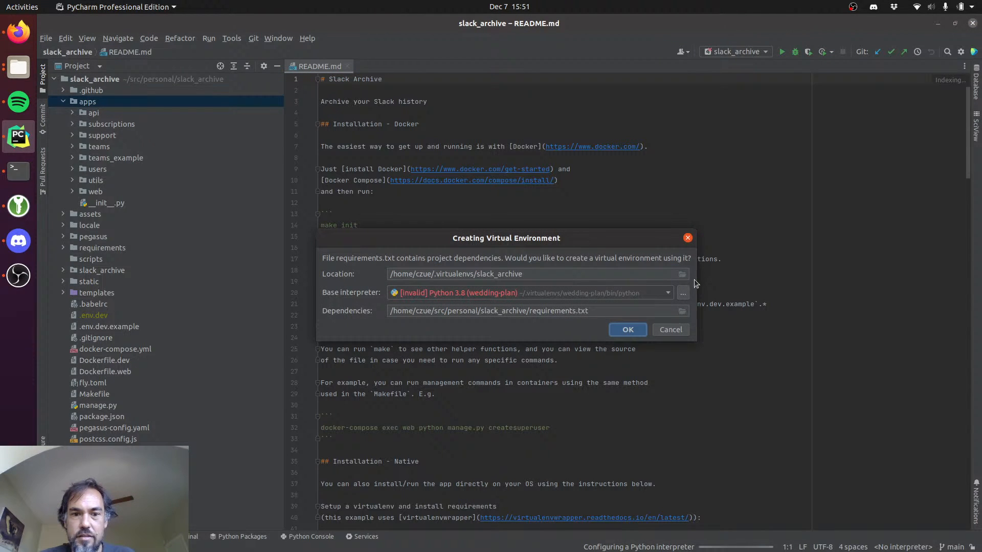
Browse the proposed virtualenv location, then cancel the Creating Virtual Environment offer
{"action": "left_click", "coordinate": [535, 274]}
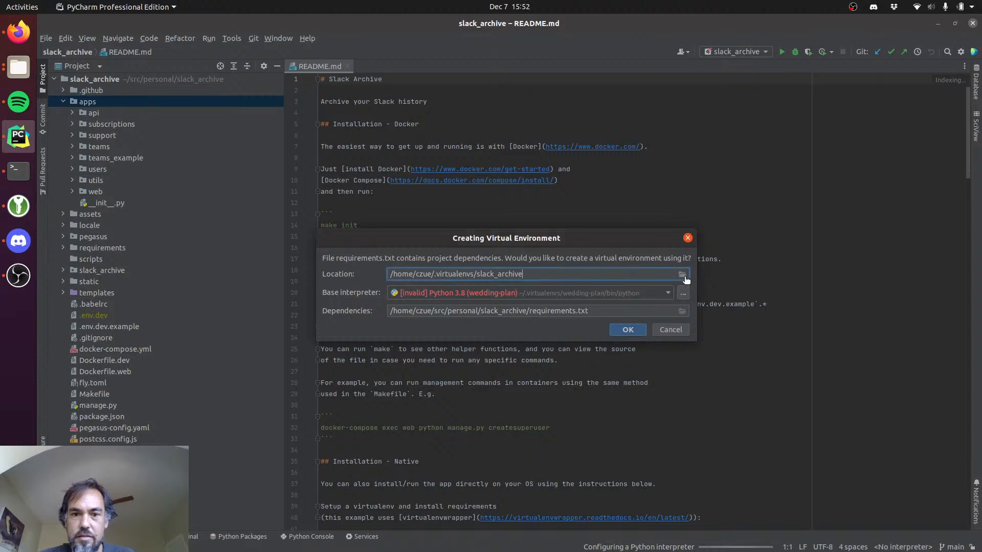
{"action": "left_click", "coordinate": [682, 274]}
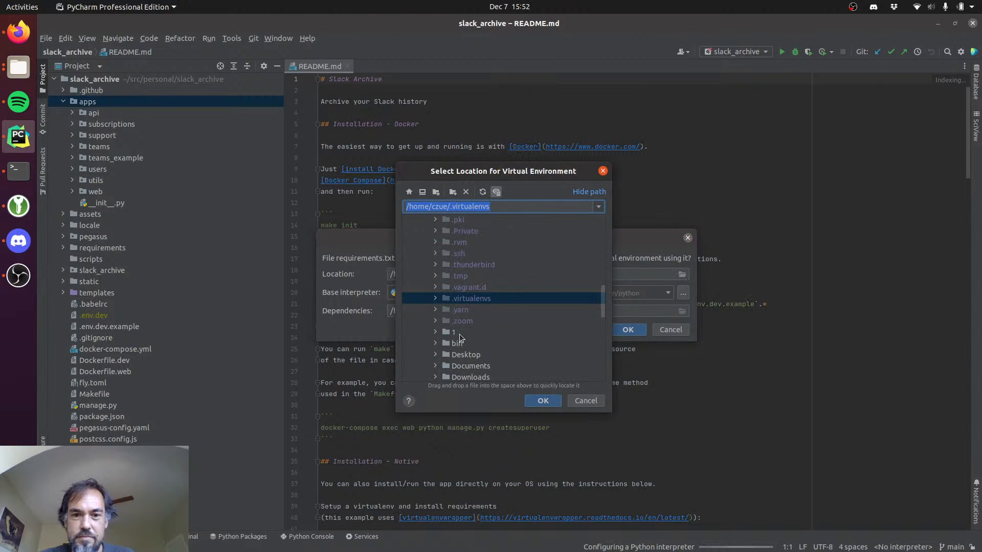
{"action": "left_click", "coordinate": [541, 401]}
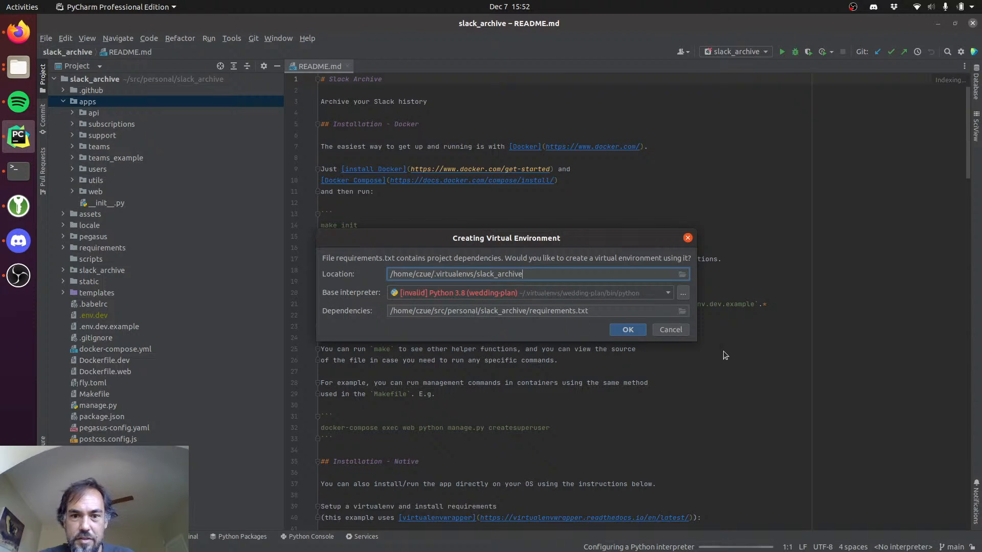
{"action": "left_click", "coordinate": [669, 329]}
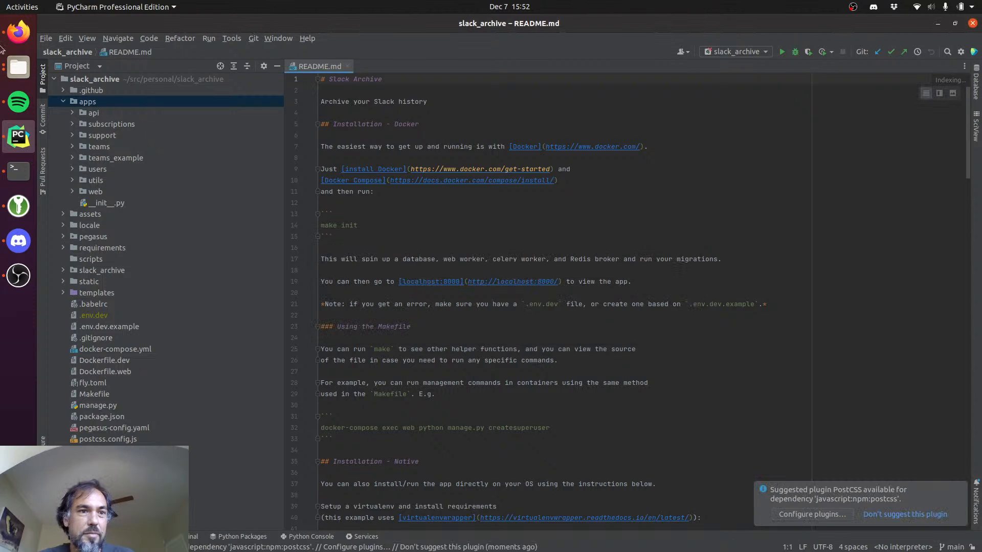
In Settings > Project: slack_archive > Python Interpreter, start adding a local interpreter
{"action": "left_click", "coordinate": [46, 38]}
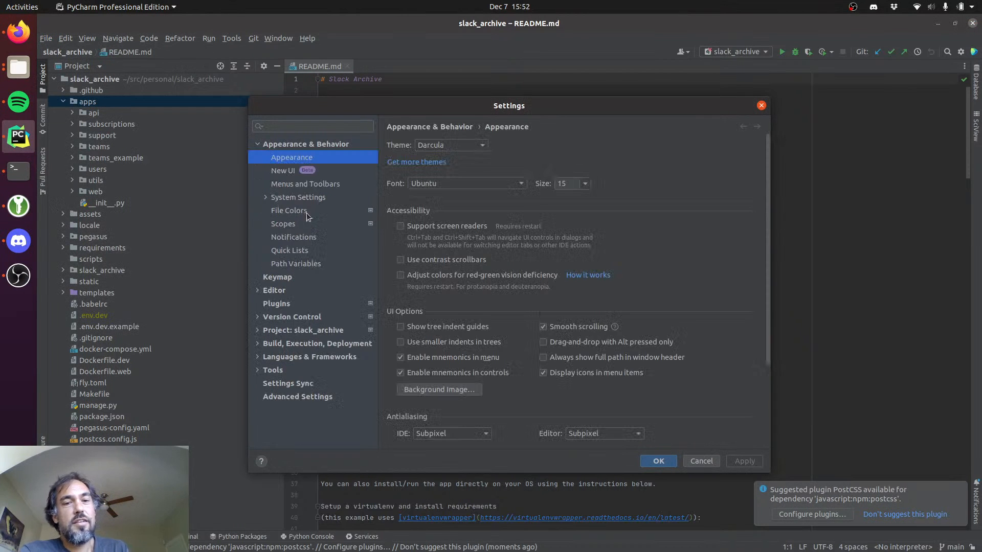
{"action": "mouse_move", "coordinate": [306, 336]}
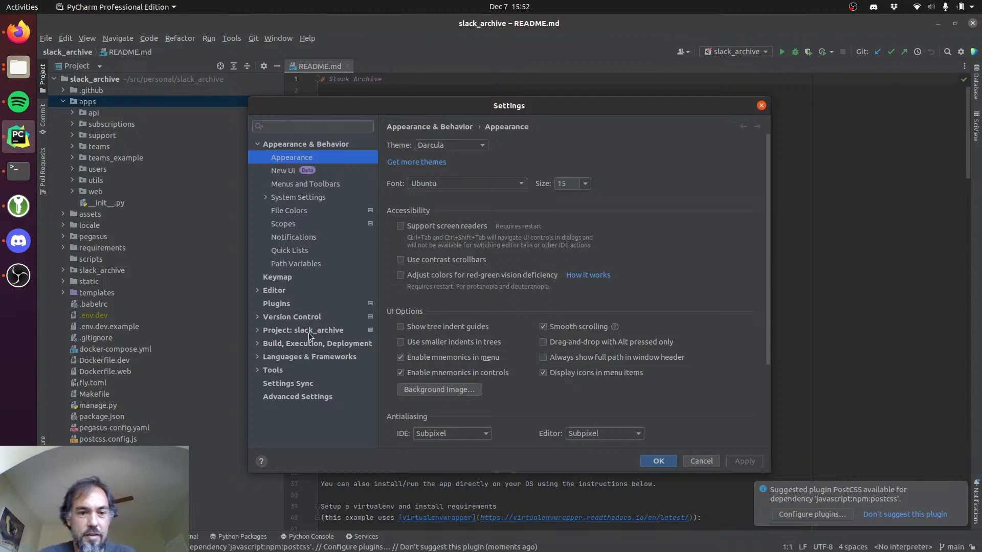
{"action": "left_click", "coordinate": [302, 330]}
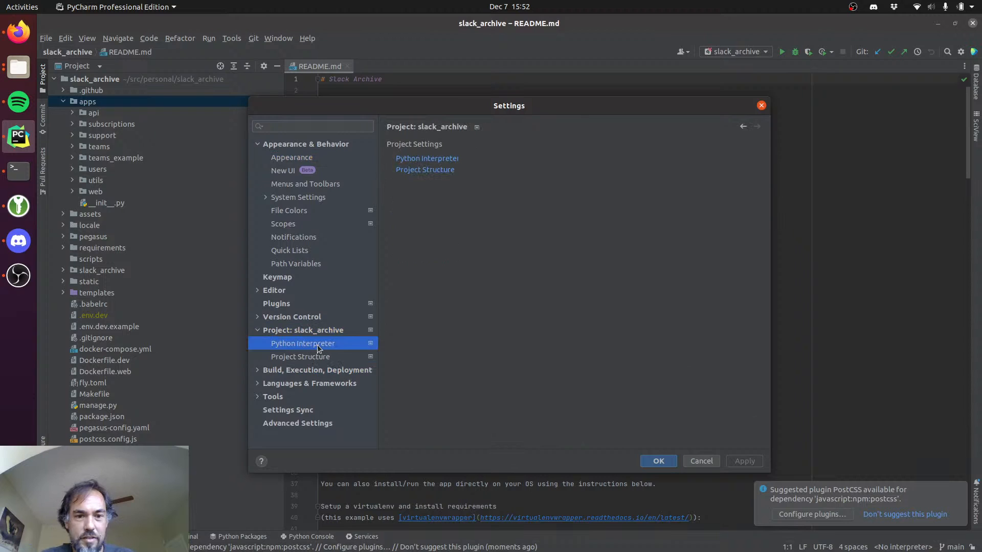
{"action": "left_click", "coordinate": [303, 344]}
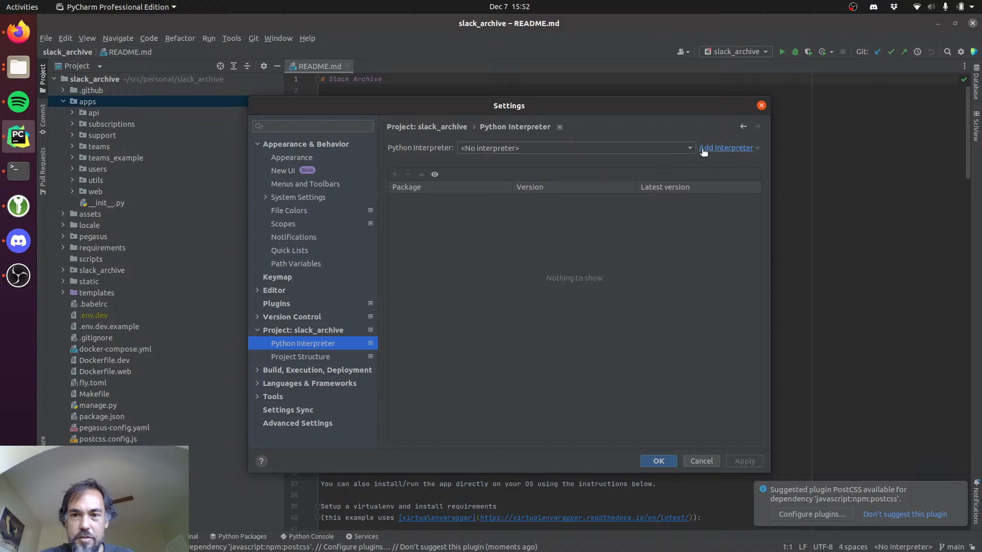
{"action": "left_click", "coordinate": [726, 147]}
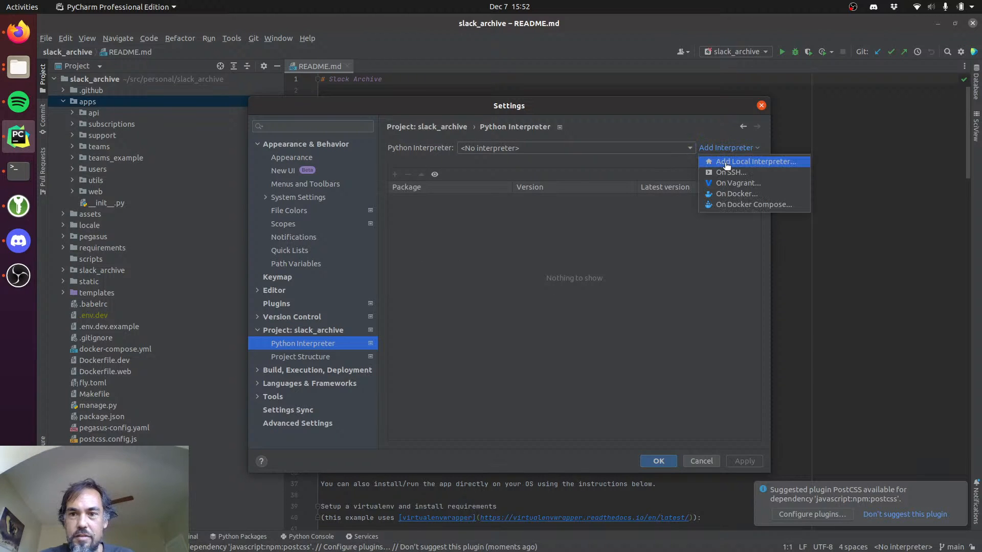
{"action": "left_click", "coordinate": [757, 161]}
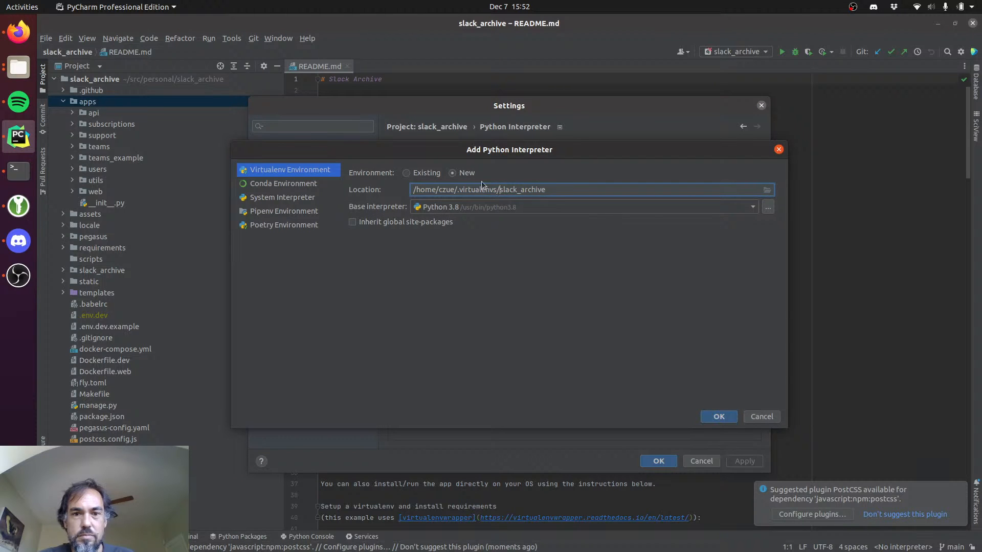
Choose an existing environment and browse from the home folder for its executable
{"action": "left_click", "coordinate": [406, 173]}
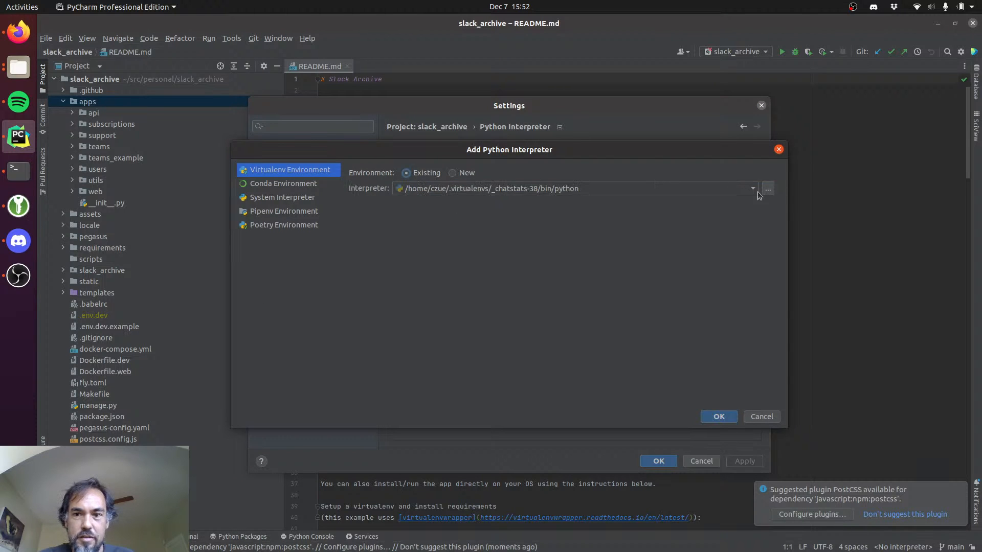
{"action": "left_click", "coordinate": [766, 188]}
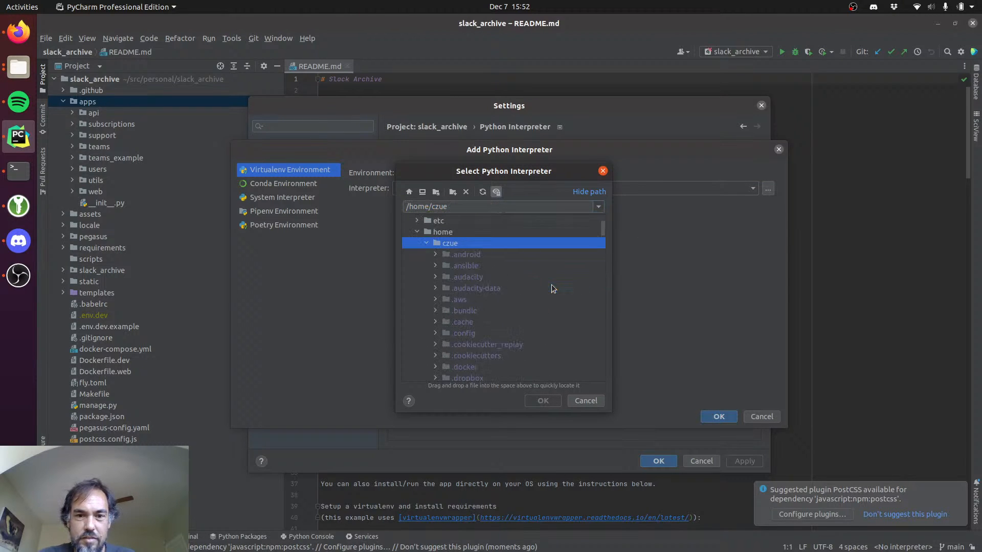
{"action": "left_click", "coordinate": [426, 244]}
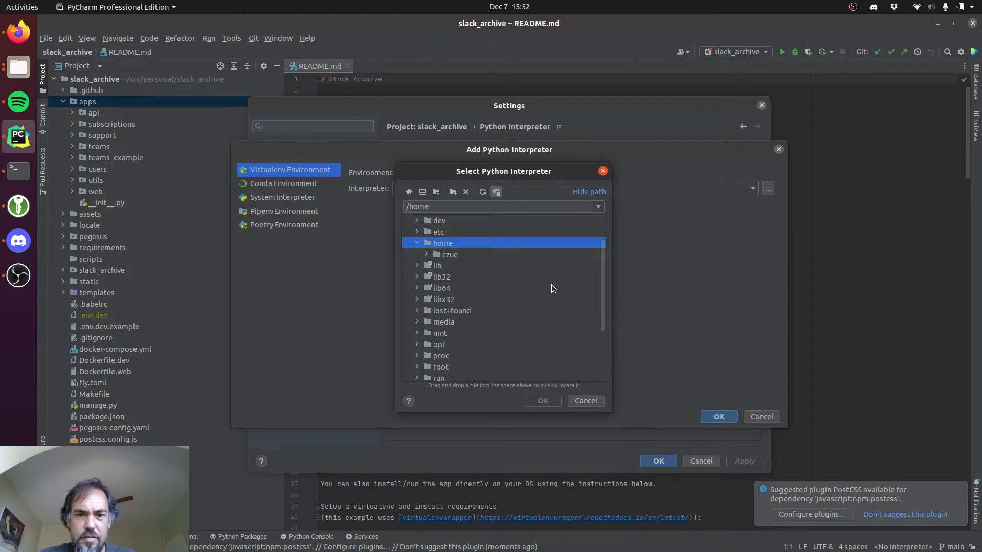
{"action": "left_click", "coordinate": [437, 265]}
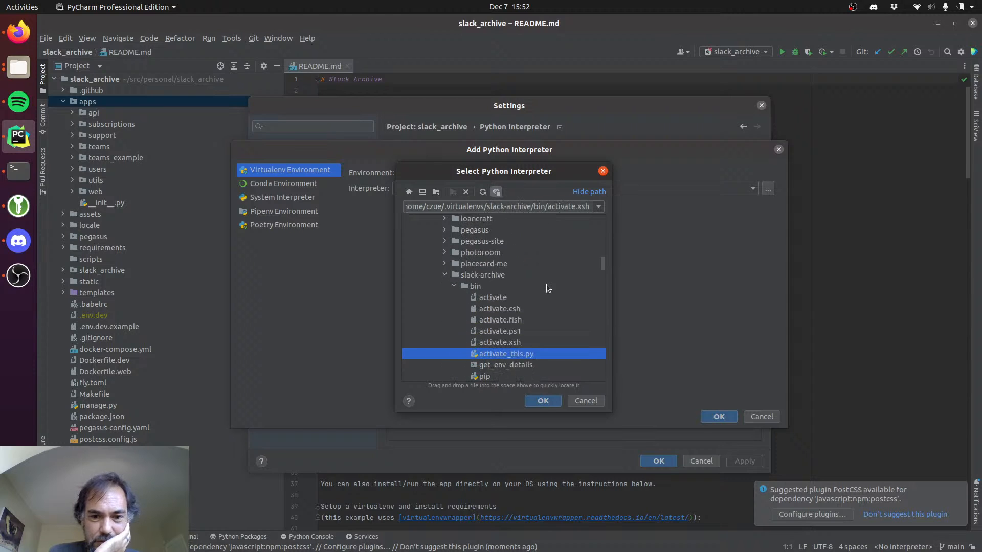
Select ~/.virtualenvs/slack-archive/bin/python3 as the interpreter and confirm
{"action": "left_click", "coordinate": [486, 330]}
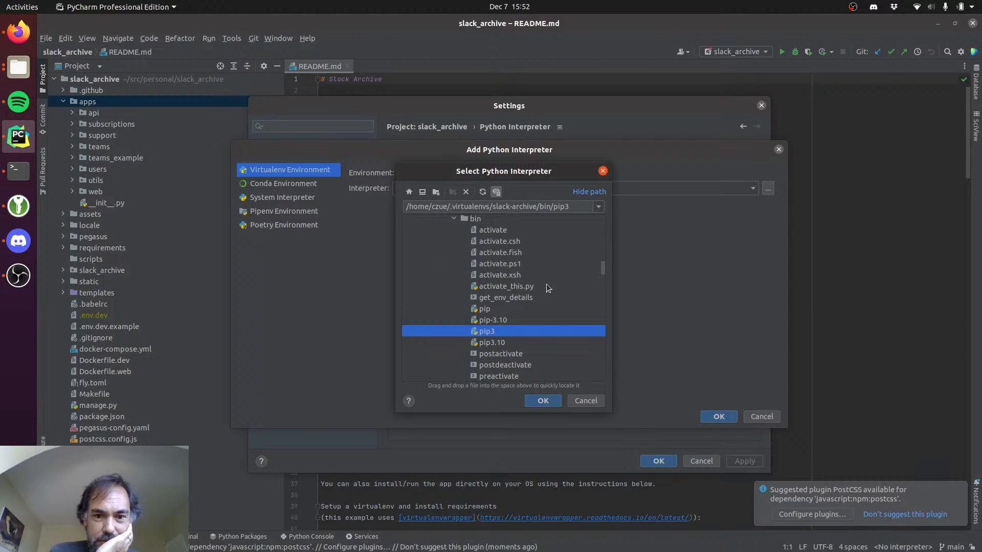
{"action": "left_click", "coordinate": [492, 353]}
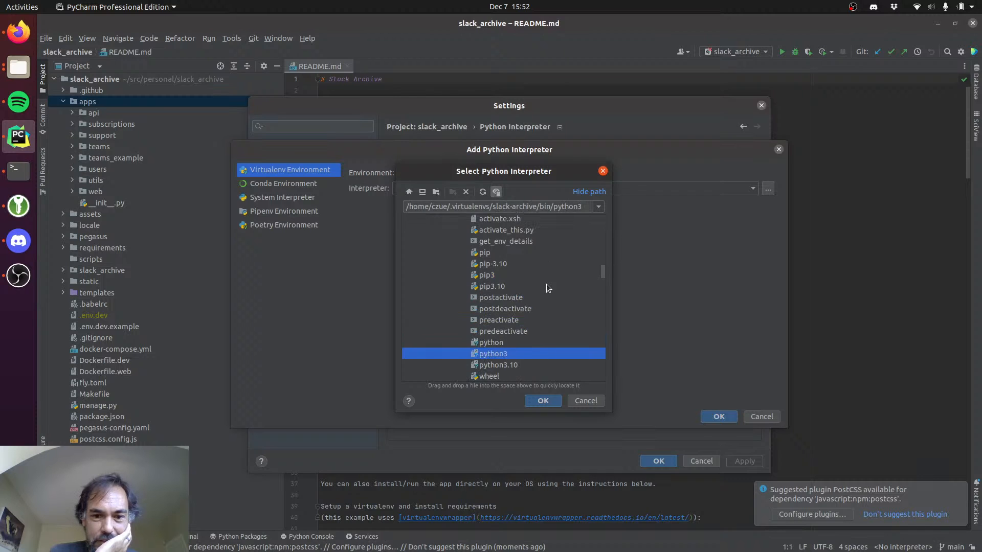
{"action": "left_click", "coordinate": [542, 401]}
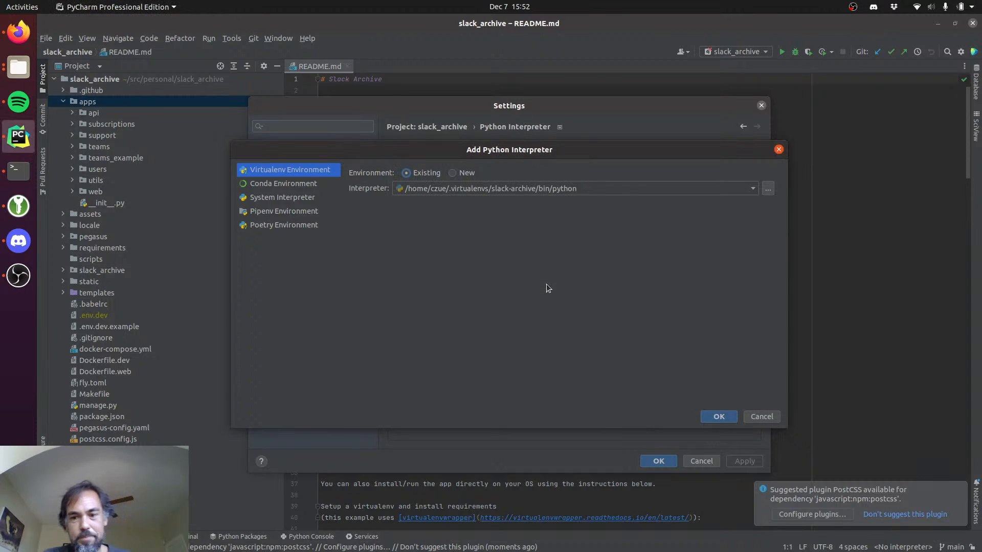
{"action": "left_click", "coordinate": [718, 416]}
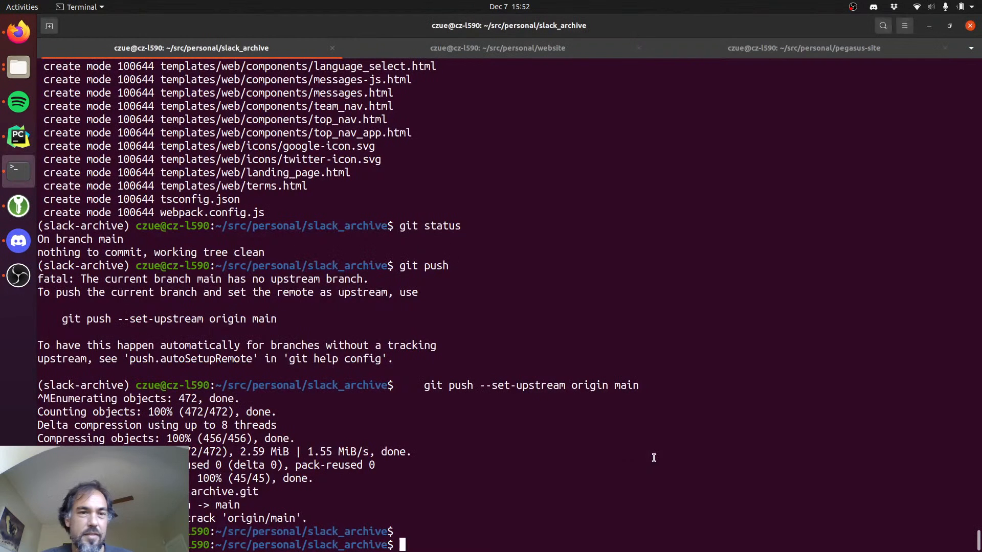
Run pip install -r requirements/requirements.txt in the slack_archive tab, then go to the website shell
{"action": "type", "text": "pip ins"}
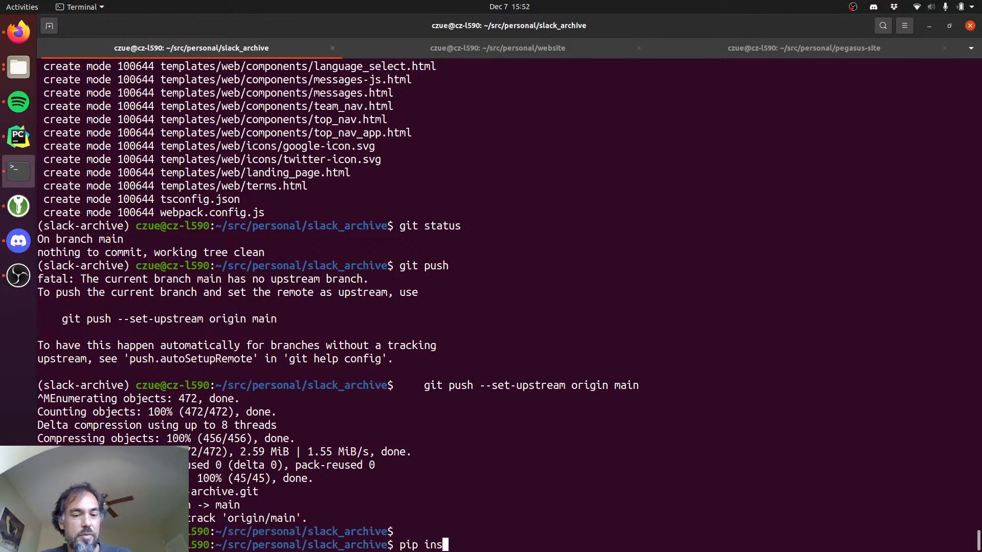
{"action": "type", "text": "tall -r requirements/requirements.txt"}
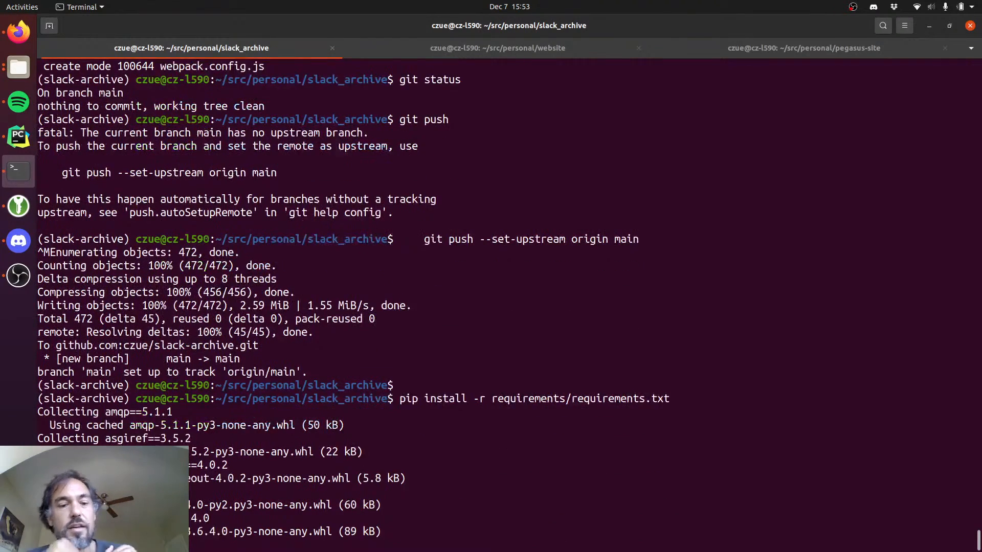
{"action": "scroll", "scroll_direction": "down", "scroll_amount": 3}
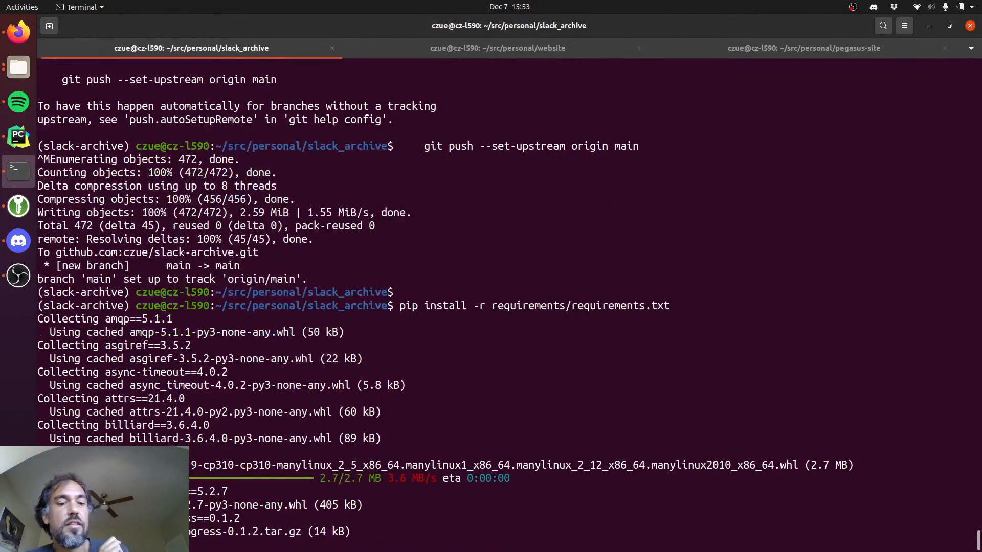
{"action": "scroll", "scroll_direction": "down", "scroll_amount": 3}
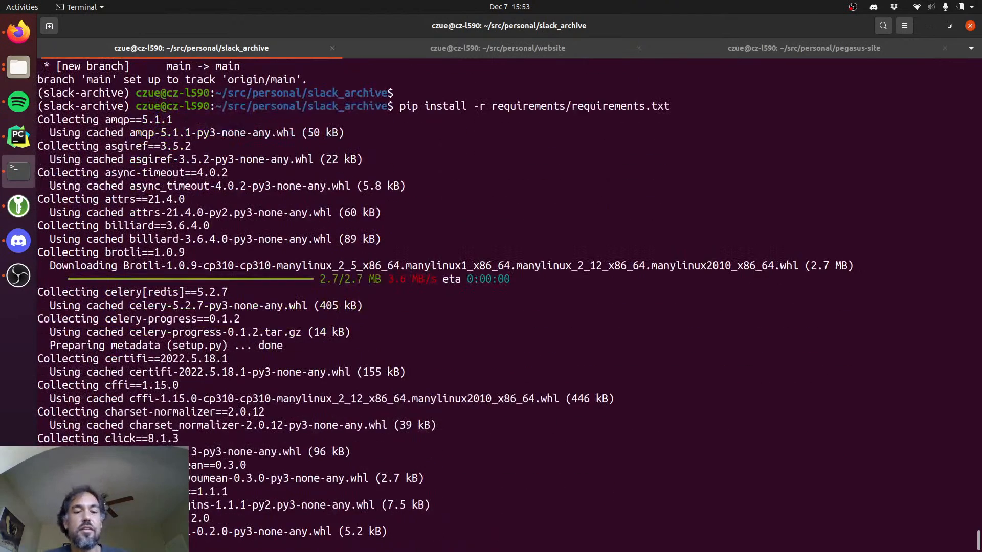
{"action": "left_click", "coordinate": [497, 48]}
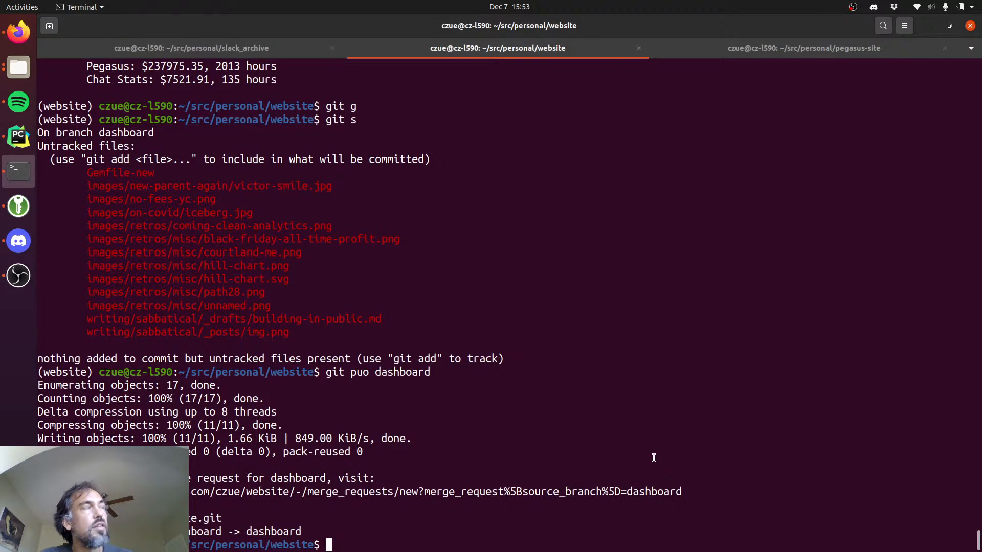
Run createdb -u postgres -h localhost -p 5432, which needs its flag corrected
{"action": "type", "text": "create"}
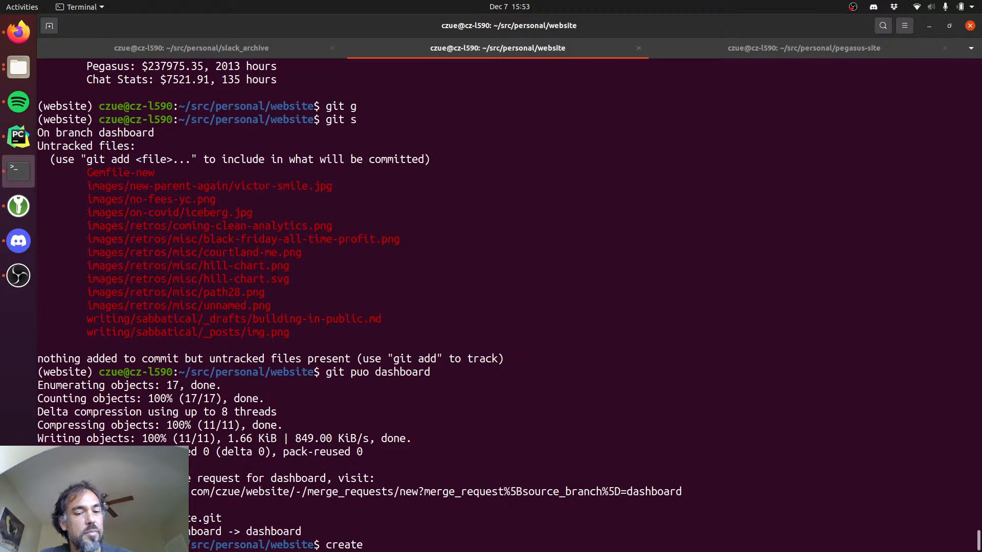
{"action": "type", "text": "db -"}
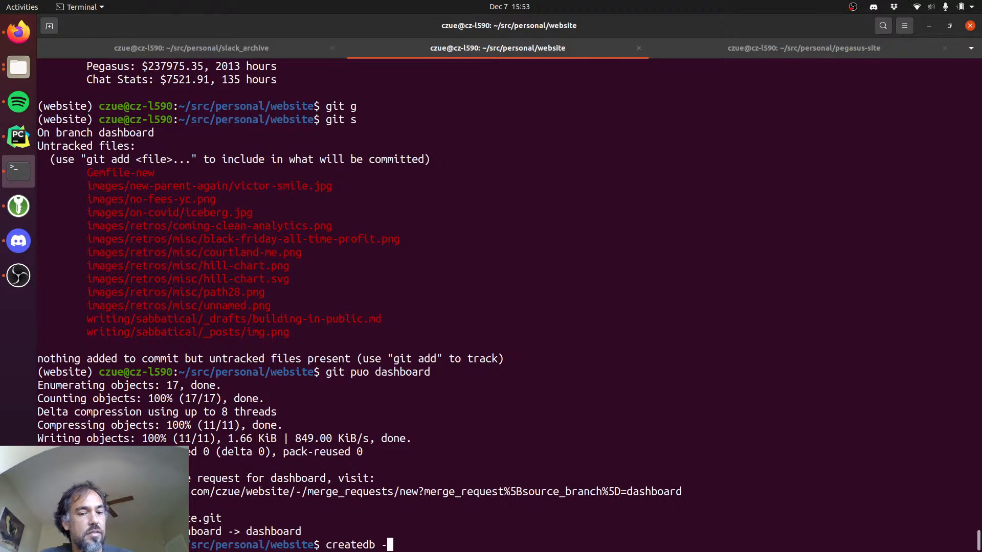
{"action": "type", "text": "u postgres -"}
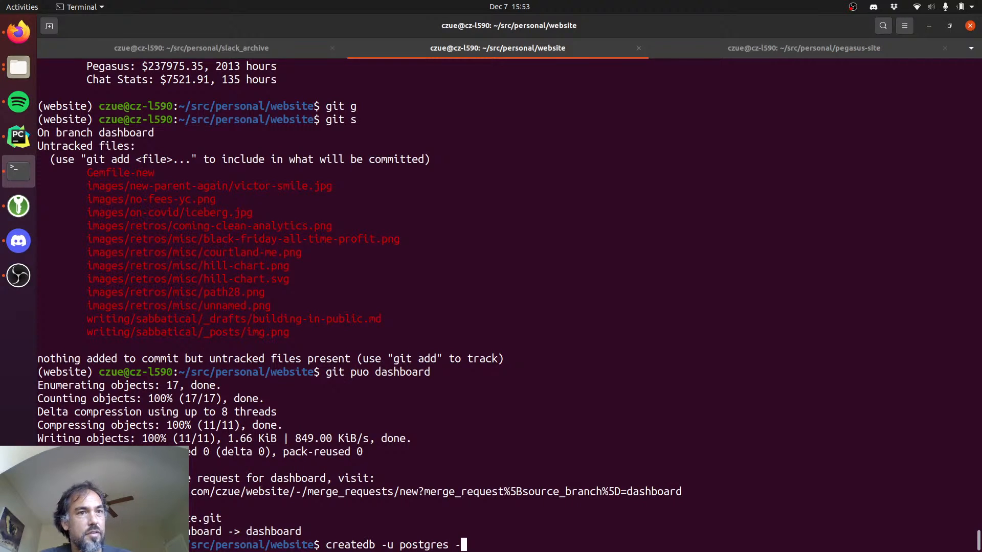
{"action": "type", "text": "h localhost -=p"}
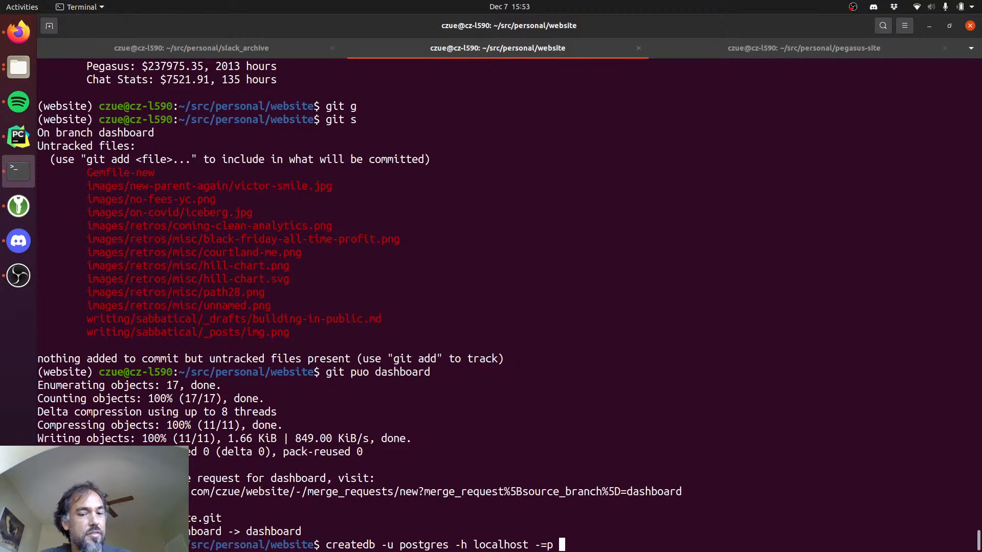
{"action": "type", "text": "5432"}
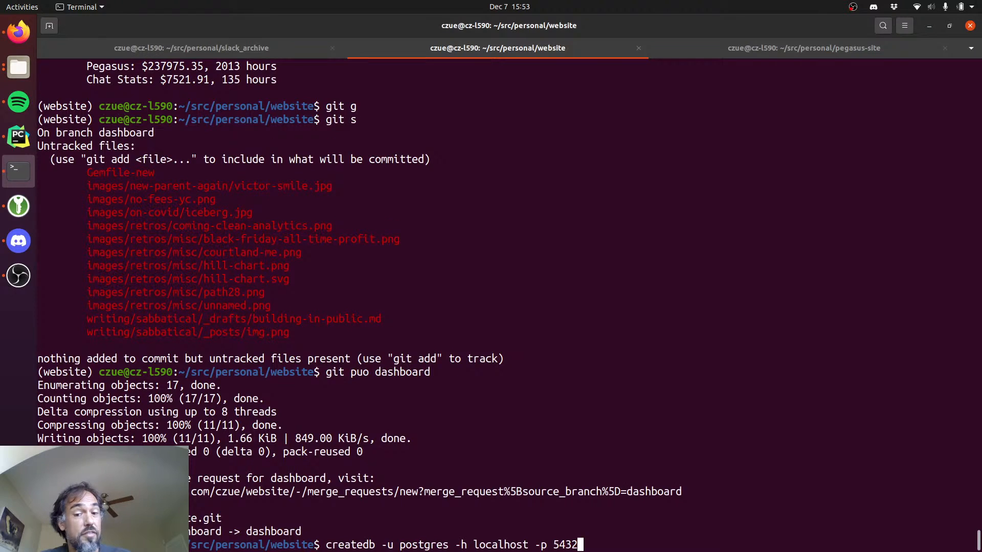
{"action": "key", "text": "Return"}
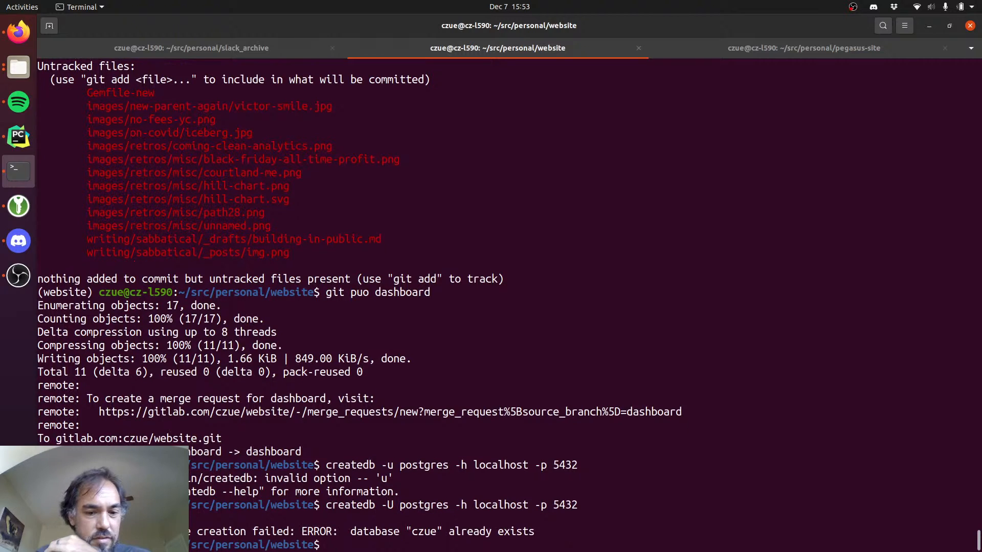
Retype createdb -U postgres -h localhost -p 5432 slack_archive and check the pip install tab
{"action": "type", "text": "createdb -U postgres -h localhost -p 5432"}
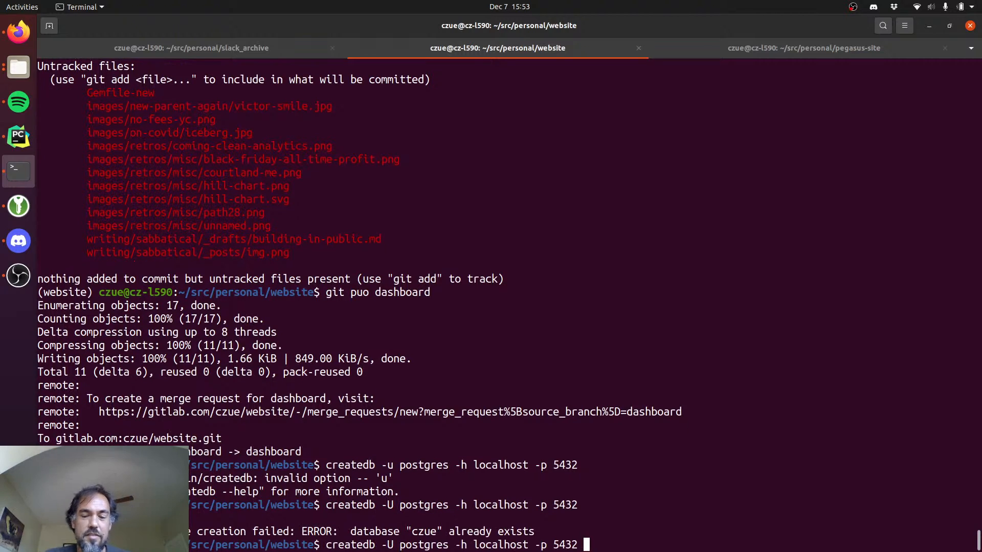
{"action": "type", "text": "slack_archive"}
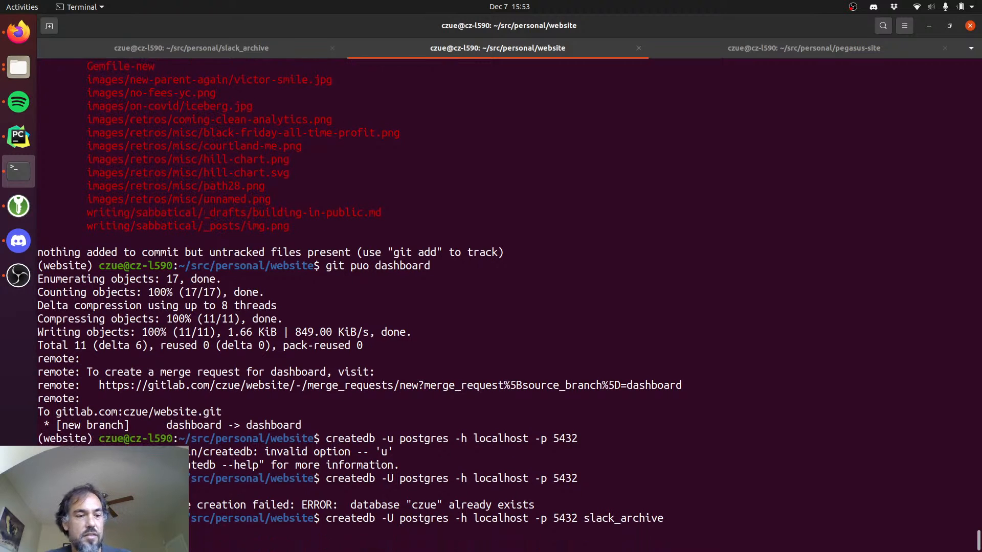
{"action": "left_click", "coordinate": [191, 48]}
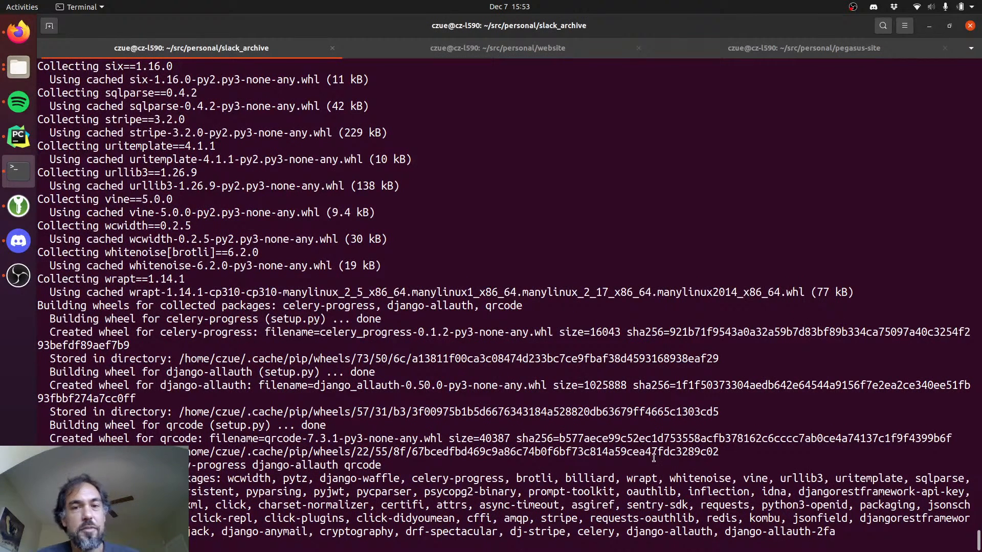
Activate the slack-archive virtualenv with workon in the website terminal, then go to PyCharm
{"action": "left_click", "coordinate": [497, 48]}
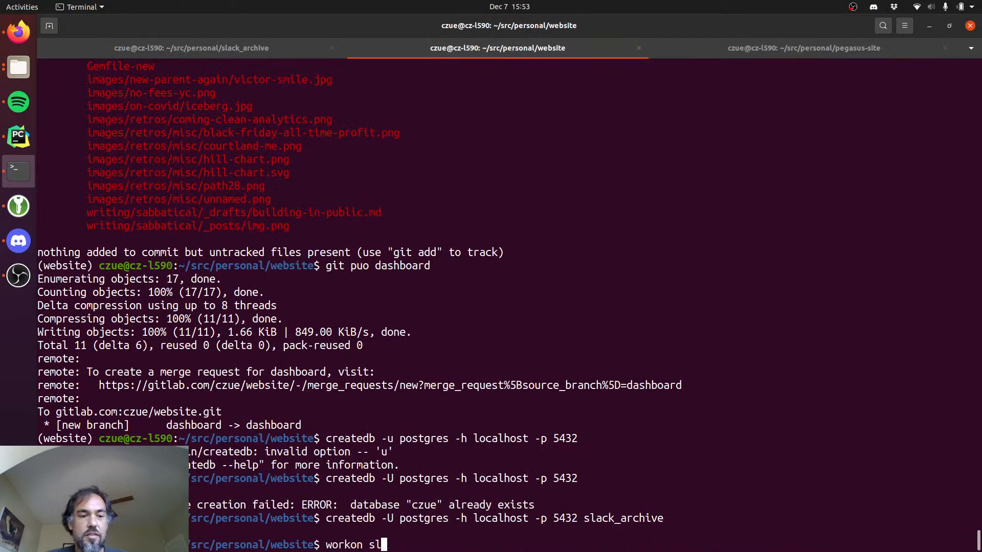
{"action": "type", "text": "ack-archive"}
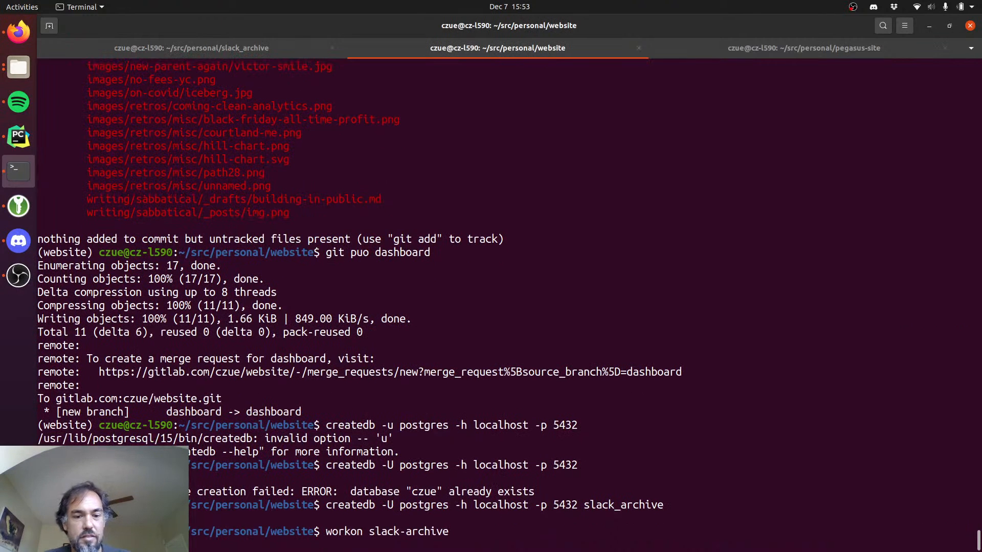
{"action": "key", "text": "Return"}
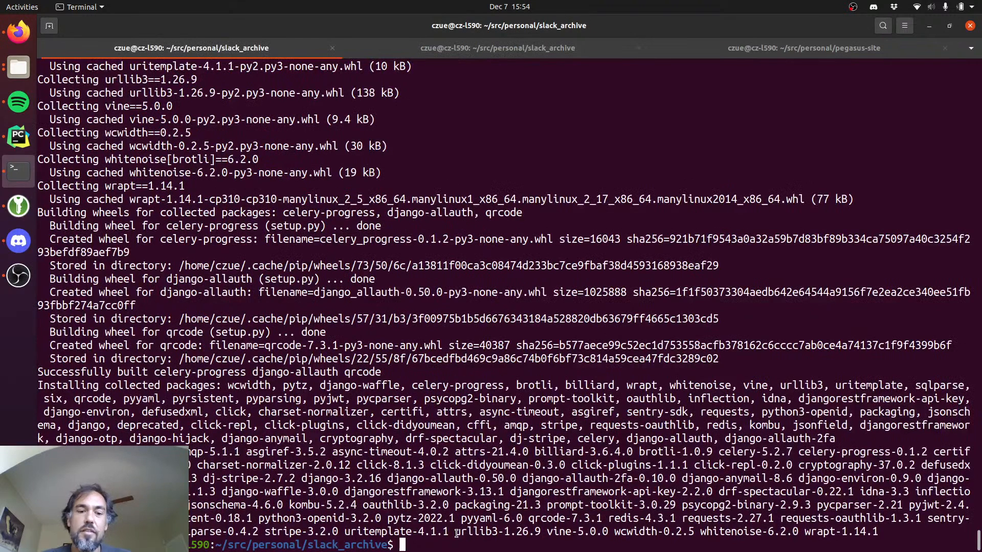
{"action": "left_click", "coordinate": [17, 135]}
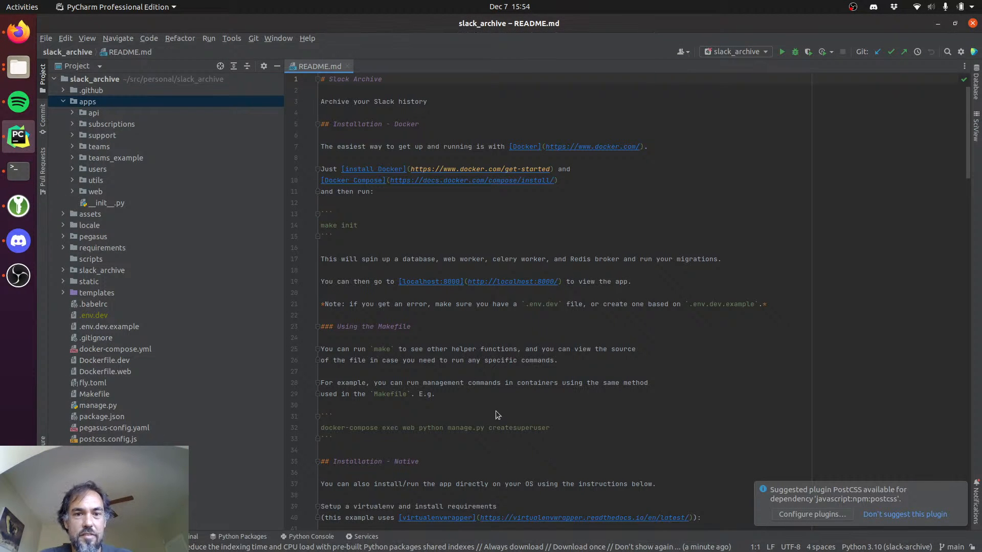
{"action": "mouse_move", "coordinate": [540, 251]}
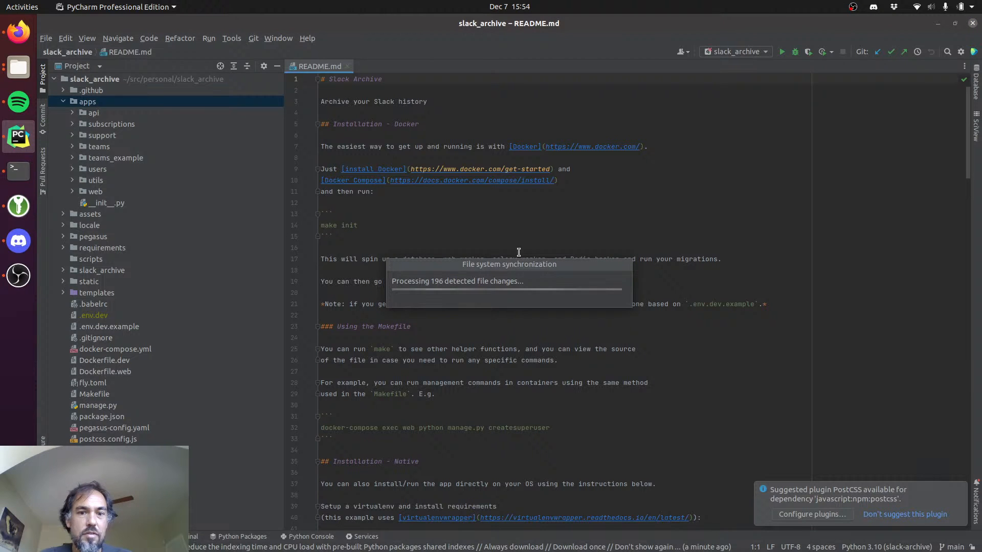
{"action": "mouse_move", "coordinate": [435, 207]}
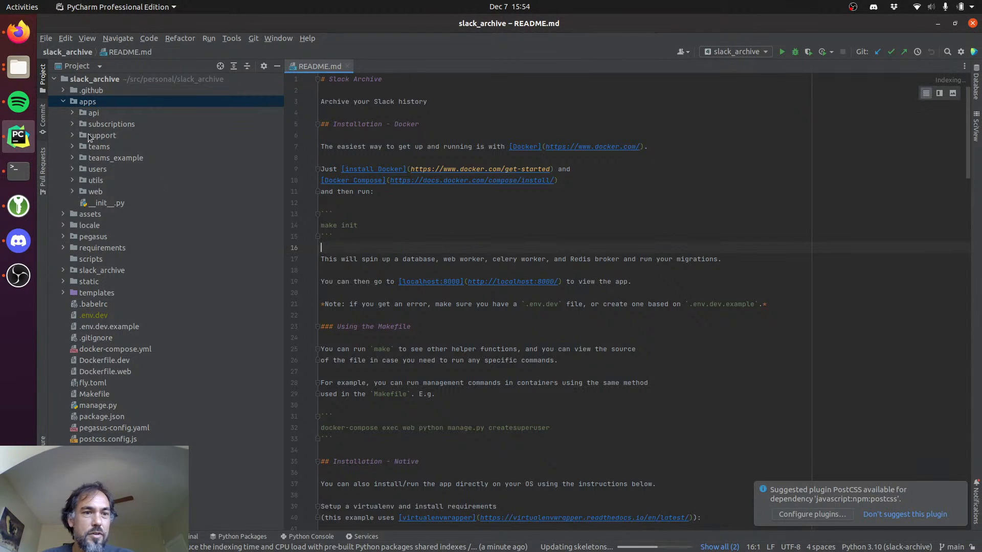
{"action": "mouse_move", "coordinate": [168, 177]}
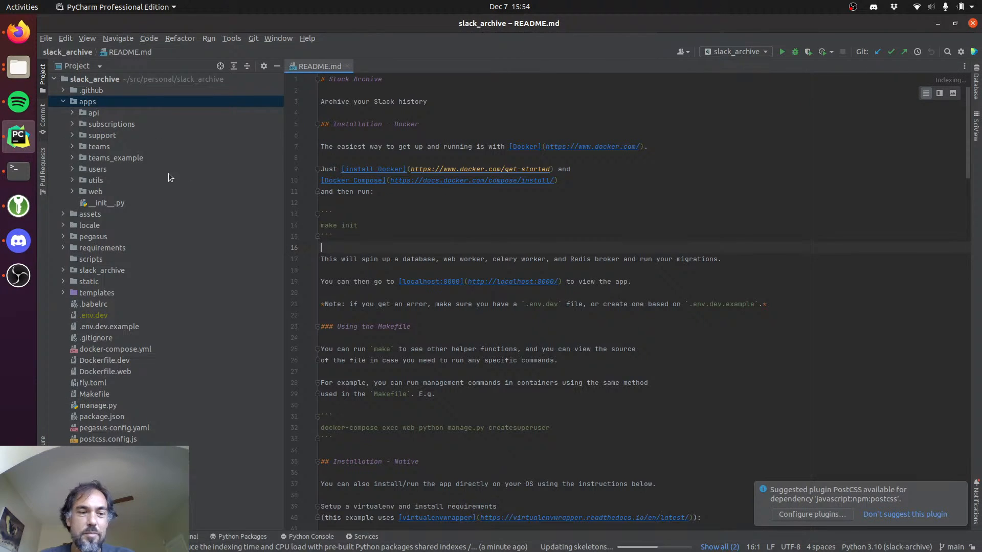
{"action": "mouse_move", "coordinate": [355, 209]}
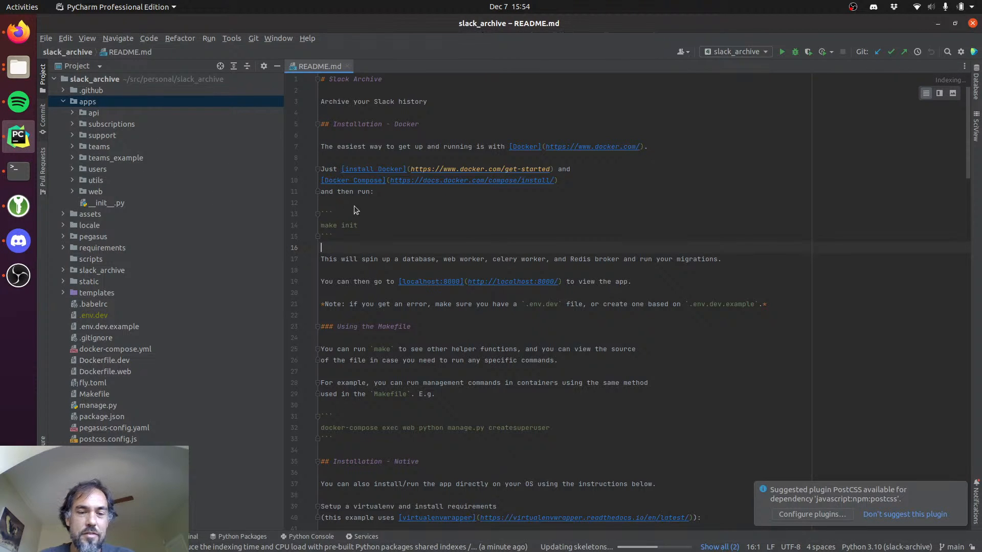
{"action": "left_click", "coordinate": [42, 113]}
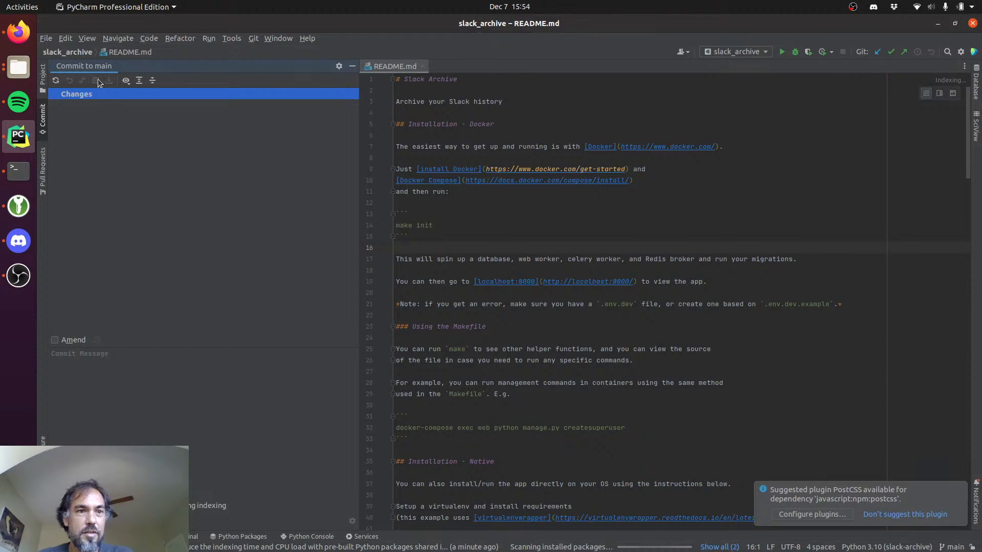
{"action": "left_click", "coordinate": [43, 71]}
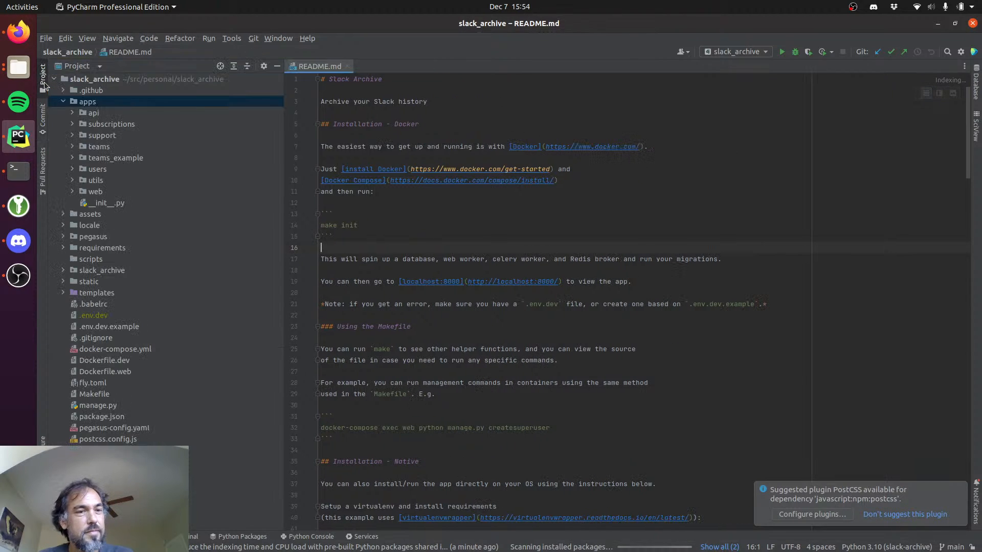
{"action": "left_click", "coordinate": [93, 113]}
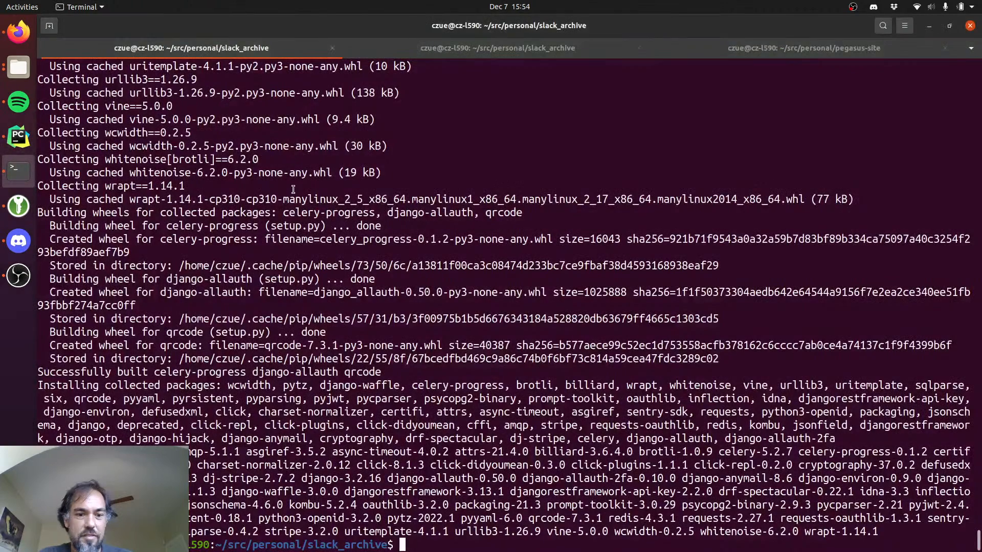
Start typing ./manage.py makemigrations at the slack_archive prompt
{"action": "type", "text": "./manage.py"}
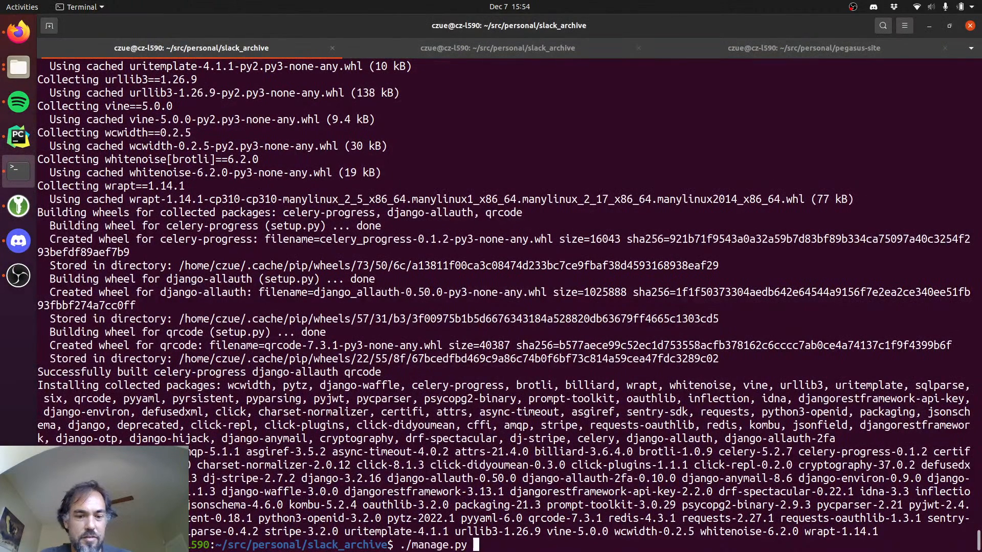
{"action": "type", "text": "makemi"}
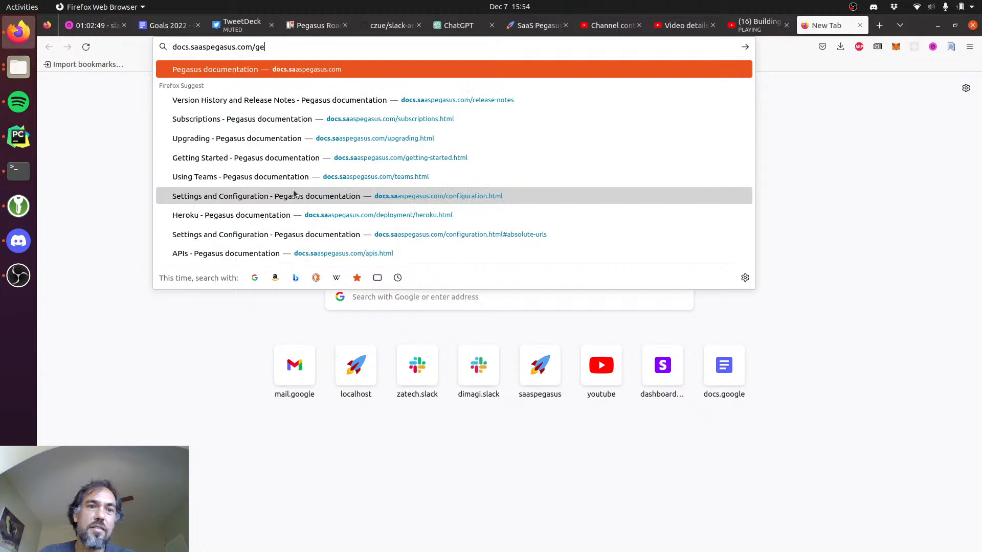
Bring up the Getting Started page's 'Get up and running with native Python' section
{"action": "left_click", "coordinate": [319, 158]}
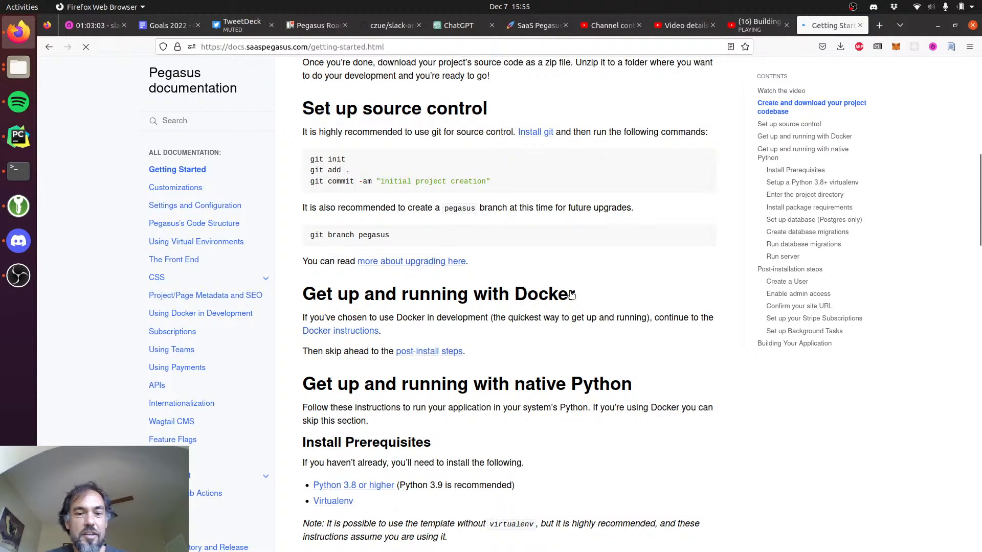
{"action": "scroll", "scroll_direction": "down", "scroll_amount": 3}
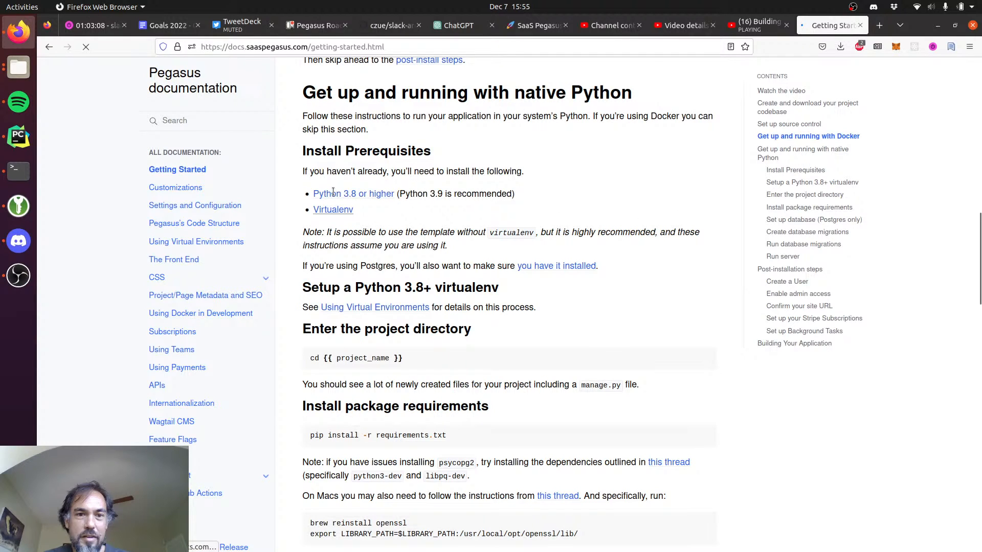
{"action": "scroll", "scroll_direction": "down", "scroll_amount": 3}
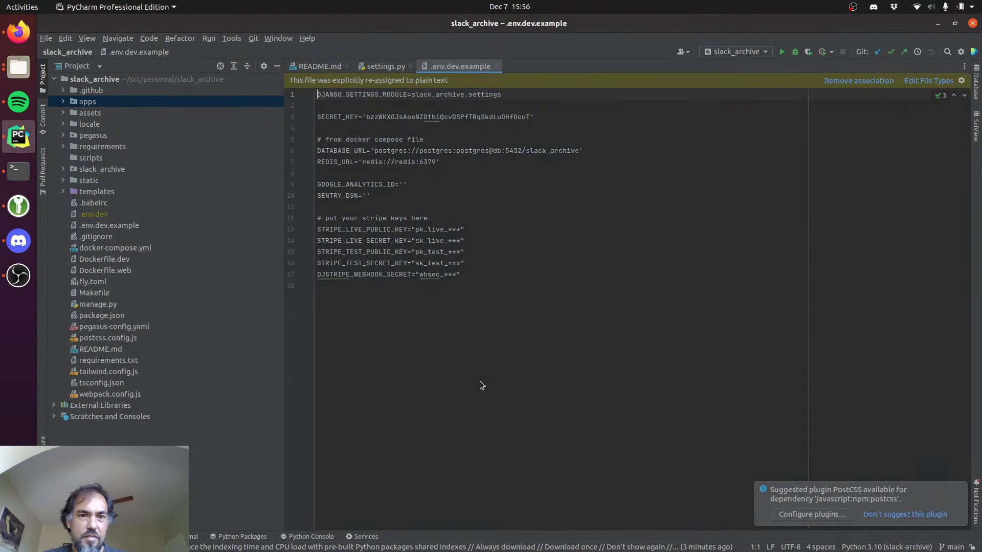
Review DATABASES in settings.py and the DATABASE_URL value in the .env file
{"action": "left_click", "coordinate": [384, 66]}
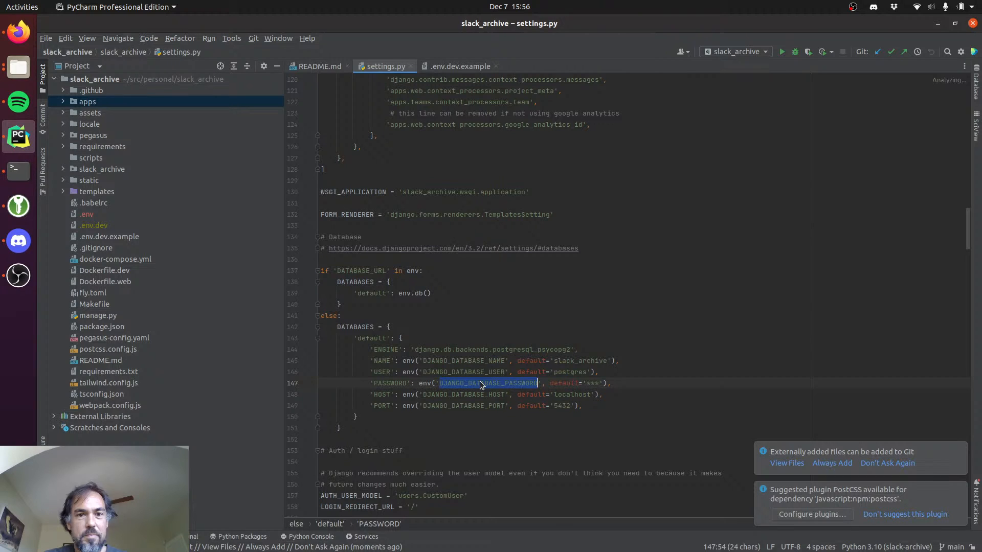
{"action": "left_click", "coordinate": [87, 214]}
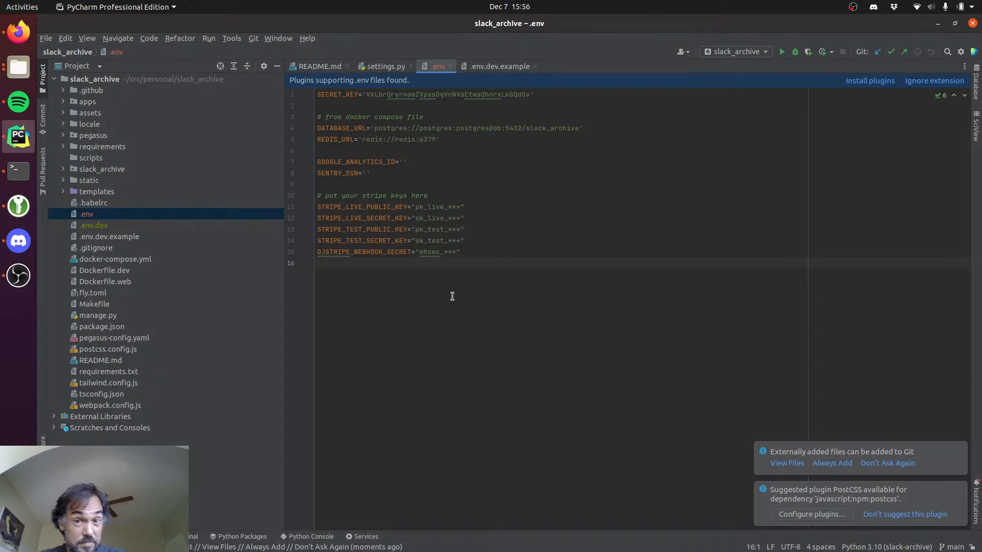
{"action": "left_click", "coordinate": [426, 128]}
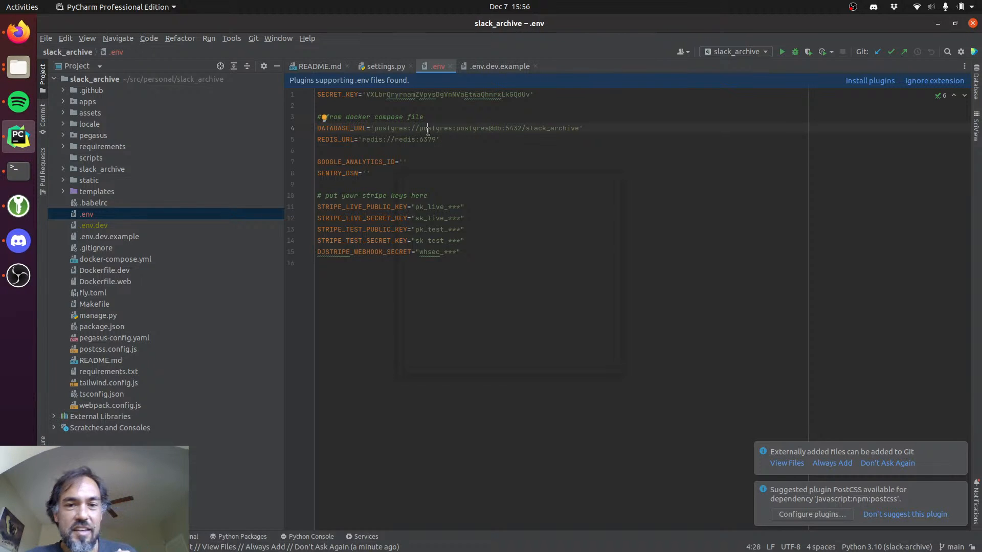
{"action": "left_click", "coordinate": [384, 66]}
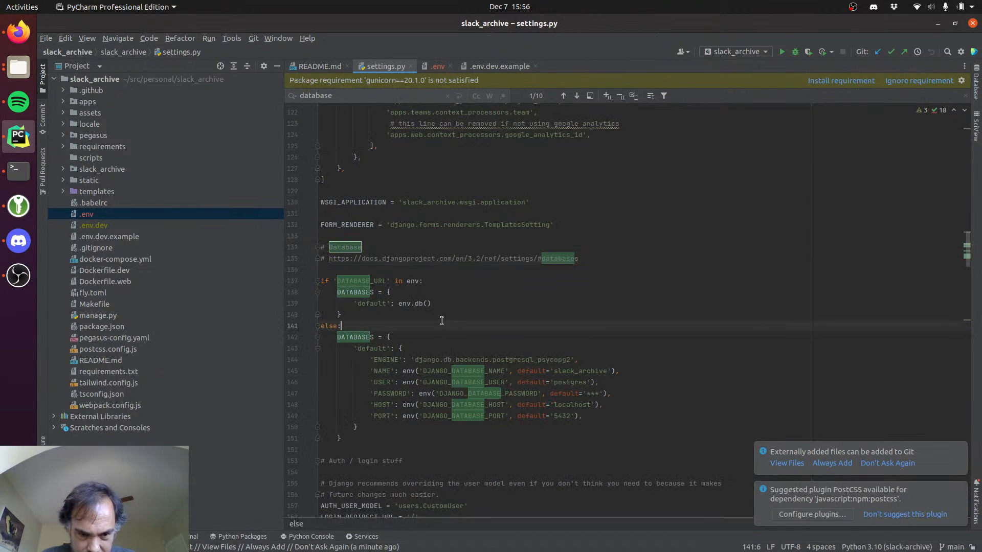
Copy .env.dev to .env and run ./manage.py migrate in the terminal
{"action": "left_click", "coordinate": [425, 304]}
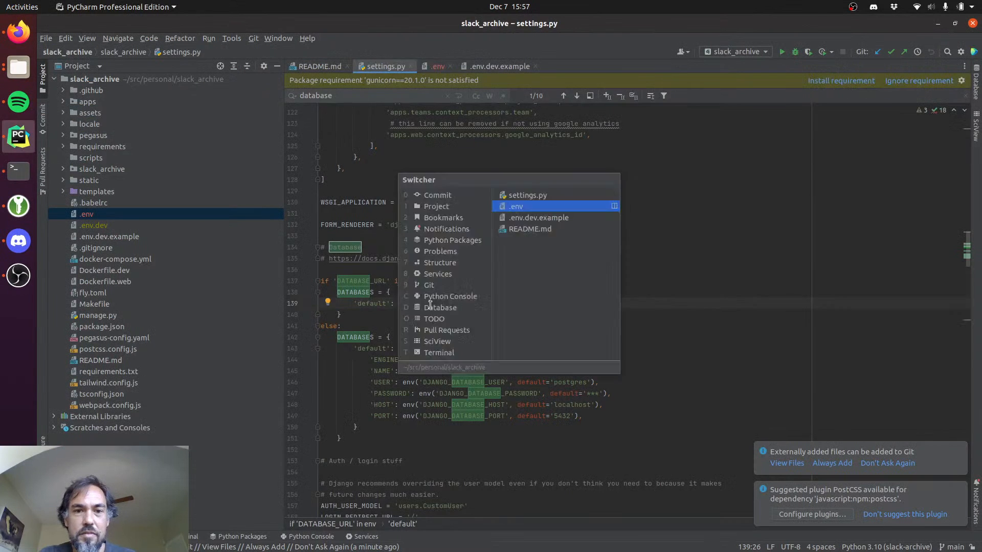
{"action": "left_click", "coordinate": [515, 206]}
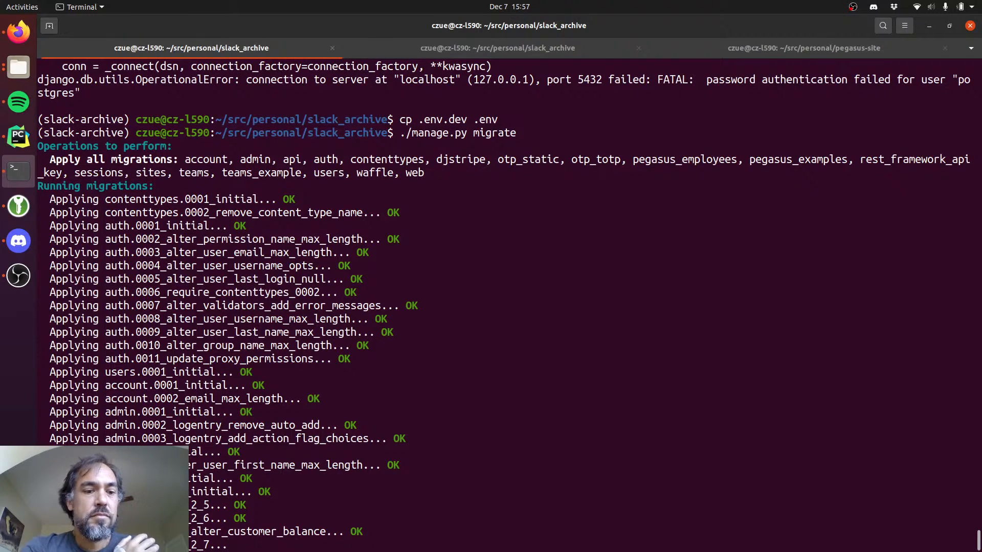
Let the migrations finish, then start the dev server with ./manage.py runserver
{"action": "scroll", "scroll_direction": "down", "scroll_amount": 3}
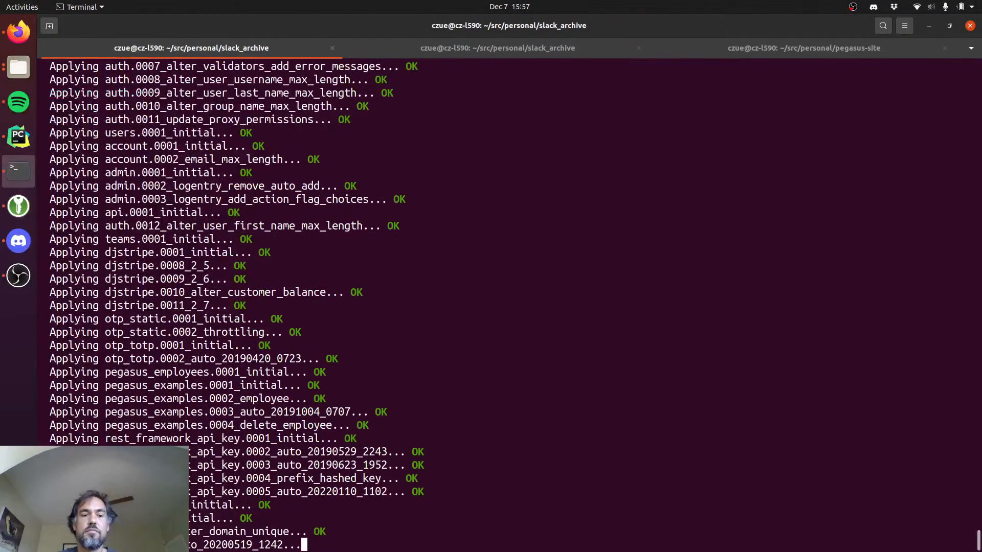
{"action": "scroll", "scroll_direction": "down", "scroll_amount": 3}
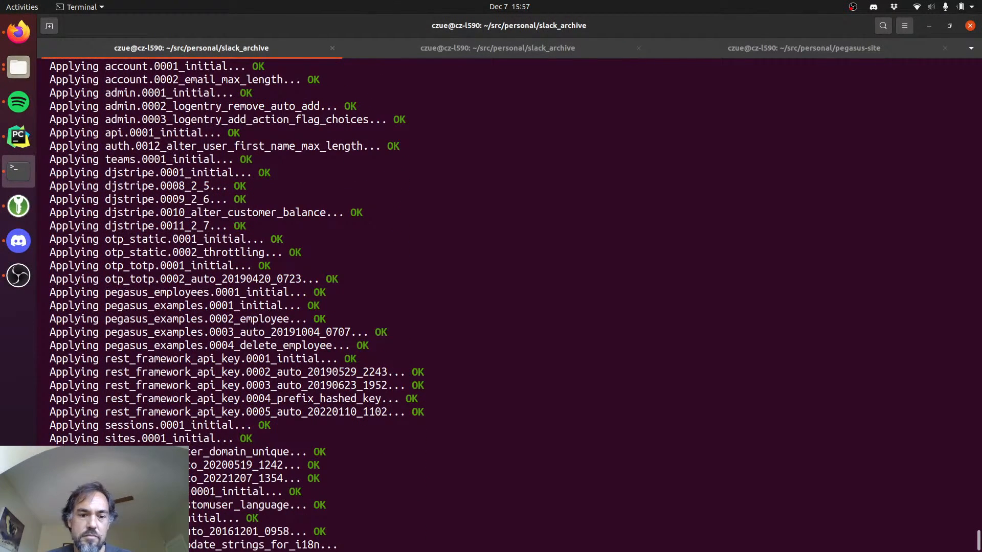
{"action": "scroll", "scroll_direction": "down", "scroll_amount": 3}
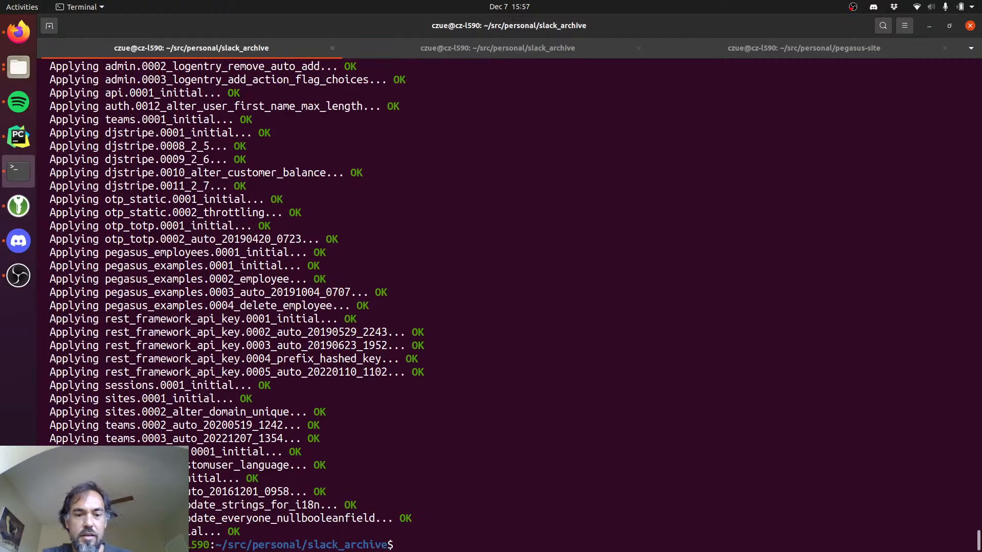
{"action": "type", "text": "./manage.py ru"}
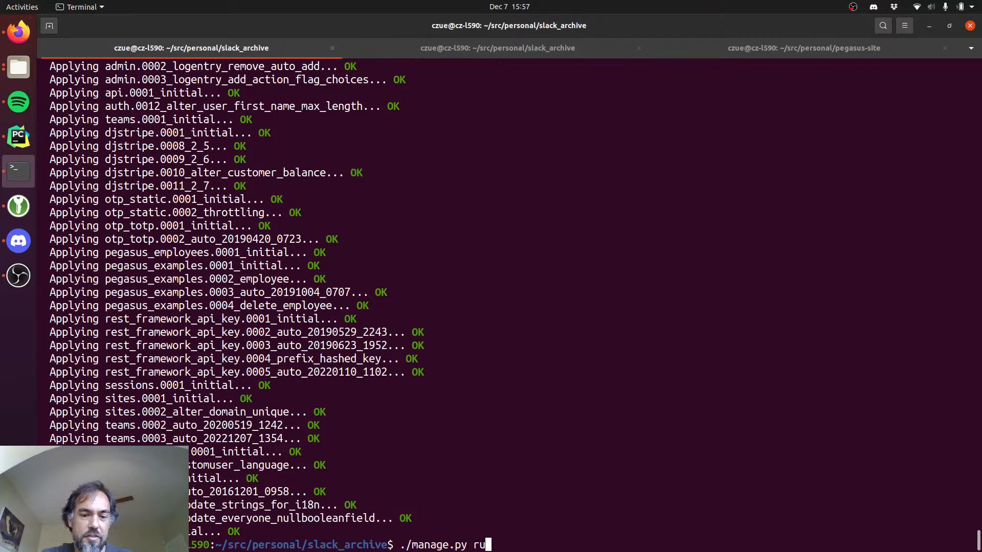
{"action": "type", "text": "nserver"}
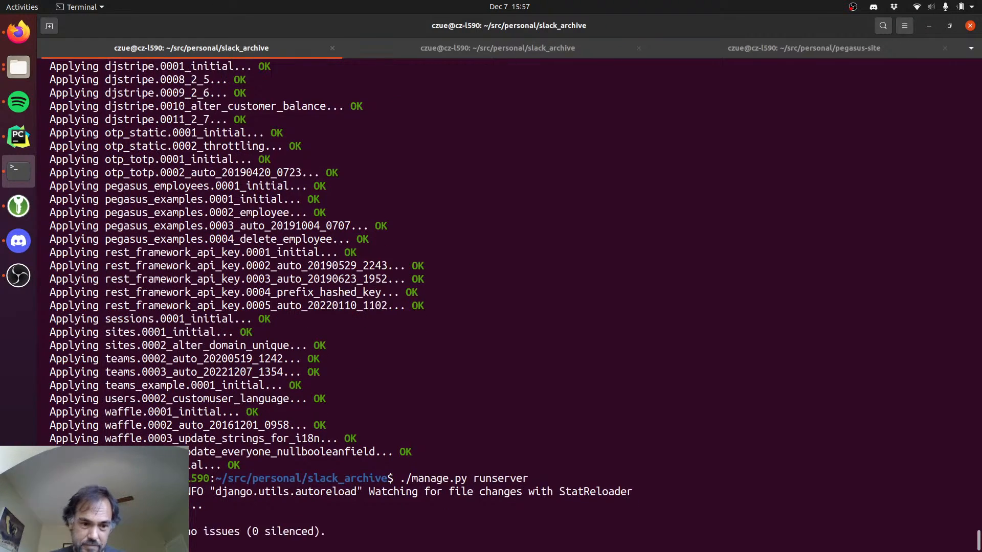
{"action": "scroll", "scroll_direction": "down", "scroll_amount": 3}
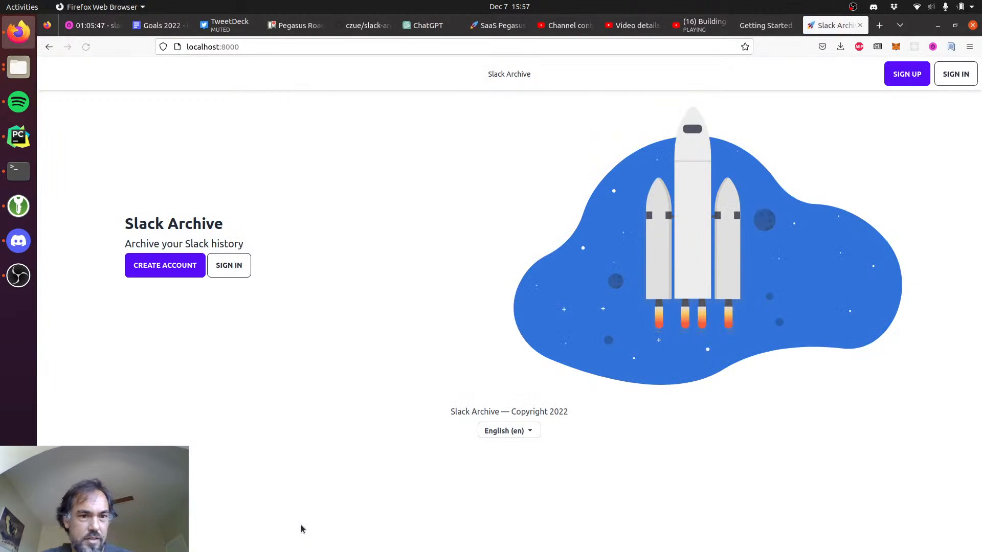
{"action": "mouse_move", "coordinate": [376, 416]}
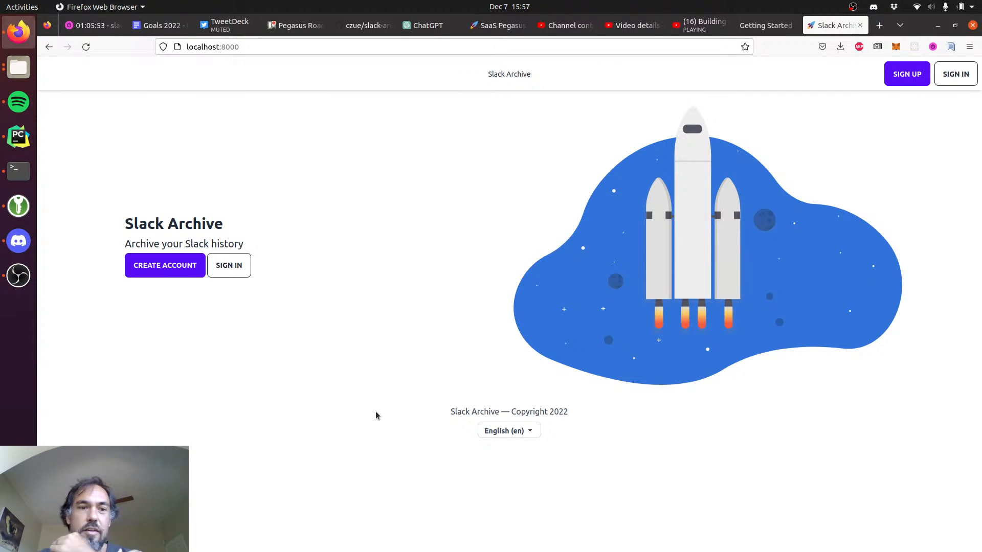
{"action": "mouse_move", "coordinate": [259, 305]}
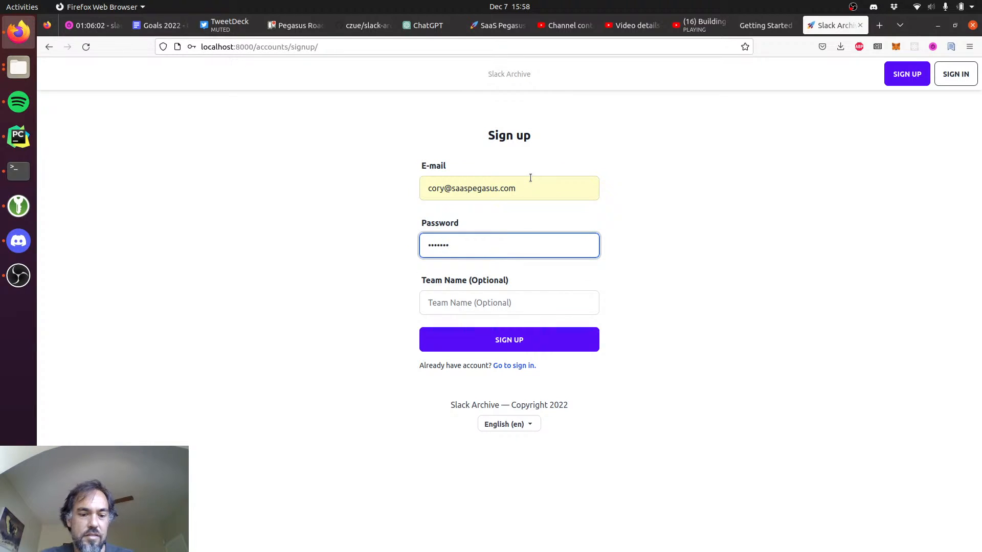
Submit the sign-up form with team name 'SaaS Pegasus Slack' to reach the dashboard
{"action": "type", "text": "SaaS Peg"}
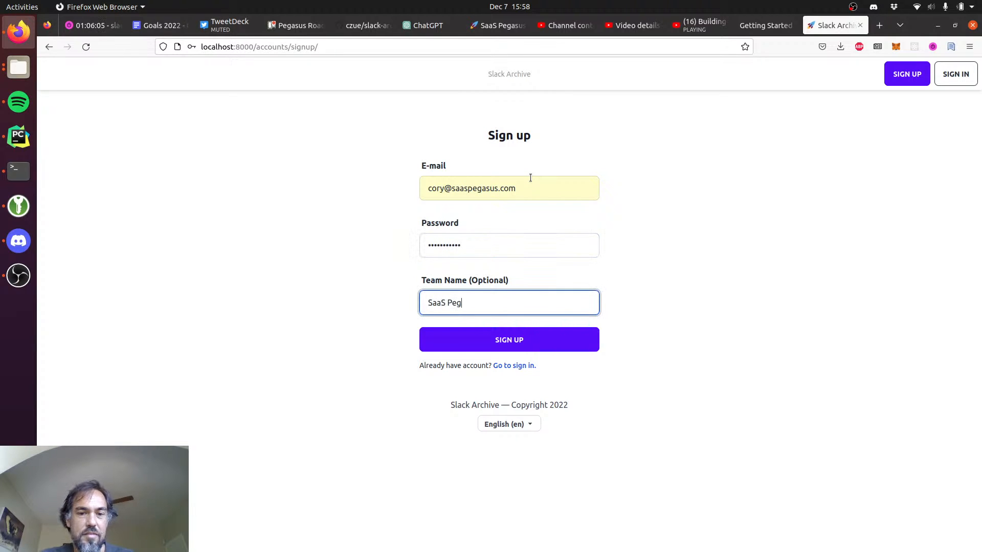
{"action": "type", "text": "asus Slack"}
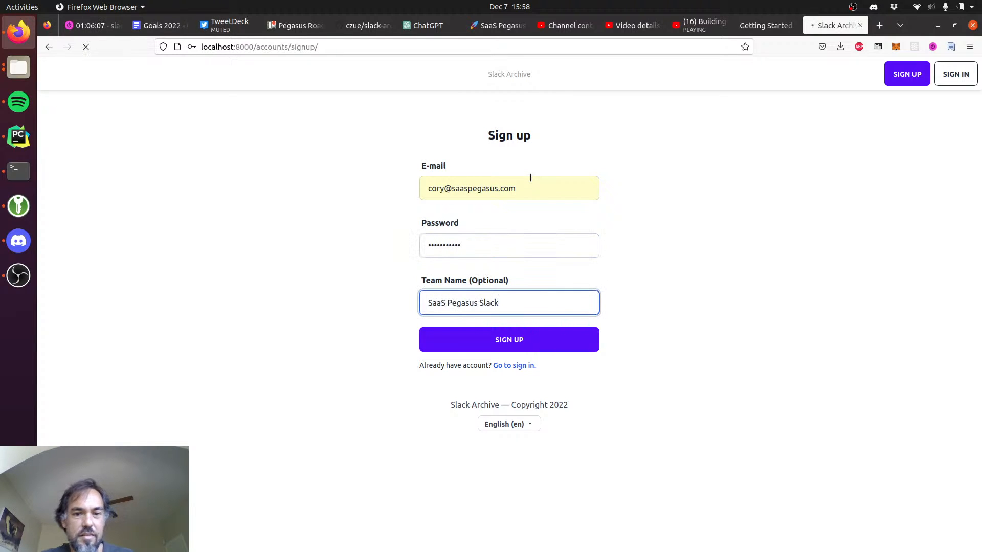
{"action": "left_click", "coordinate": [509, 340]}
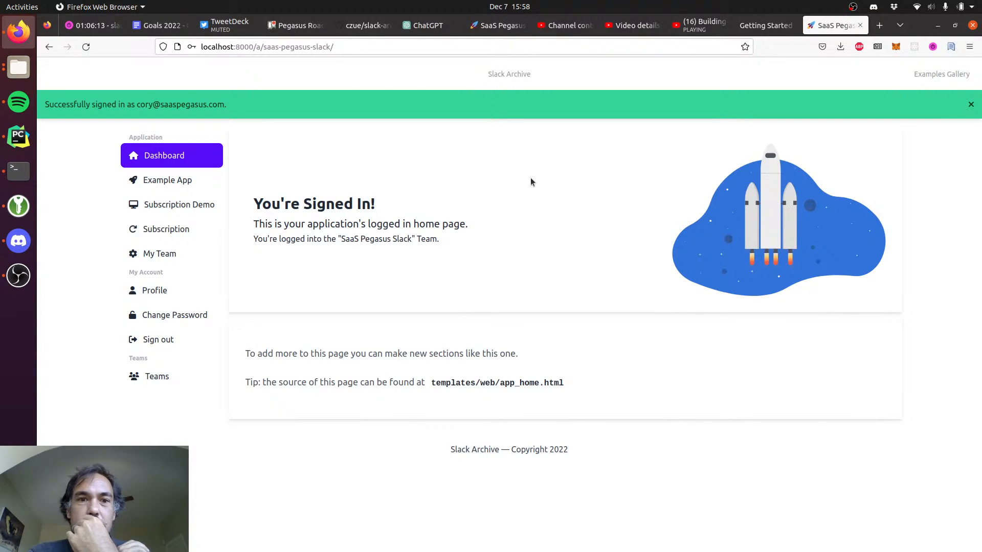
Review the next steps in the getting-started documentation
{"action": "left_click", "coordinate": [761, 25]}
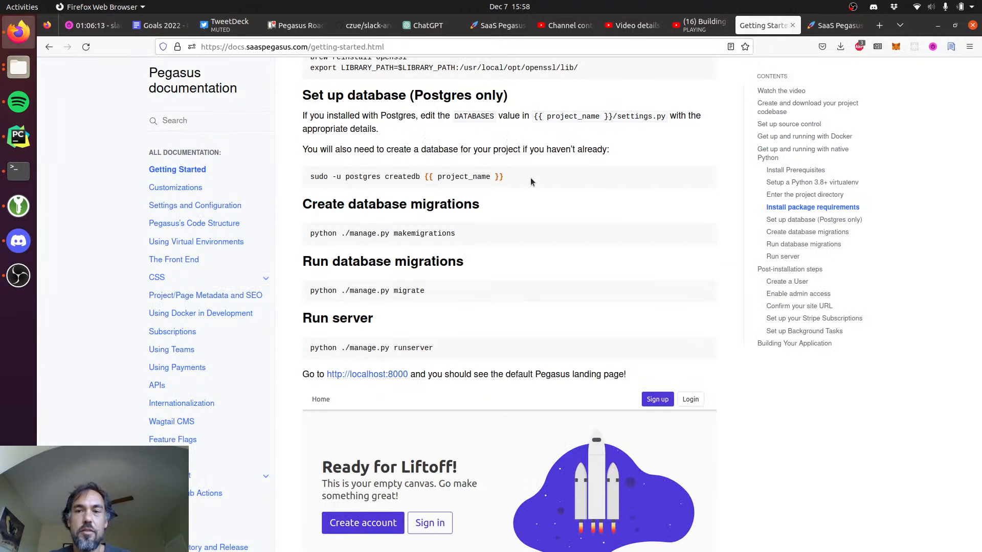
{"action": "scroll", "scroll_direction": "down", "scroll_amount": 3}
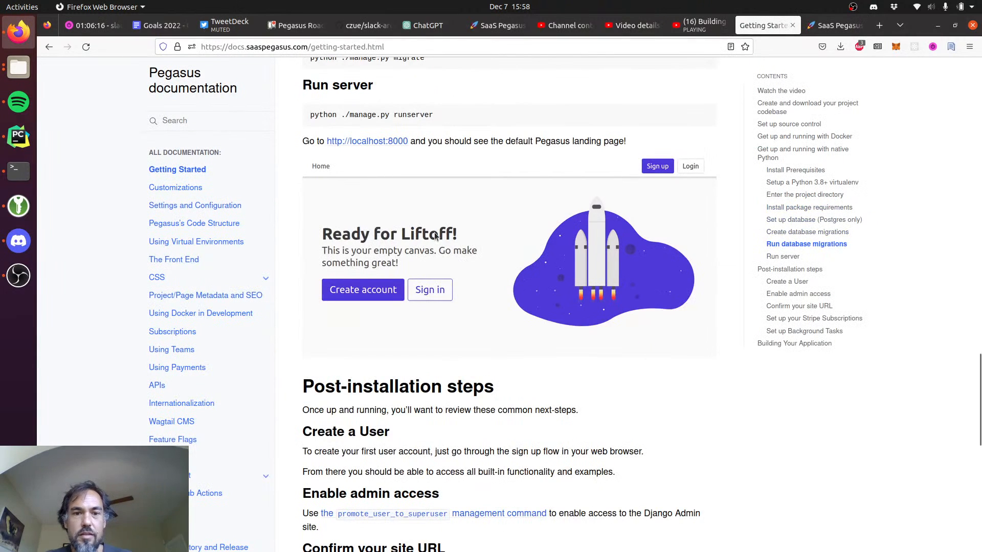
{"action": "scroll", "scroll_direction": "down", "scroll_amount": 3}
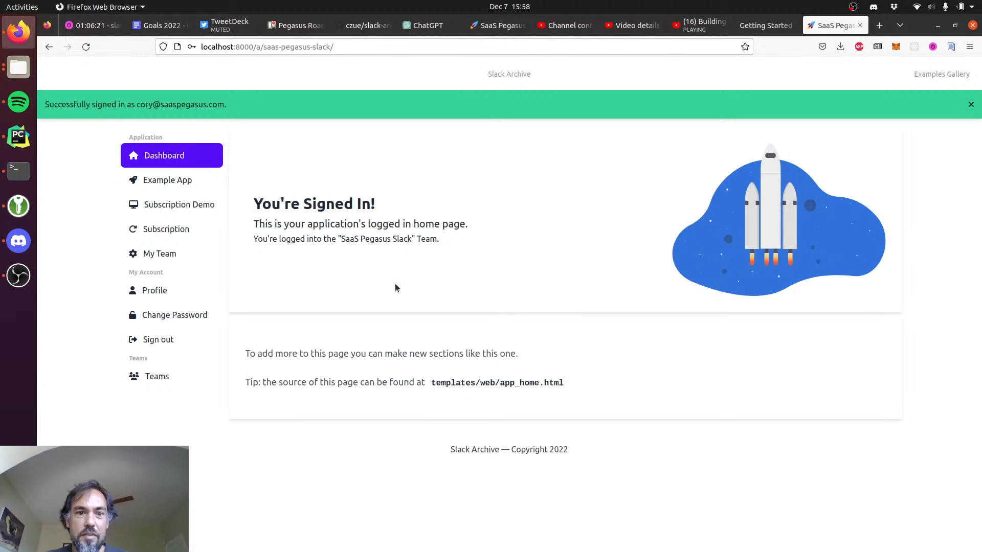
{"action": "left_click", "coordinate": [18, 171]}
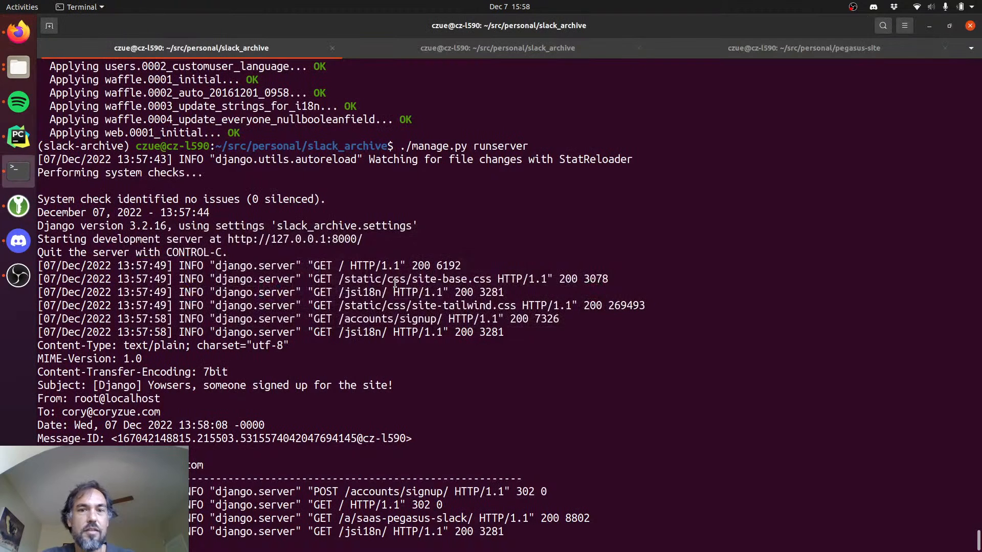
{"action": "left_click", "coordinate": [497, 48]}
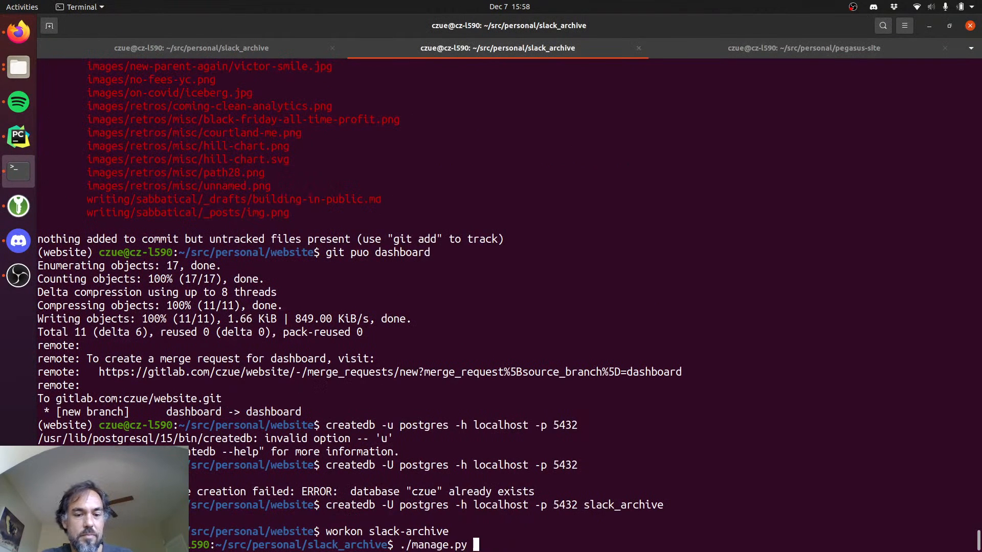
{"action": "type", "text": "promote_user_to"}
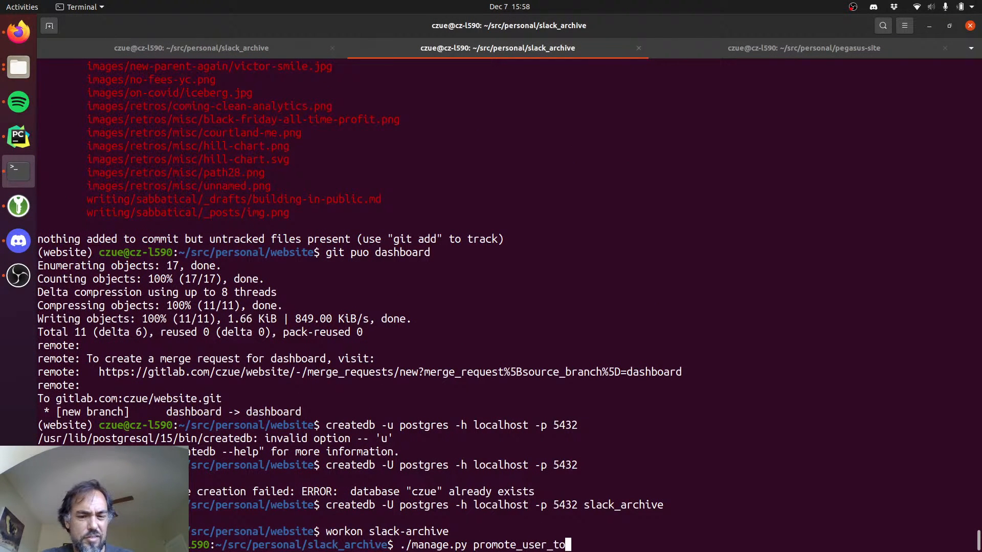
{"action": "type", "text": "superuser"}
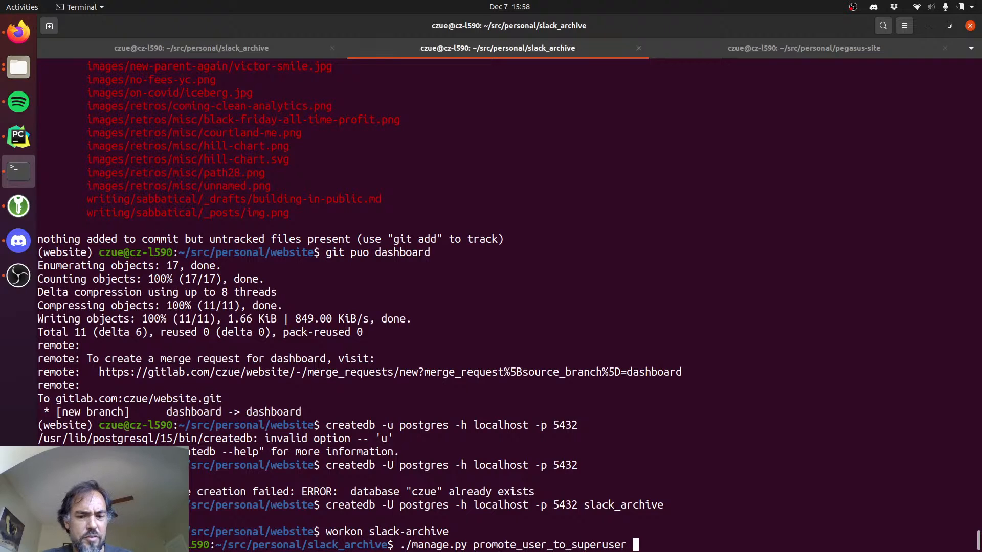
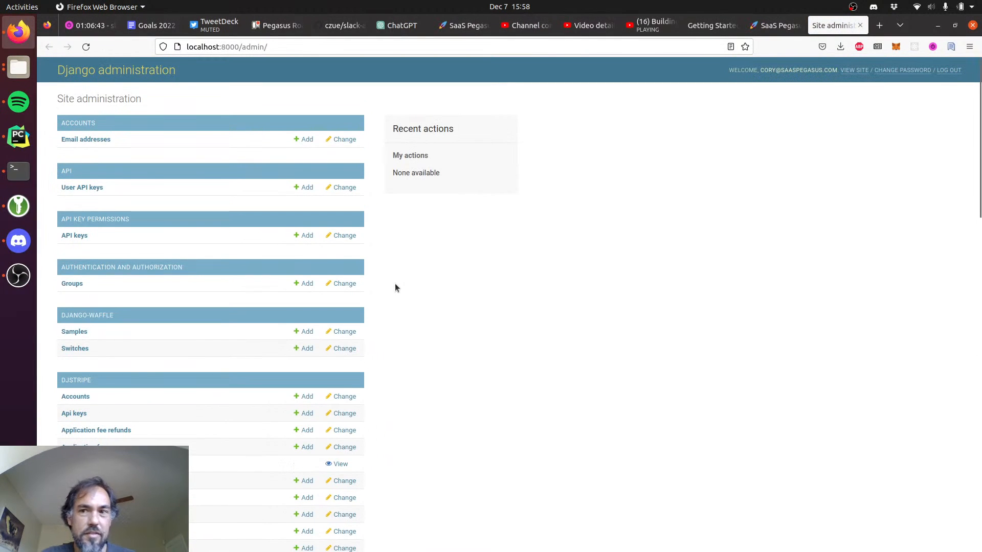
Review post-installation steps in the docs and Toggl, then return to the Slack Archive dashboard
{"action": "left_click", "coordinate": [707, 24]}
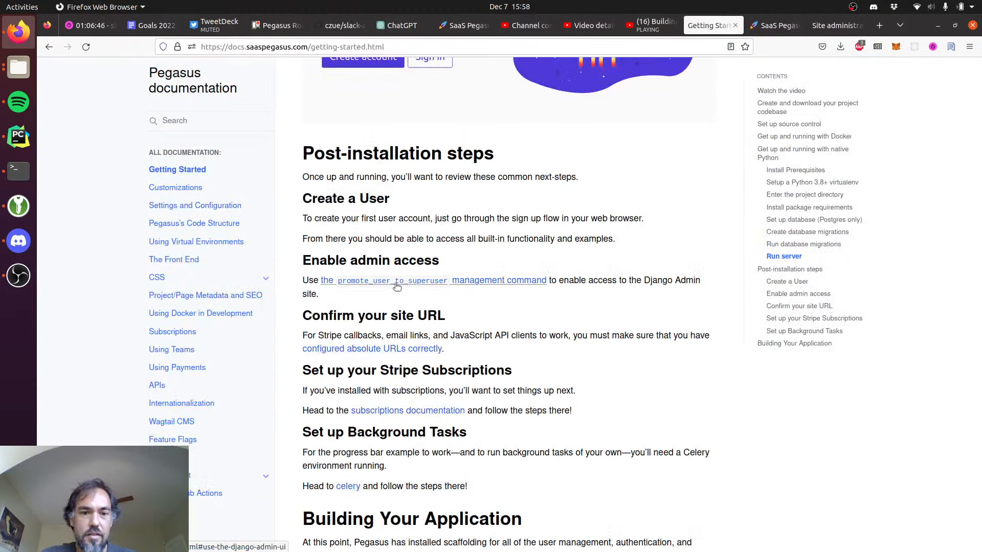
{"action": "scroll", "scroll_direction": "down", "scroll_amount": 3}
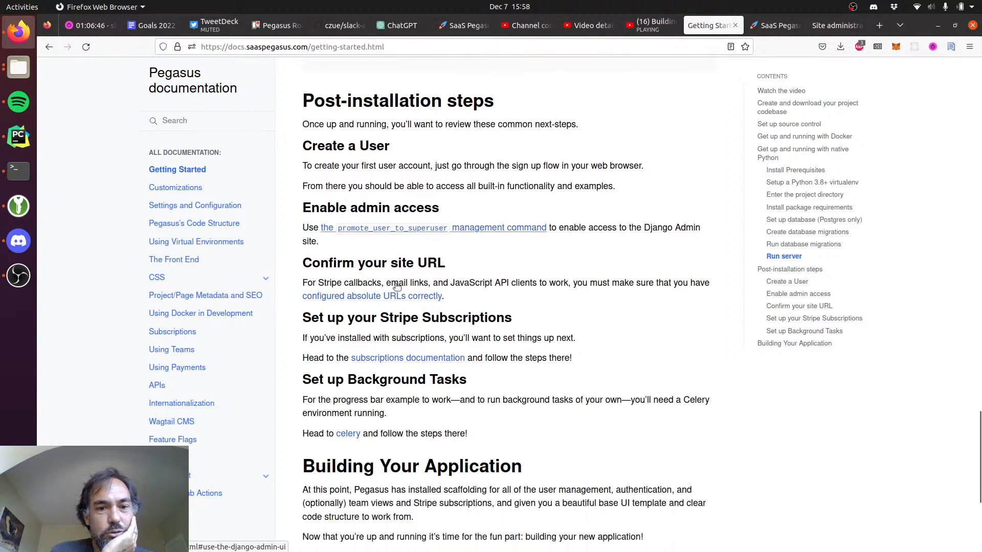
{"action": "scroll", "scroll_direction": "down", "scroll_amount": 3}
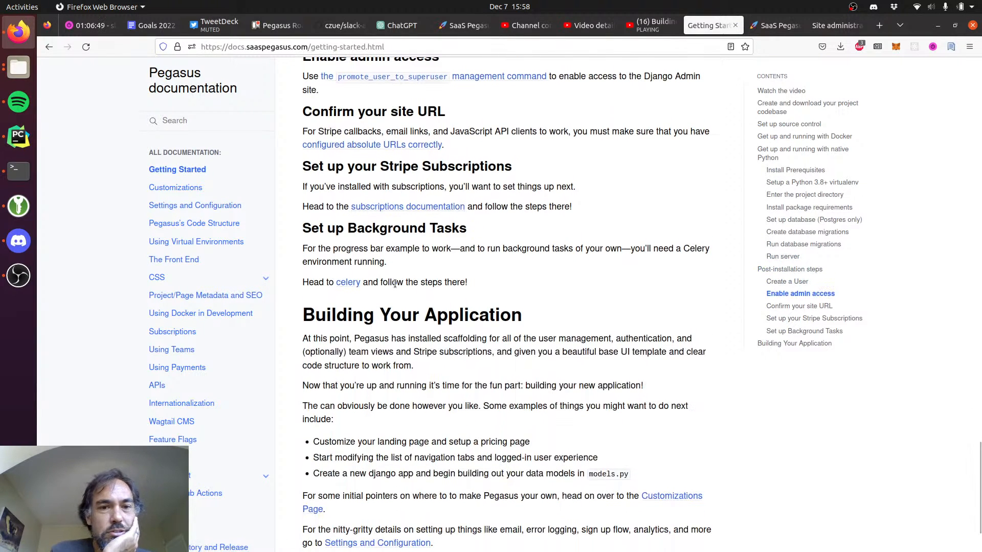
{"action": "scroll", "scroll_direction": "up", "scroll_amount": 3}
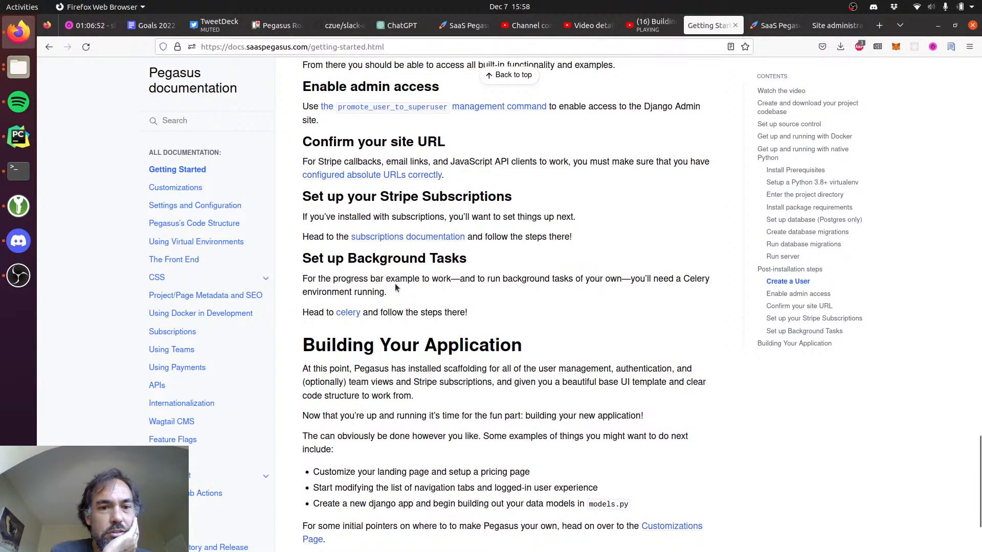
{"action": "left_click", "coordinate": [88, 26]}
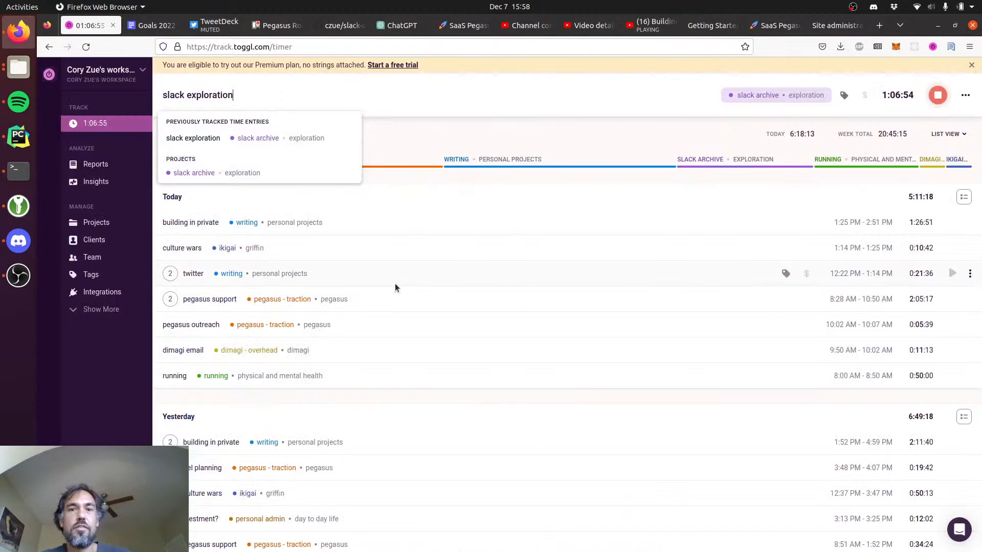
{"action": "left_click", "coordinate": [706, 26]}
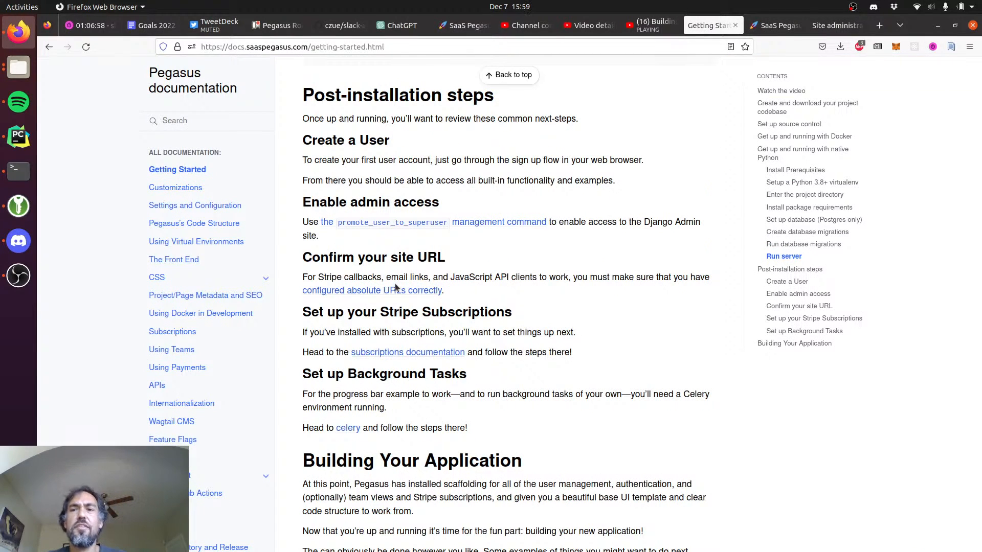
{"action": "left_click", "coordinate": [775, 25]}
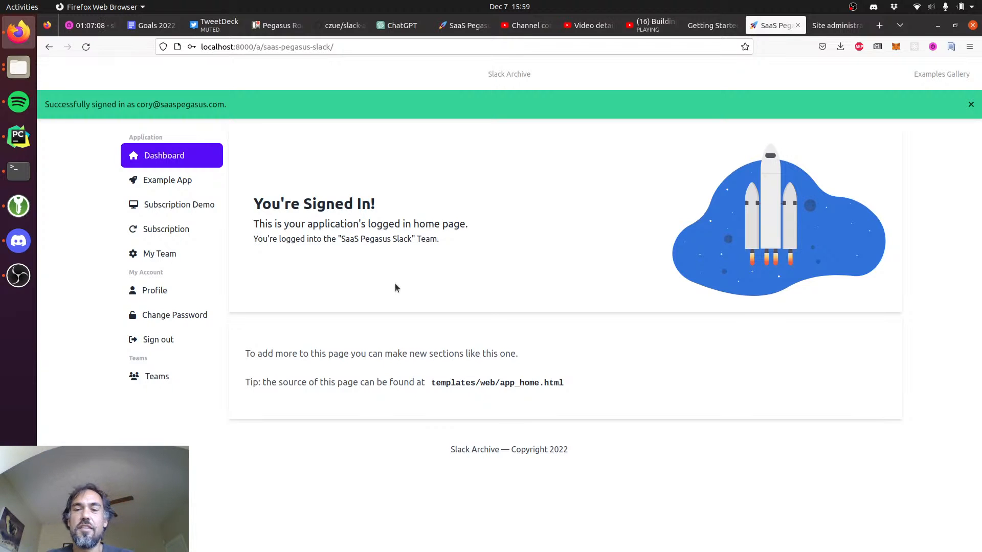
{"action": "mouse_move", "coordinate": [451, 238]}
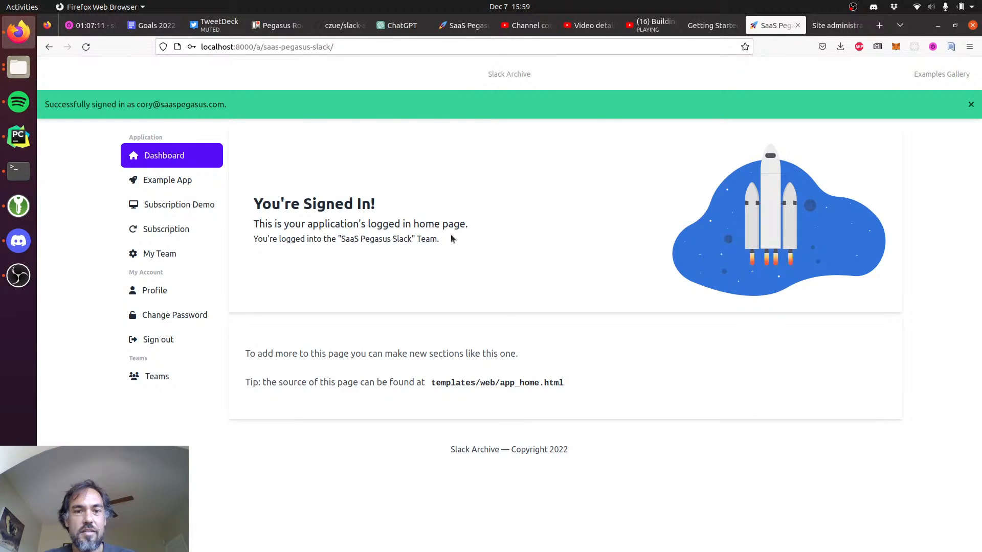
Bring up the YouTube live stream replay, flipping to the docs' 'building your application' section
{"action": "left_click", "coordinate": [648, 24]}
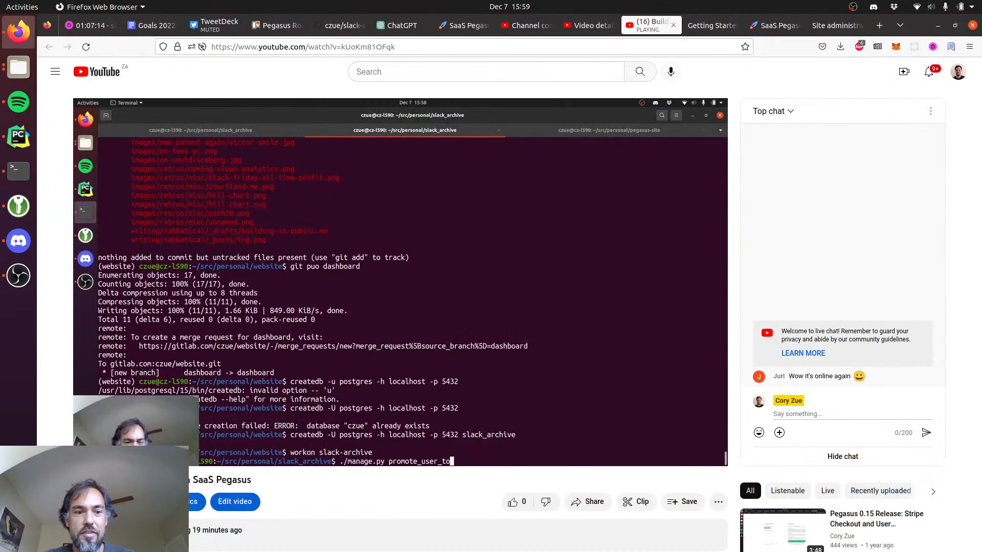
{"action": "mouse_move", "coordinate": [448, 242]}
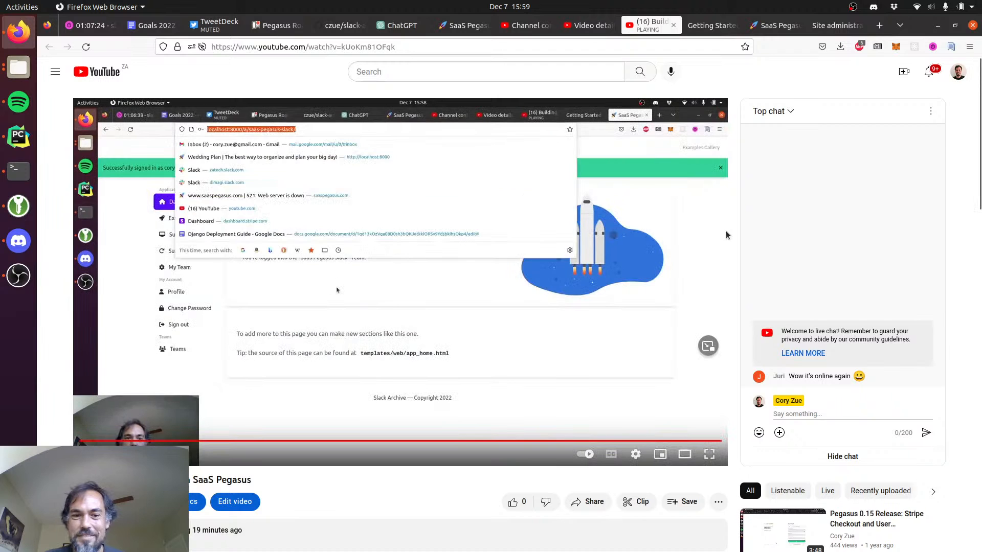
{"action": "left_click", "coordinate": [710, 25]}
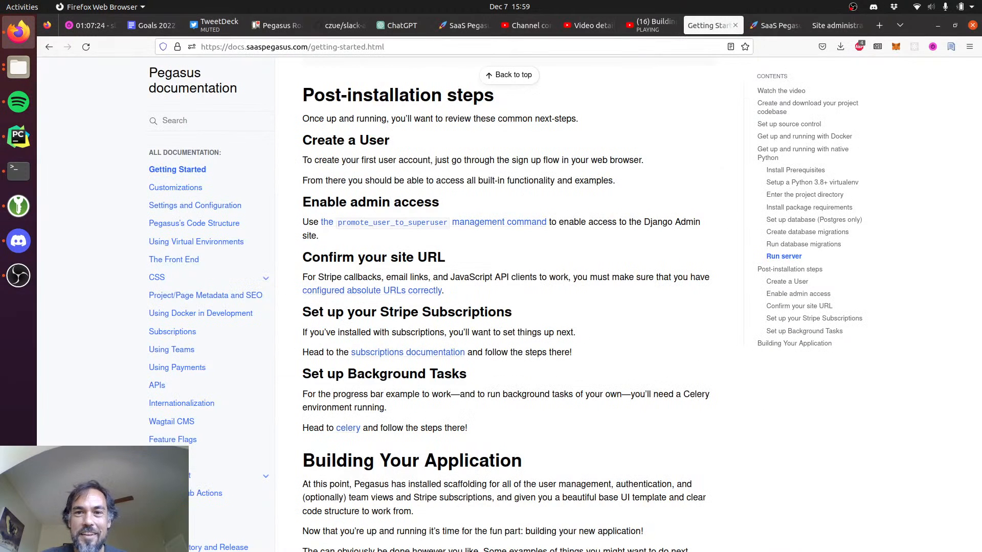
{"action": "left_click", "coordinate": [649, 25]}
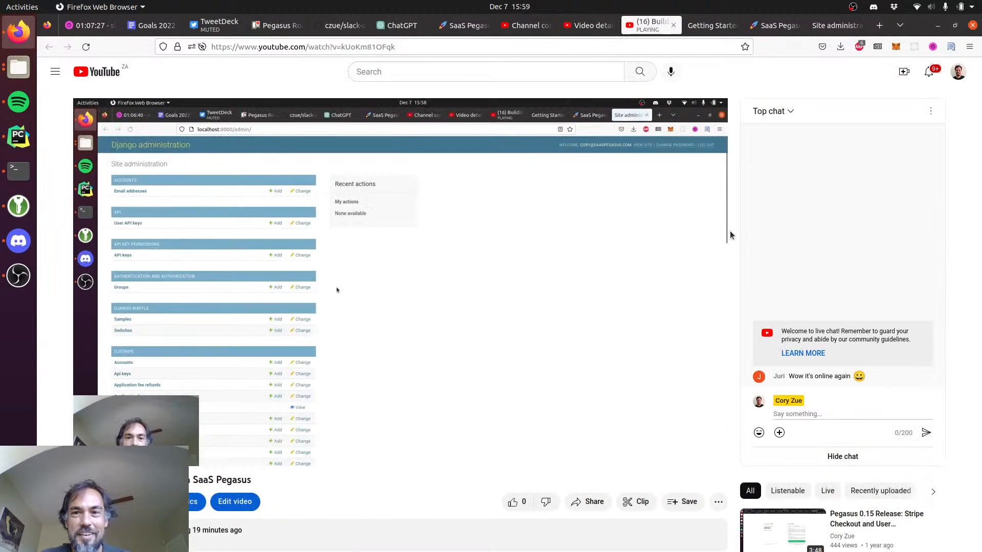
{"action": "left_click", "coordinate": [712, 25]}
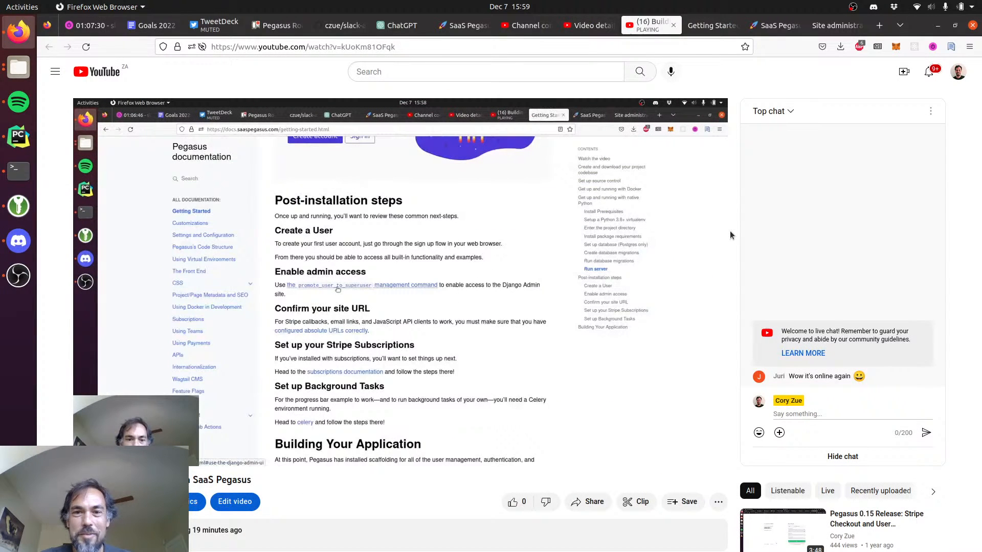
{"action": "scroll", "scroll_direction": "down", "scroll_amount": 3}
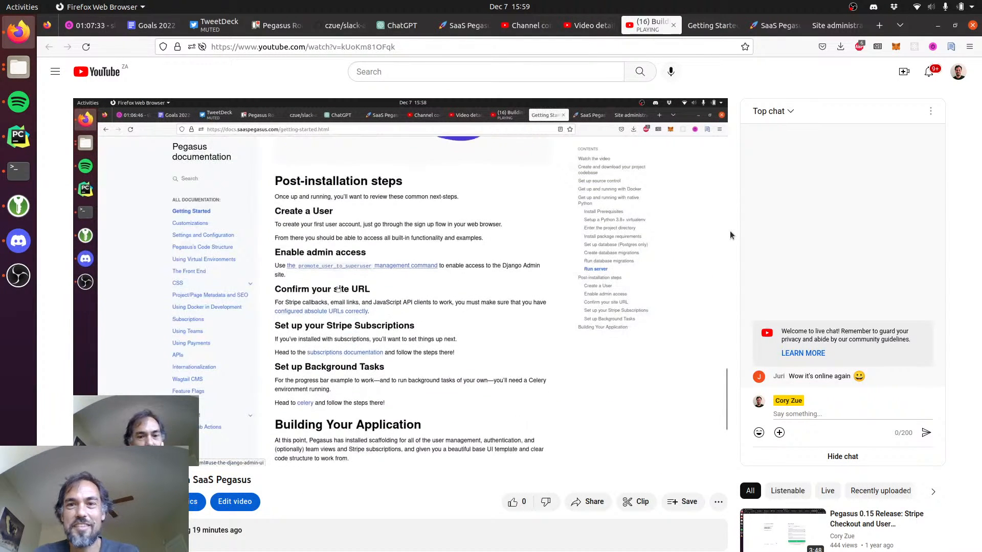
{"action": "scroll", "scroll_direction": "down", "scroll_amount": 3}
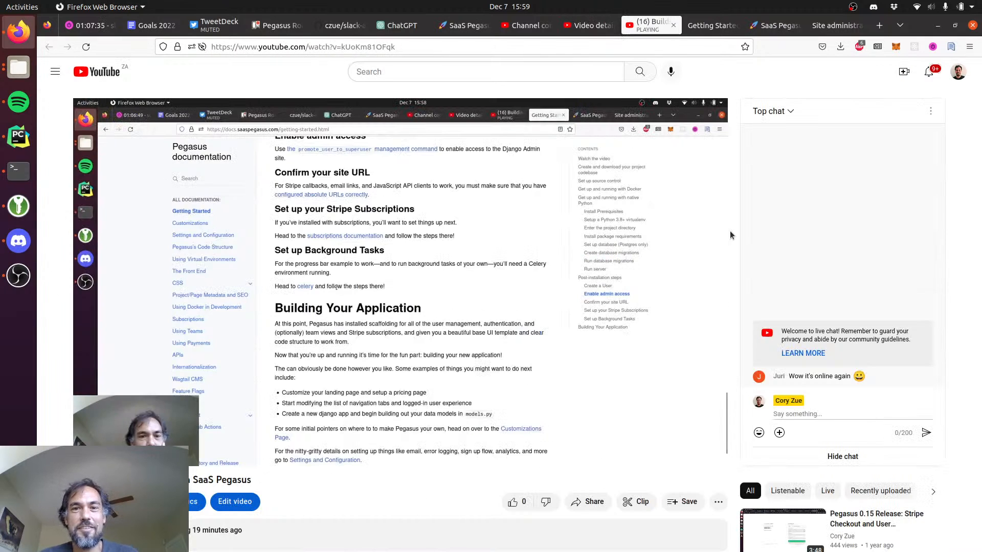
{"action": "scroll", "scroll_direction": "up", "scroll_amount": 3}
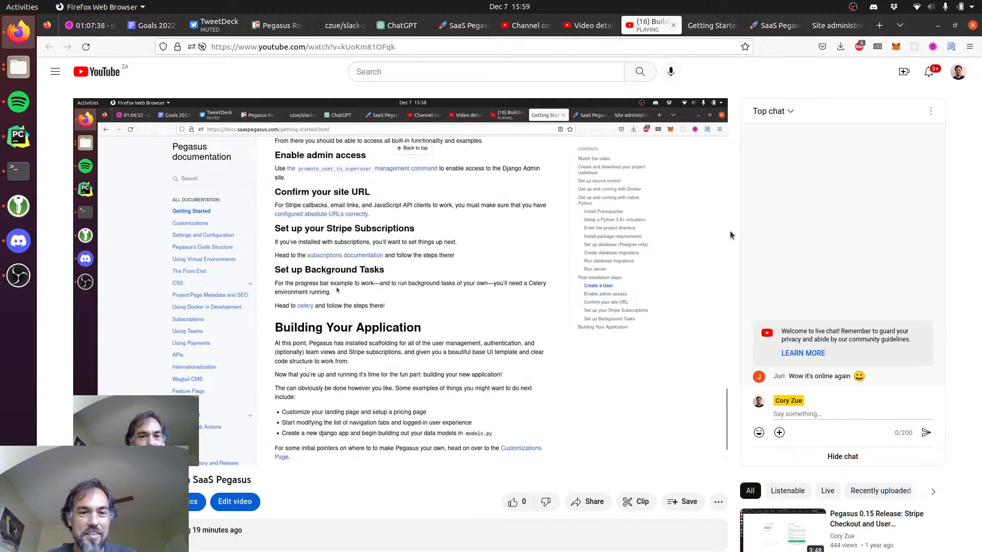